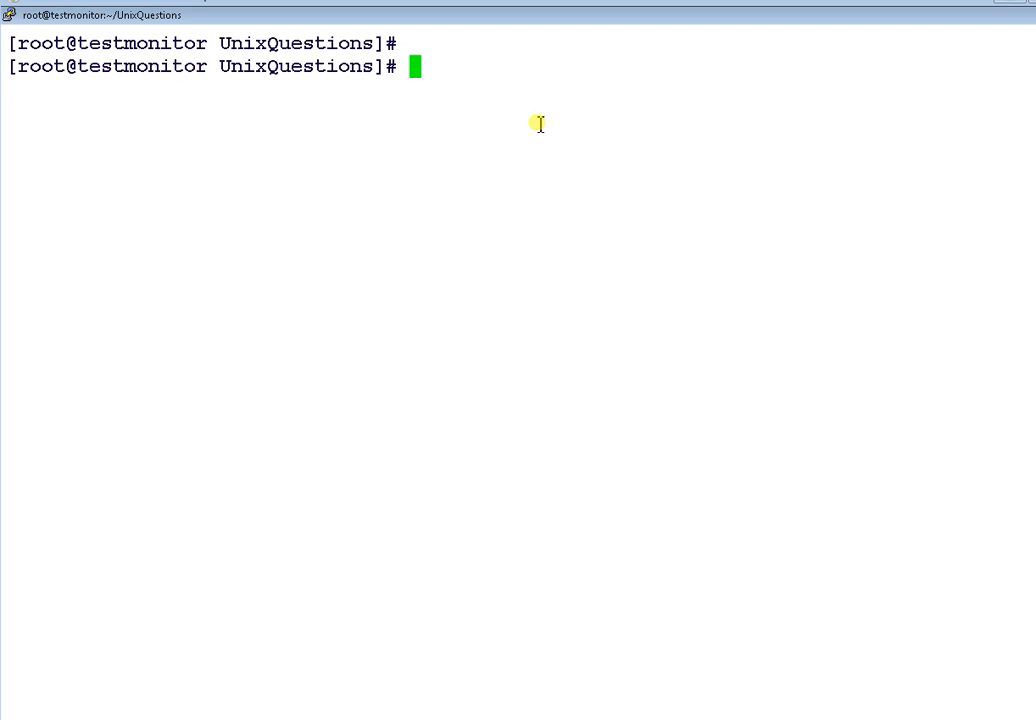
Start a fresh prompt, discard a stray $, and begin a vi command.
{"action": "key", "text": "Return"}
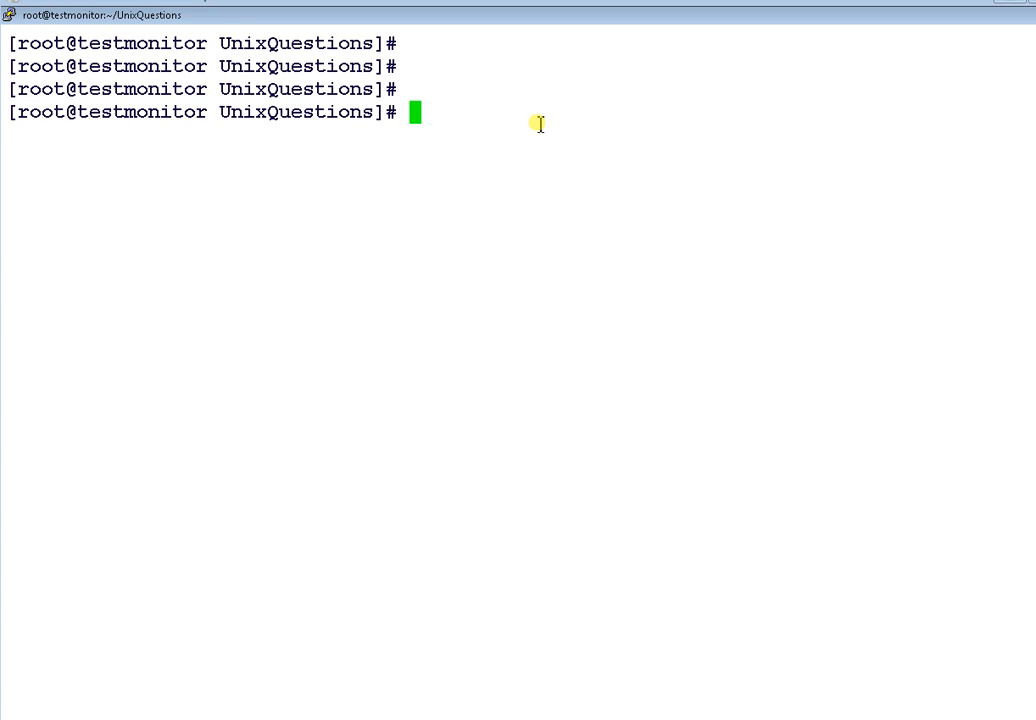
{"action": "type", "text": "$"}
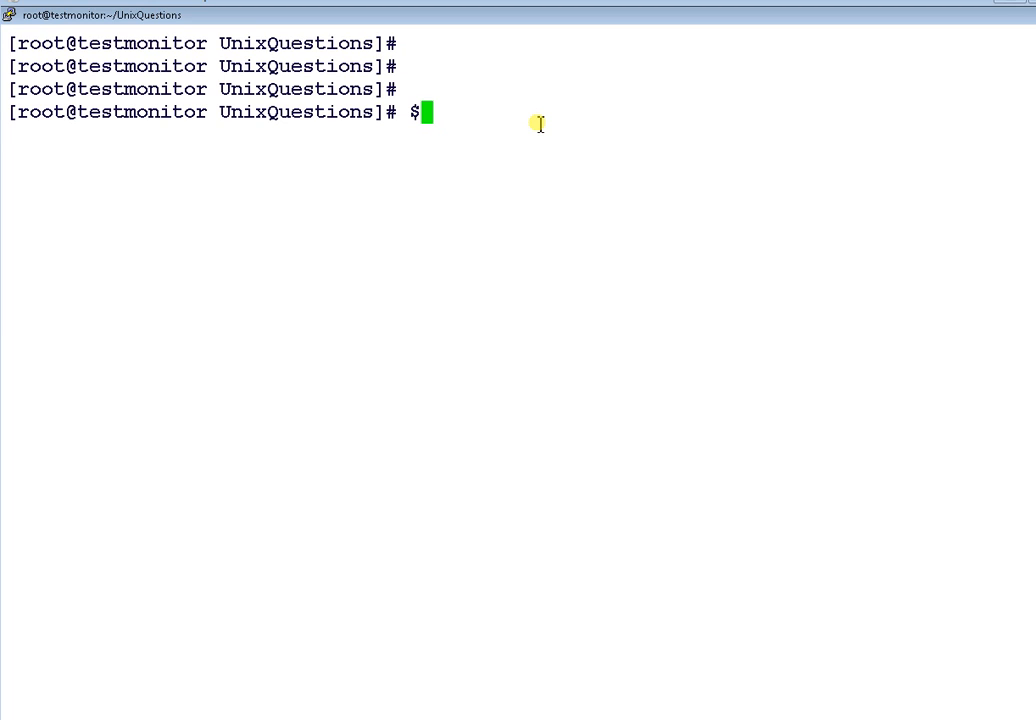
{"action": "key", "text": "Backspace"}
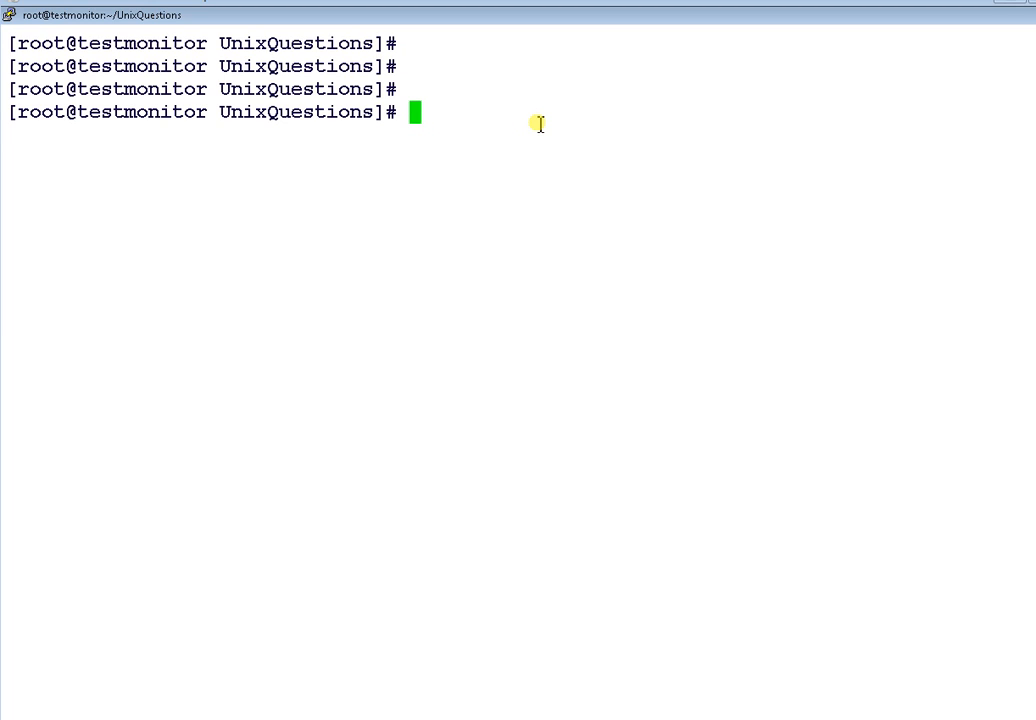
{"action": "type", "text": "vi"}
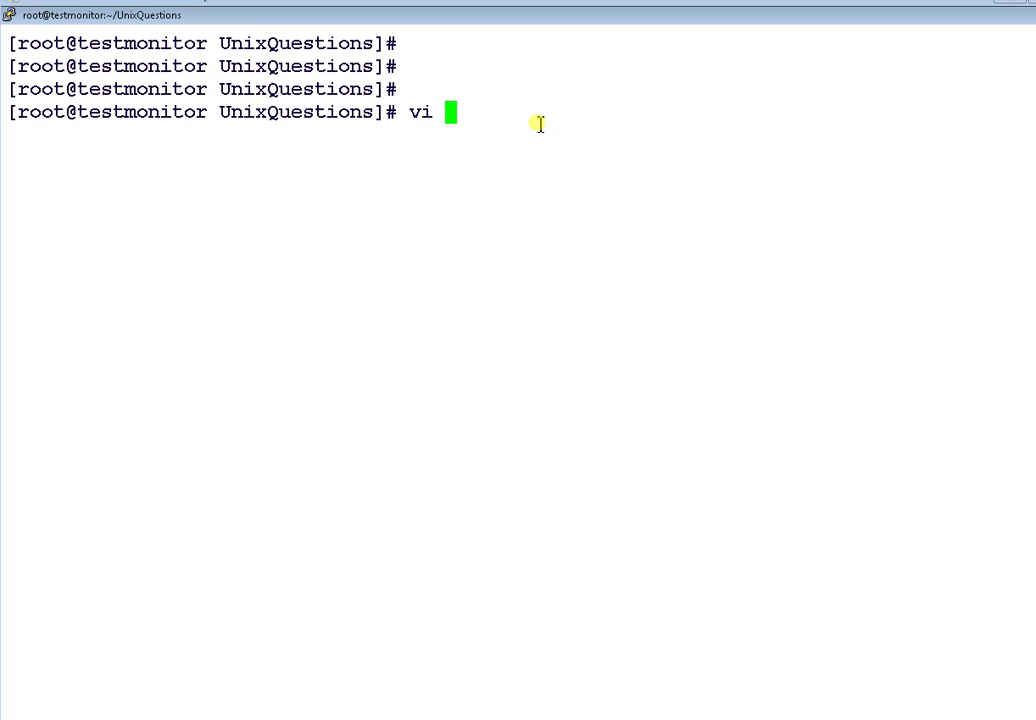
Open a new empty file special_variables.sh in vi.
{"action": "type", "text": "t"}
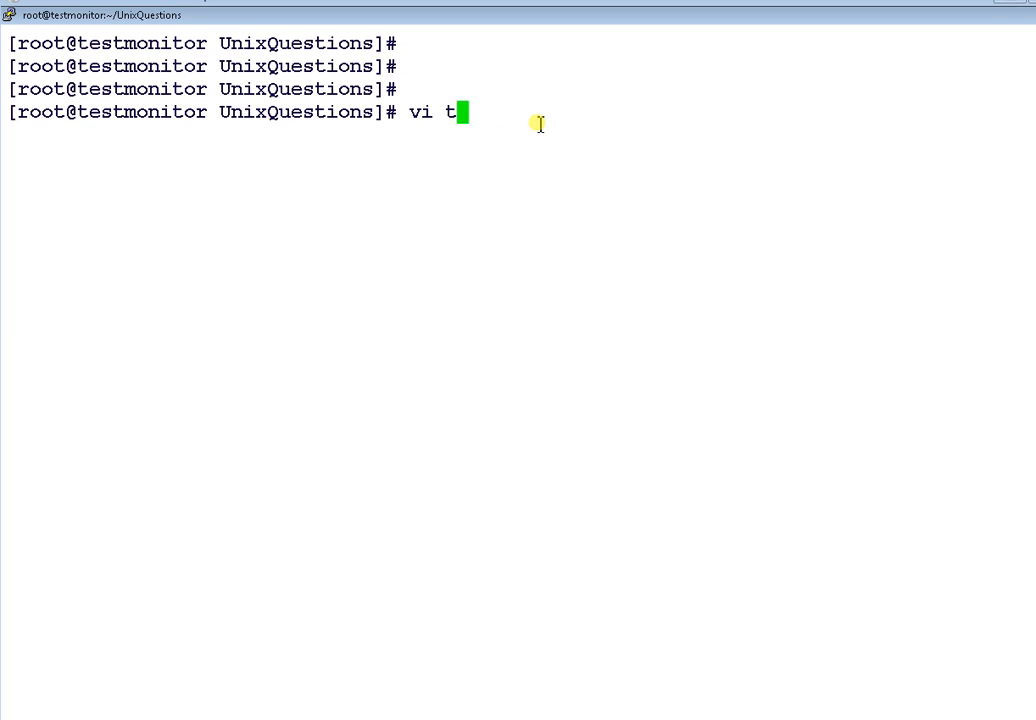
{"action": "type", "text": "special"}
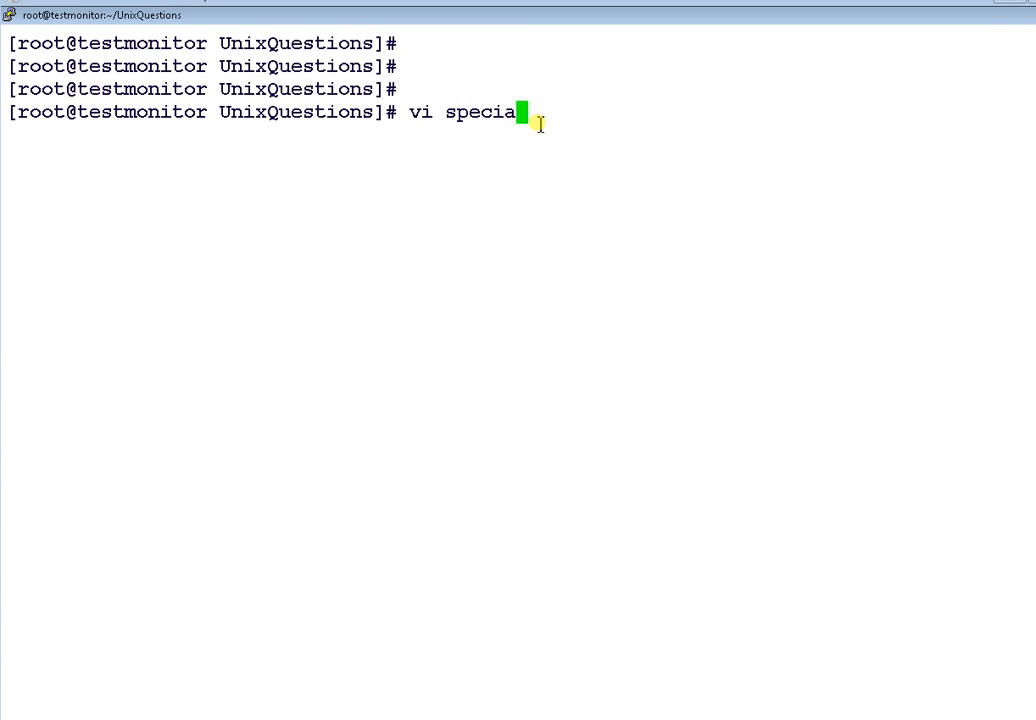
{"action": "type", "text": "l_vari"}
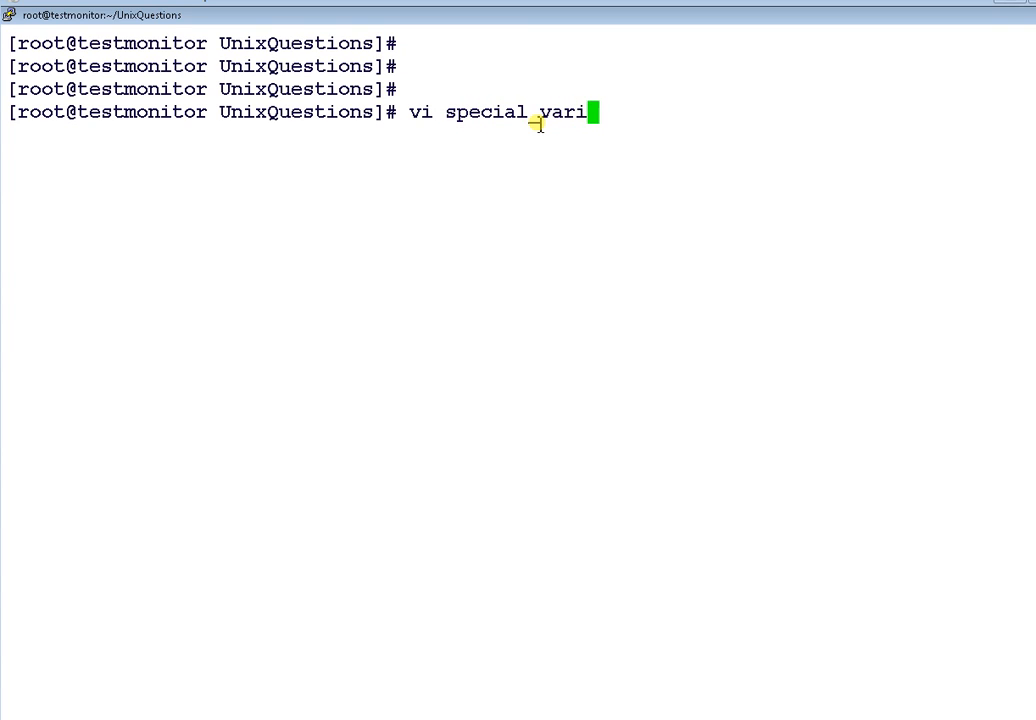
{"action": "type", "text": "ables.sh"}
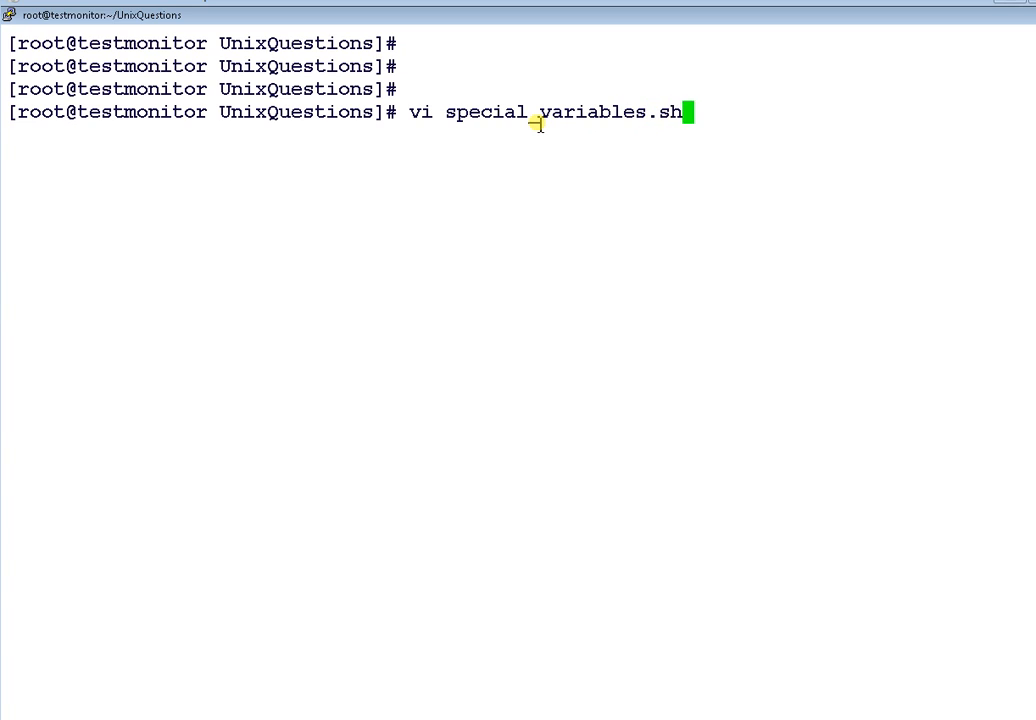
{"action": "key", "text": "Return"}
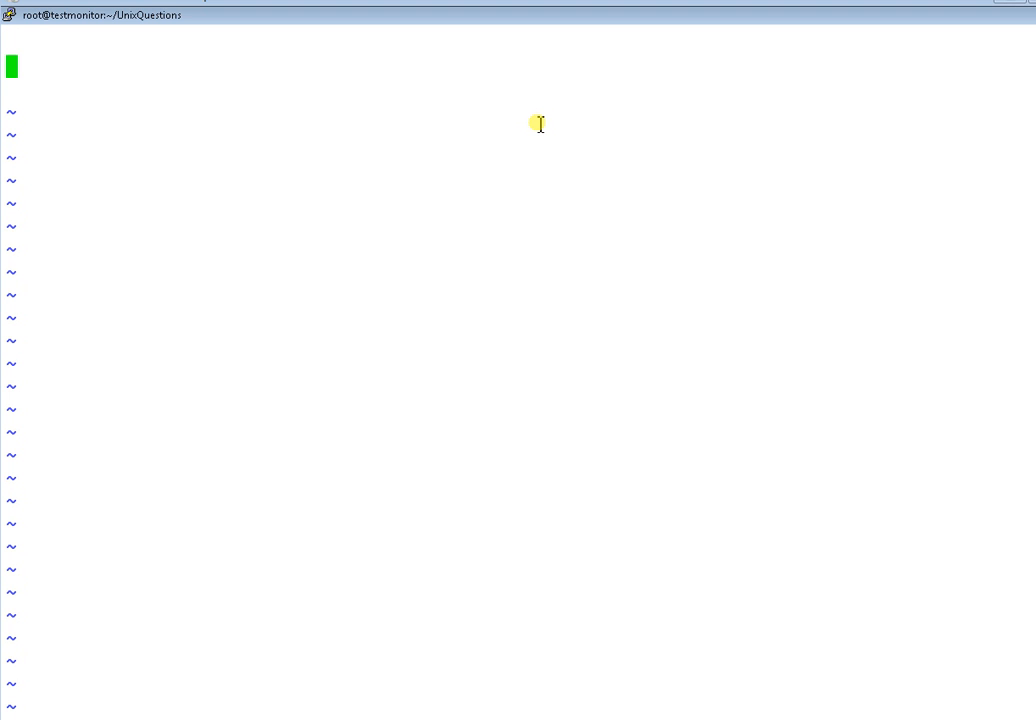
Write the #!/bin/bash shebang line at the top of the script.
{"action": "type", "text": "#"}
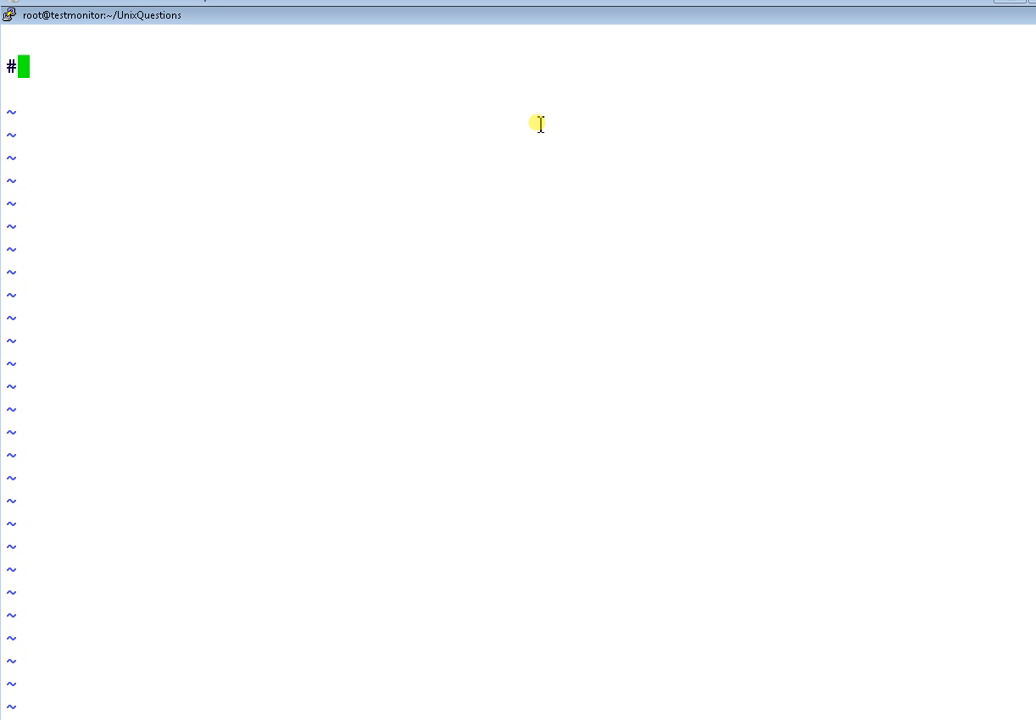
{"action": "type", "text": "!/bin"}
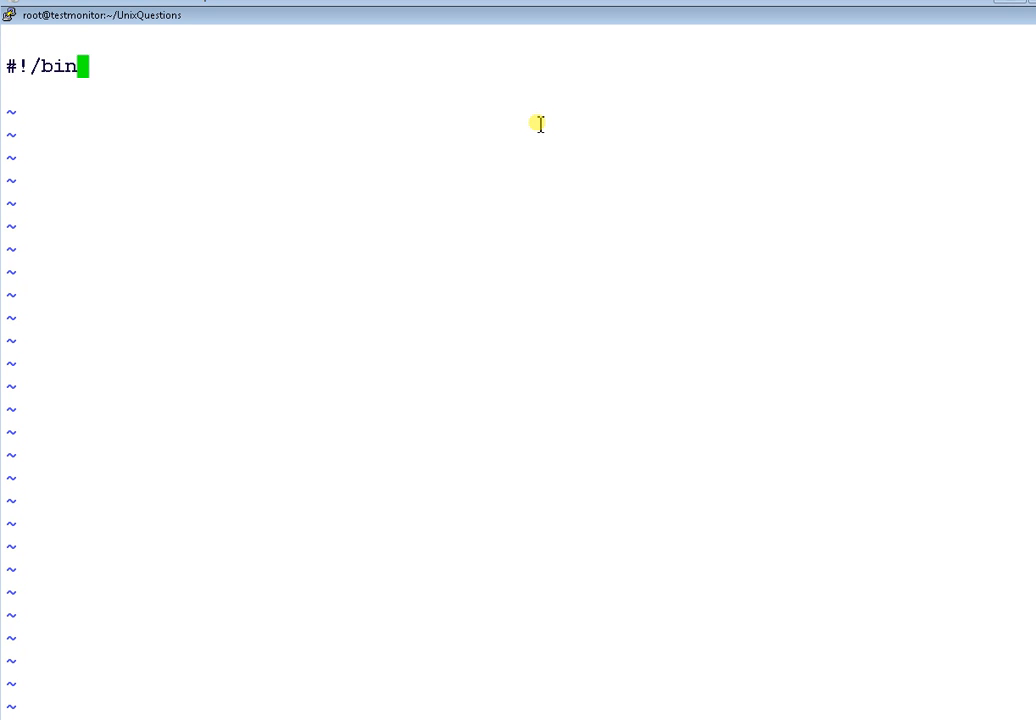
{"action": "type", "text": "/bash"}
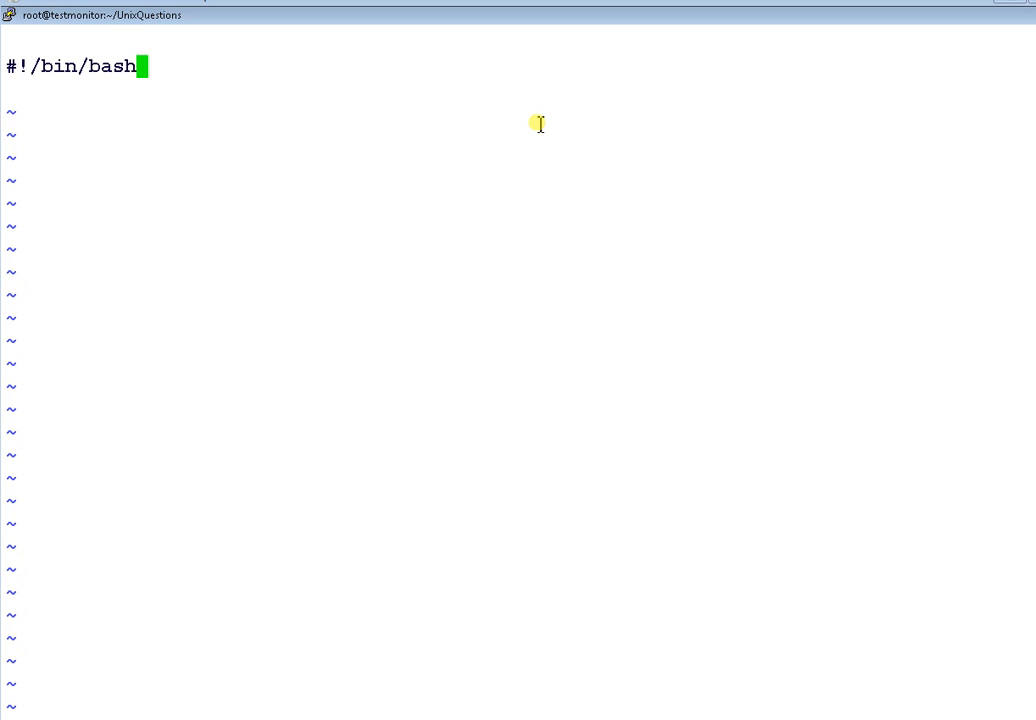
{"action": "key", "text": "Return"}
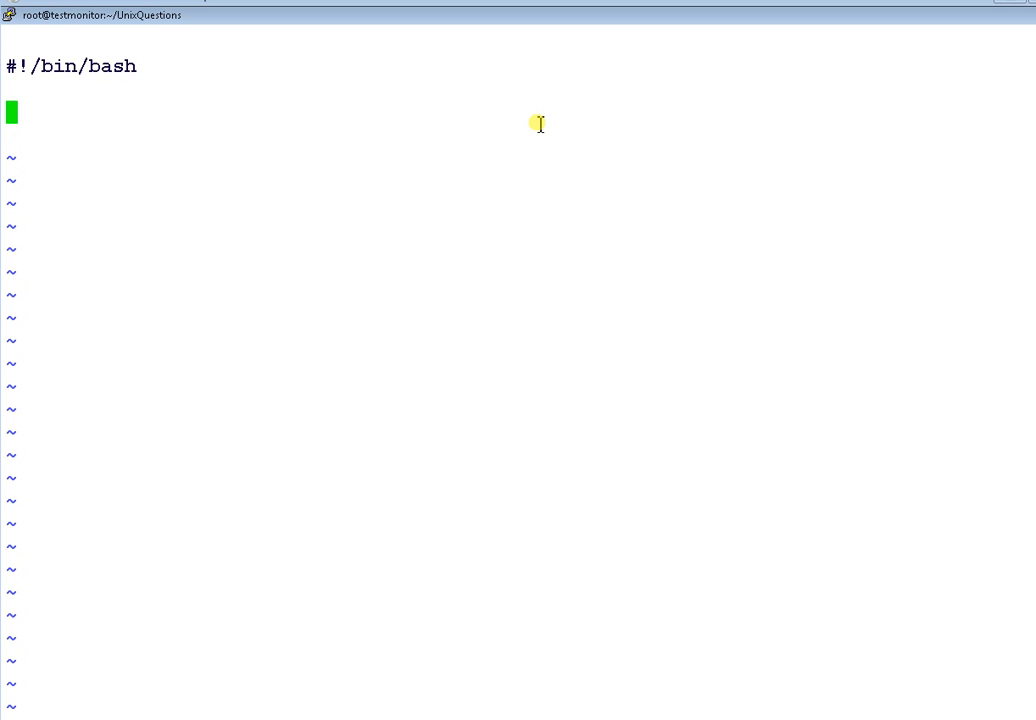
Add the line echo "file name $0" followed by a blank line.
{"action": "type", "text": "Fi"}
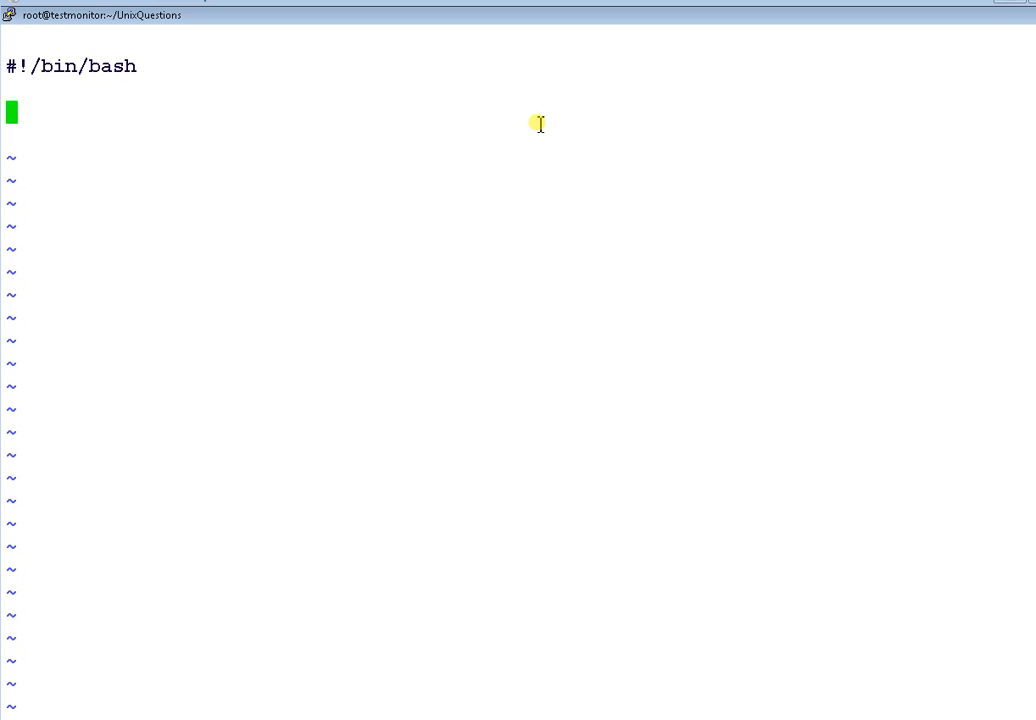
{"action": "type", "text": "Echo"}
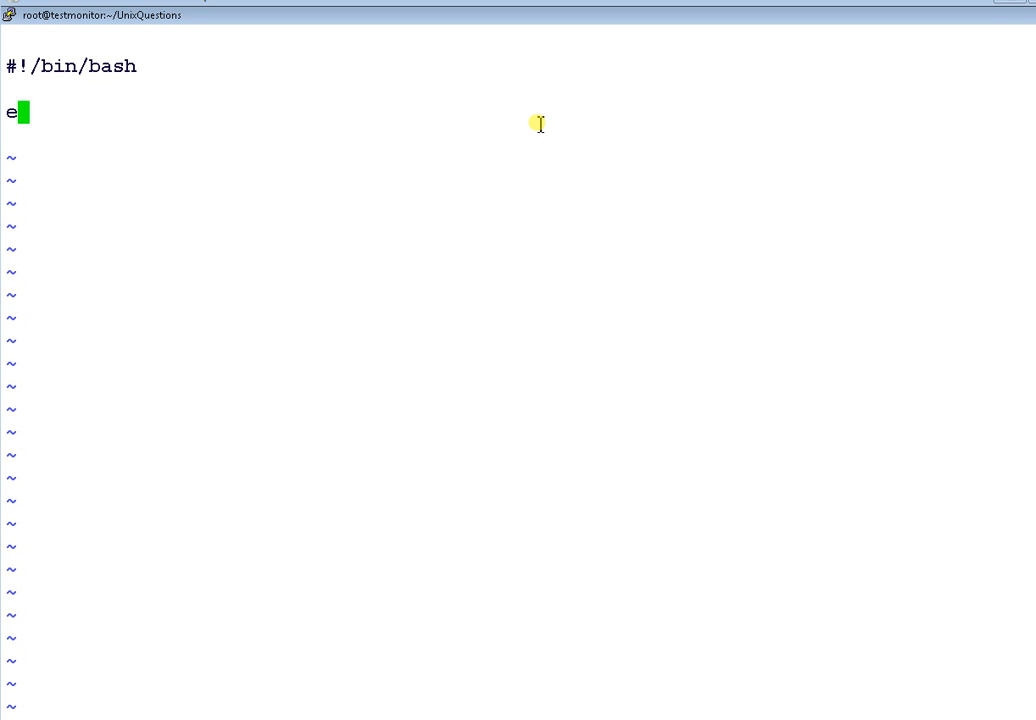
{"action": "type", "text": "cho \"fi"}
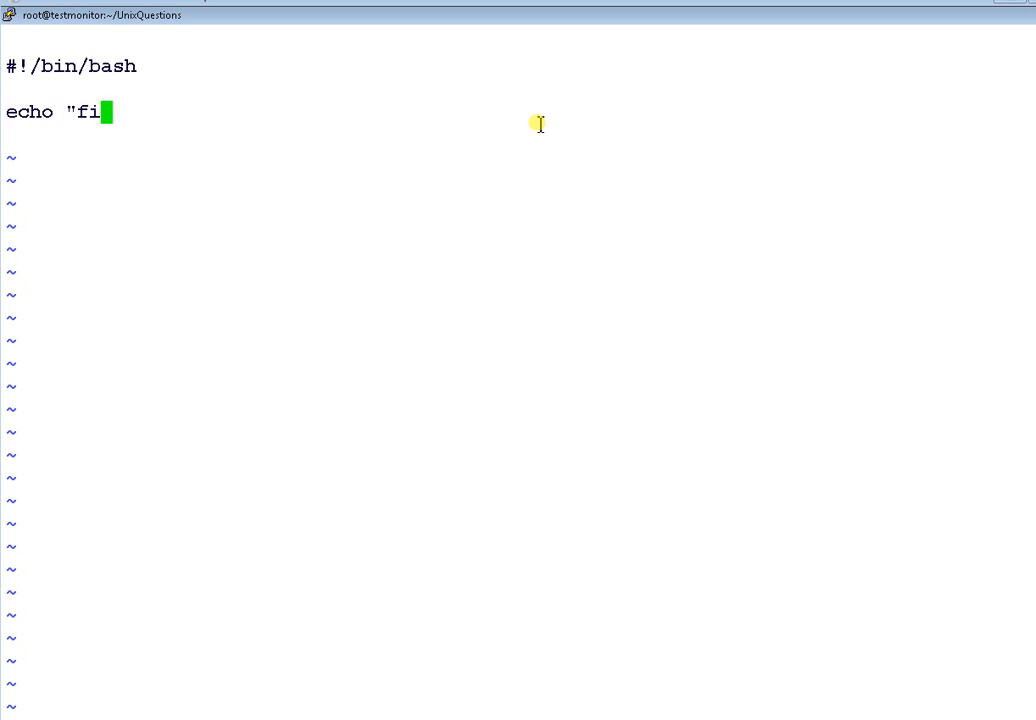
{"action": "type", "text": "le name"}
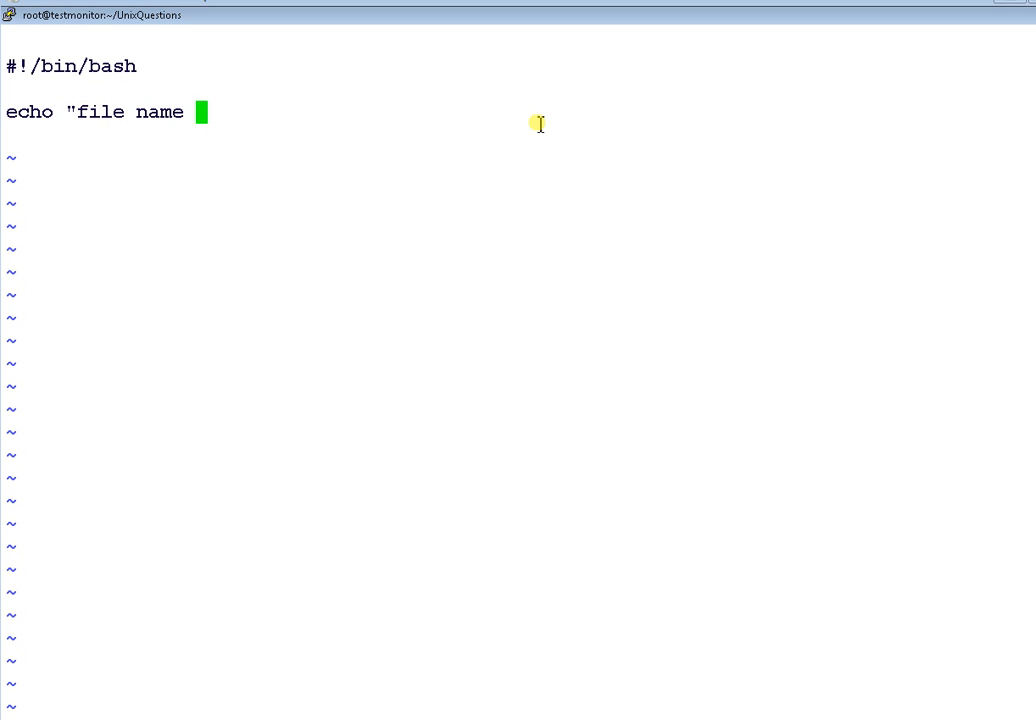
{"action": "type", "text": "$"}
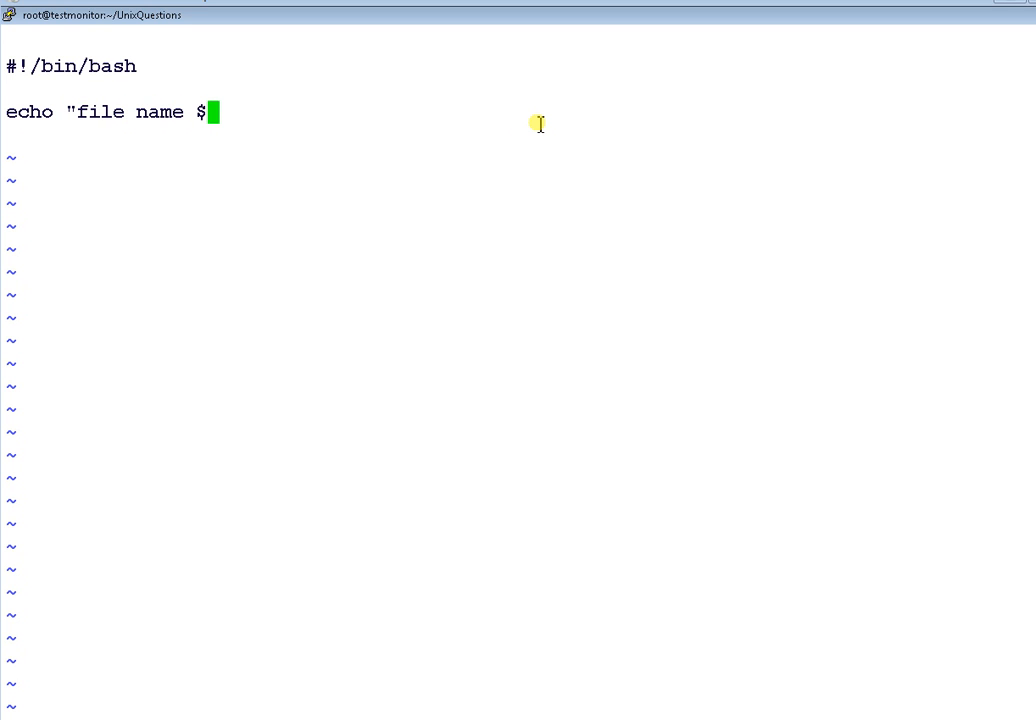
{"action": "type", "text": "0"}
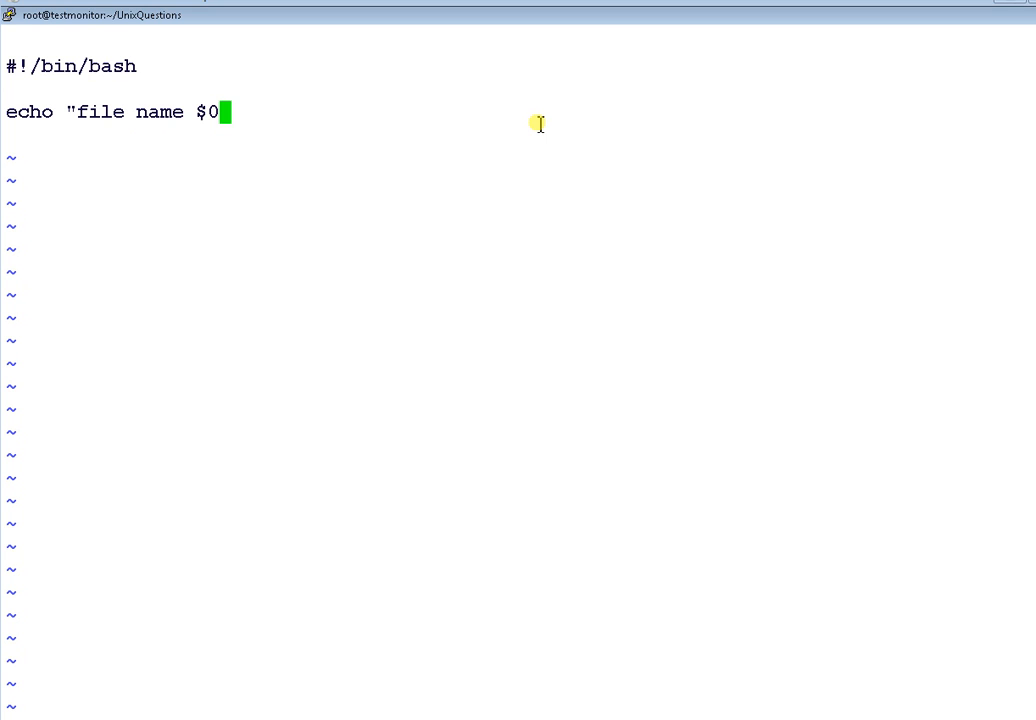
{"action": "type", "text": "\""}
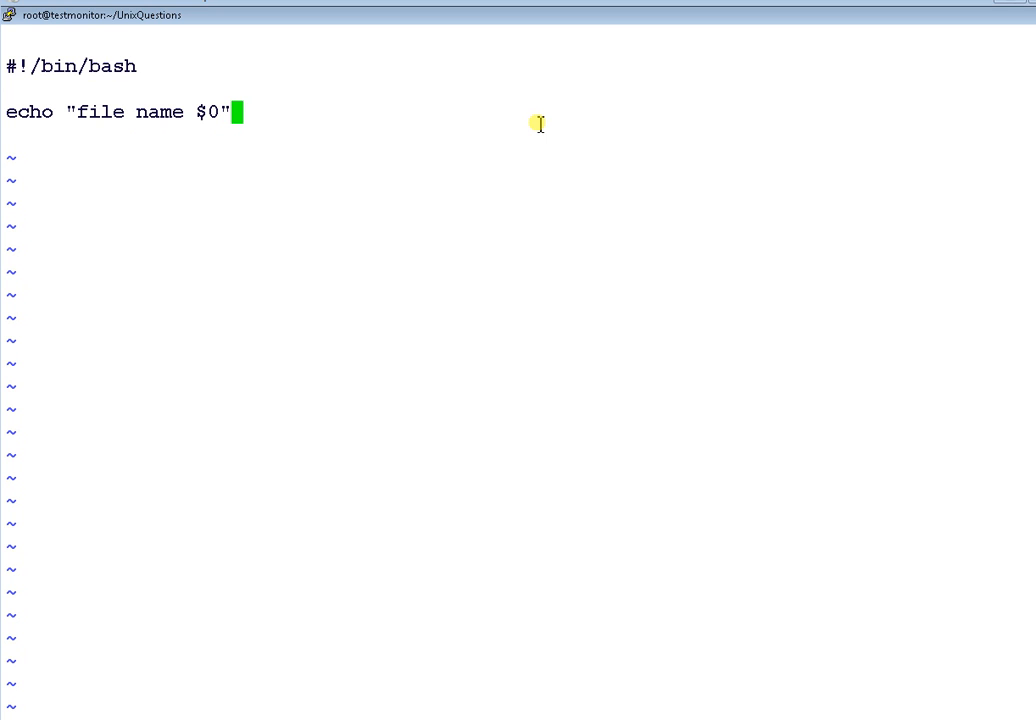
{"action": "key", "text": "Return"}
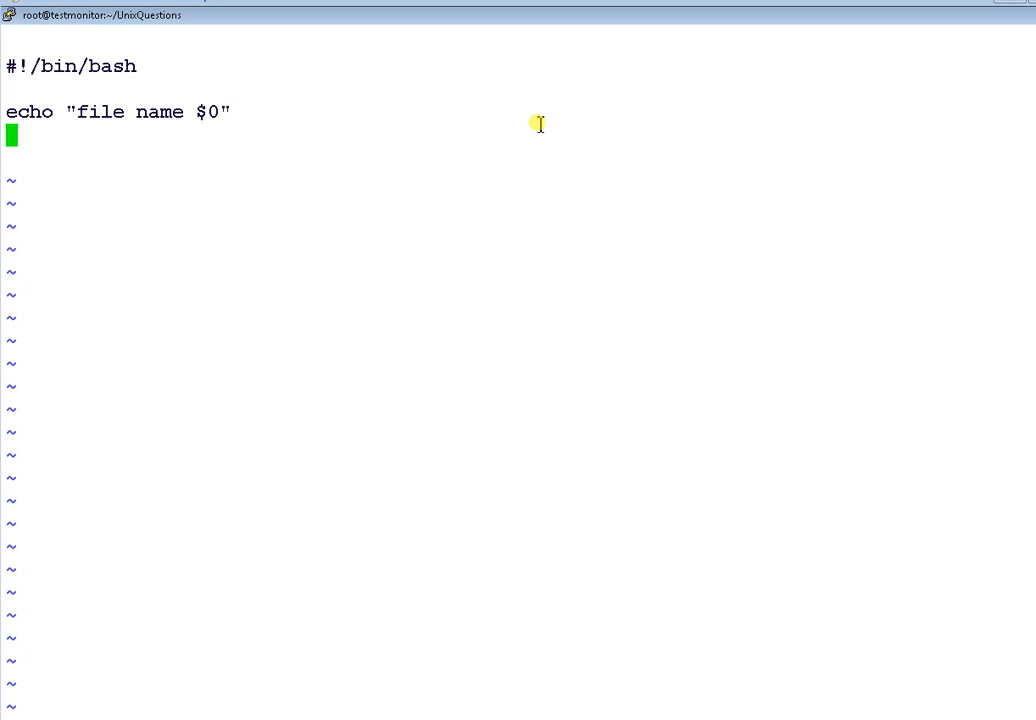
{"action": "key", "text": "Return"}
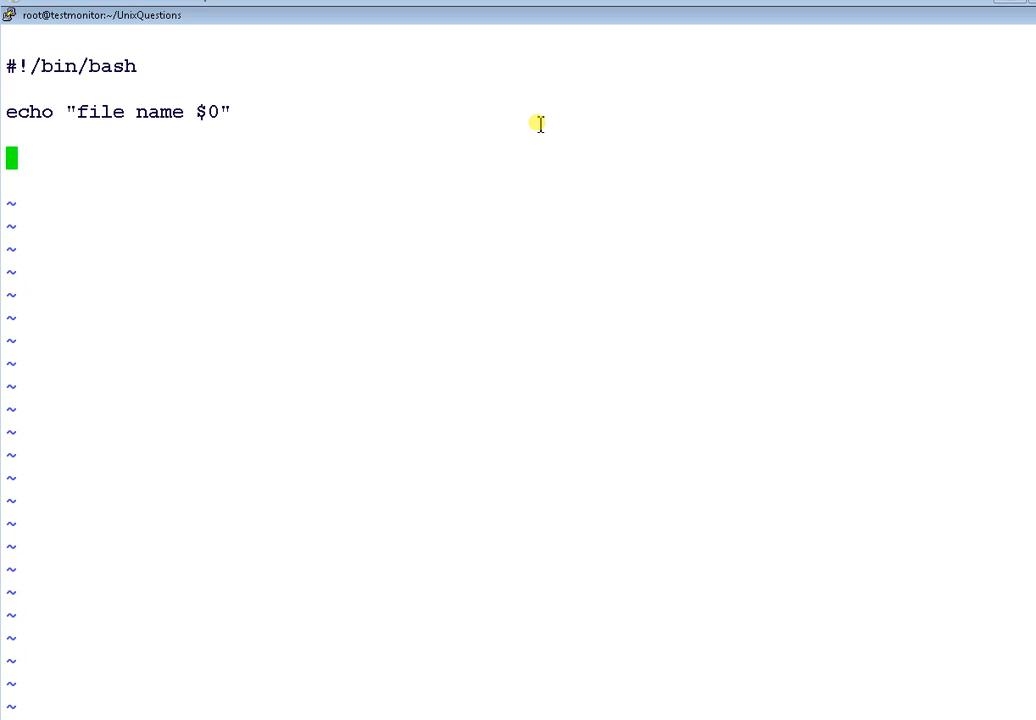
Add the line echo "1st argument $1".
{"action": "type", "text": "echo"}
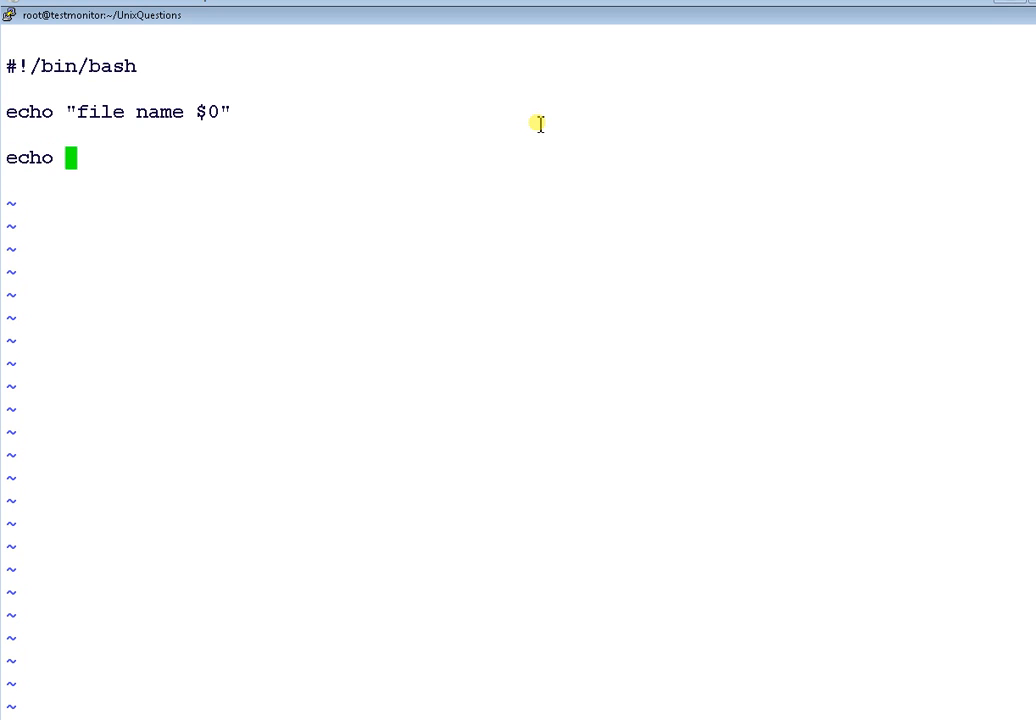
{"action": "type", "text": "\""}
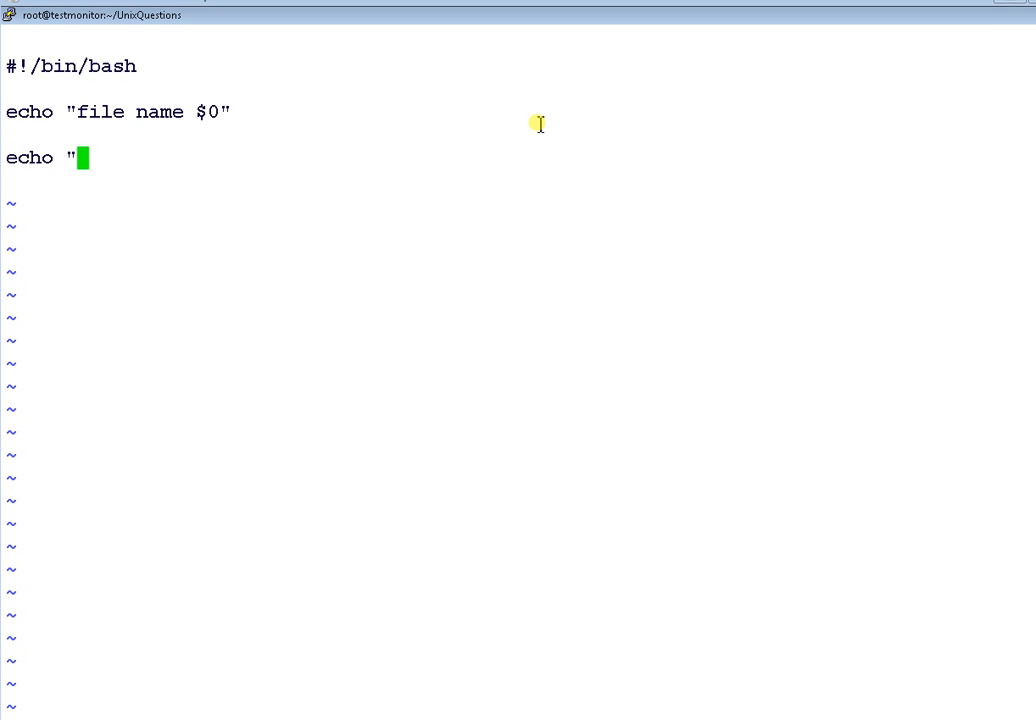
{"action": "type", "text": "1dy"}
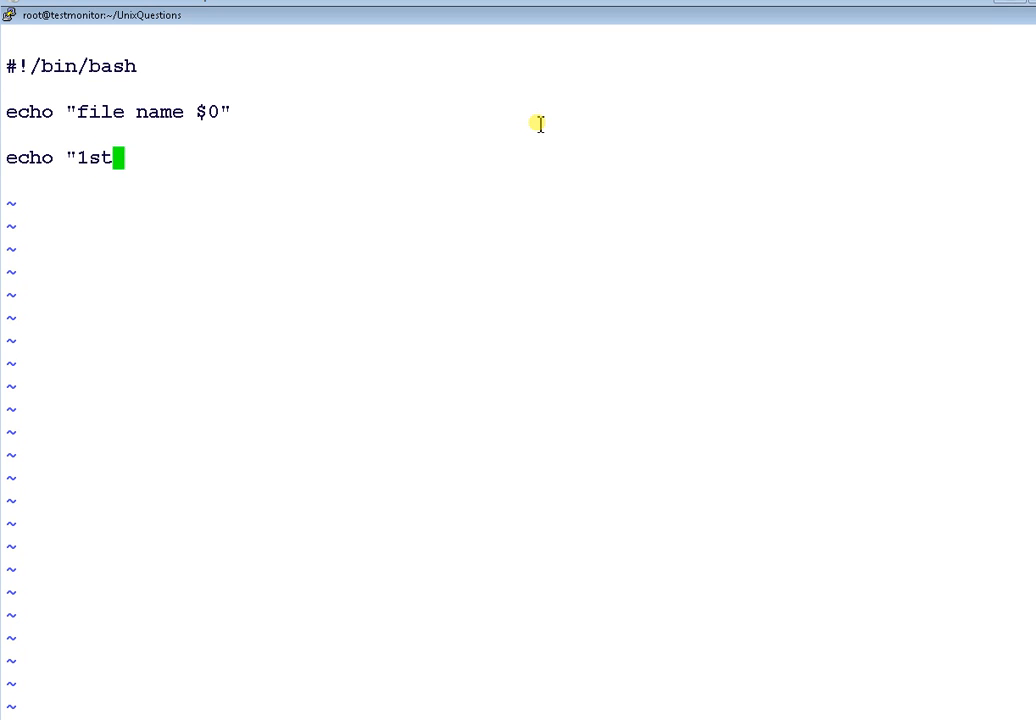
{"action": "type", "text": "argume"}
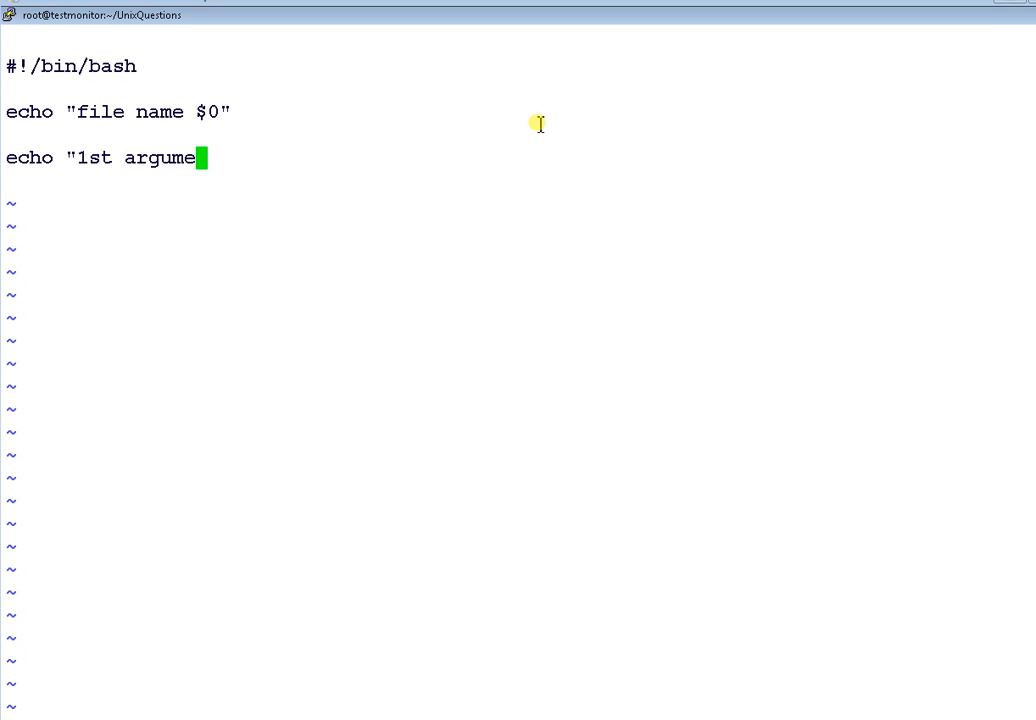
{"action": "type", "text": "nt"}
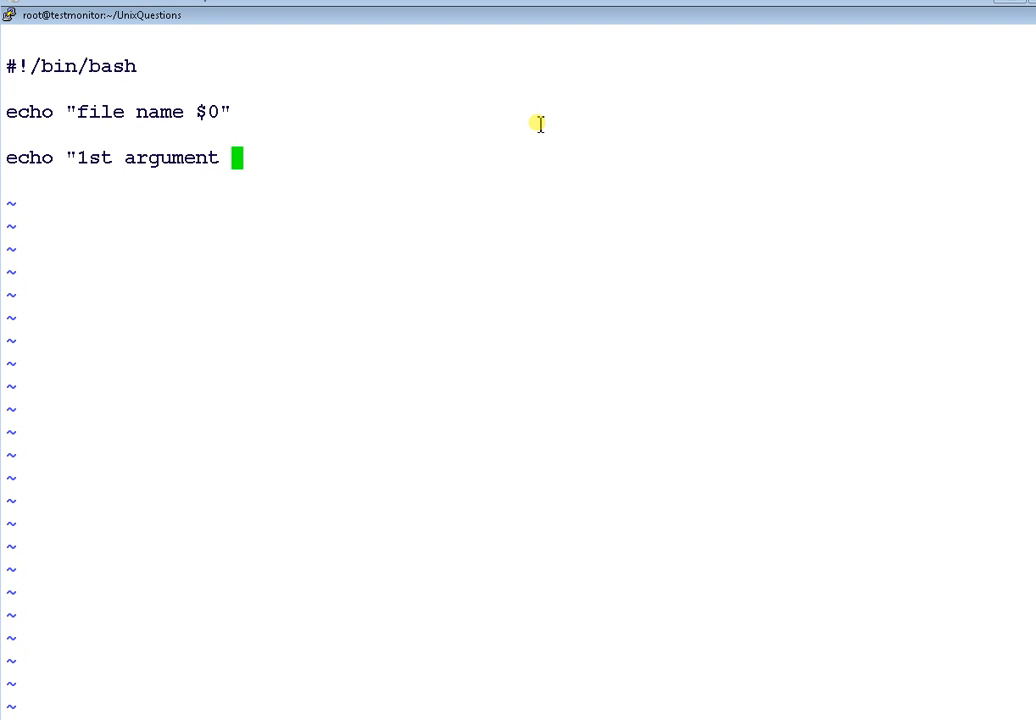
{"action": "type", "text": "$1\""}
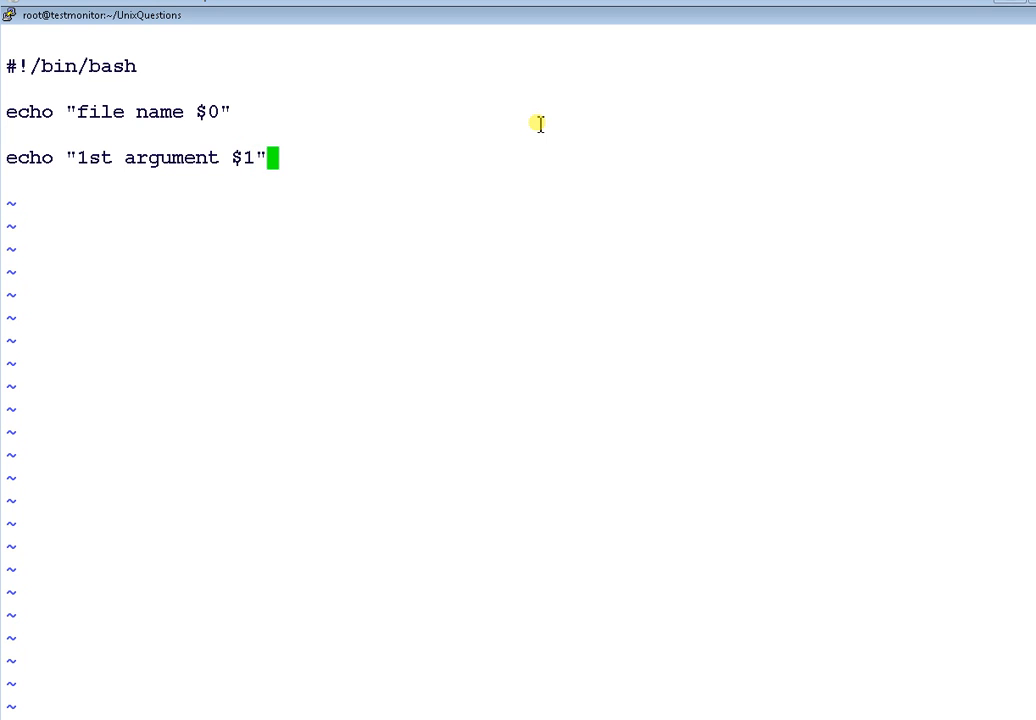
Add the line echo "2nd argument $2".
{"action": "type", "text": "echo"}
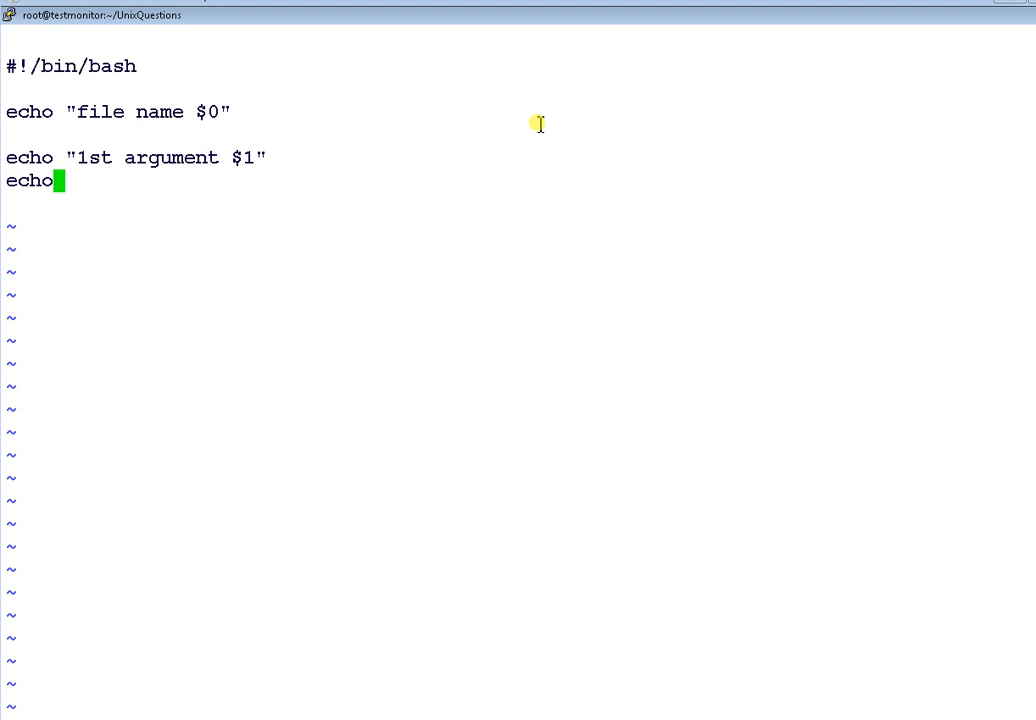
{"action": "type", "text": "\""}
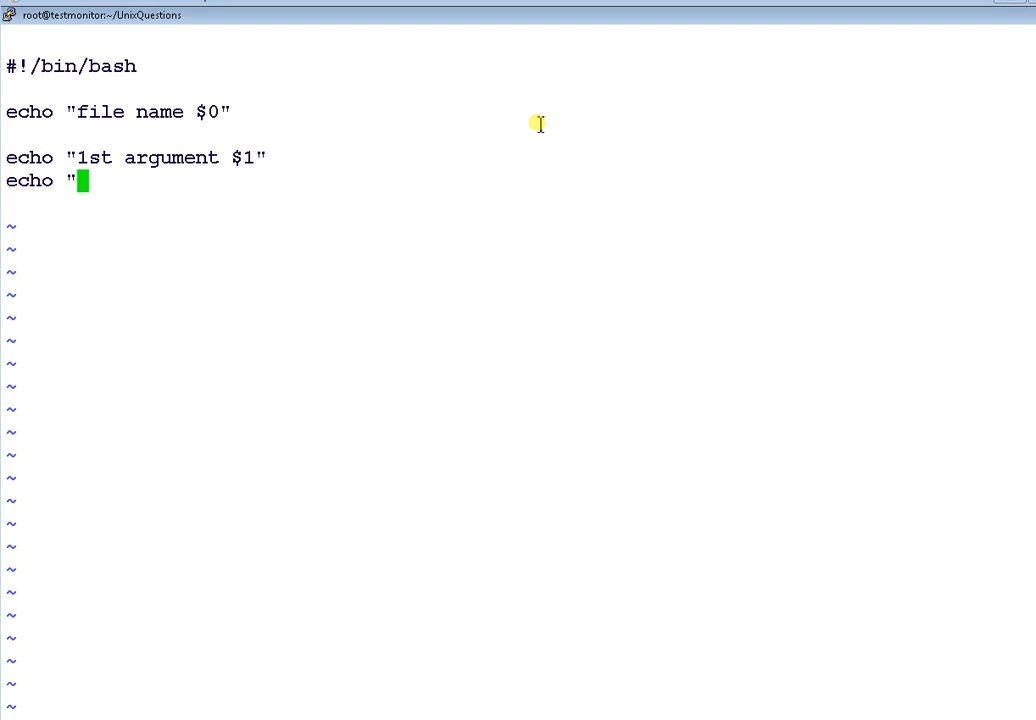
{"action": "type", "text": "2nd argumen"}
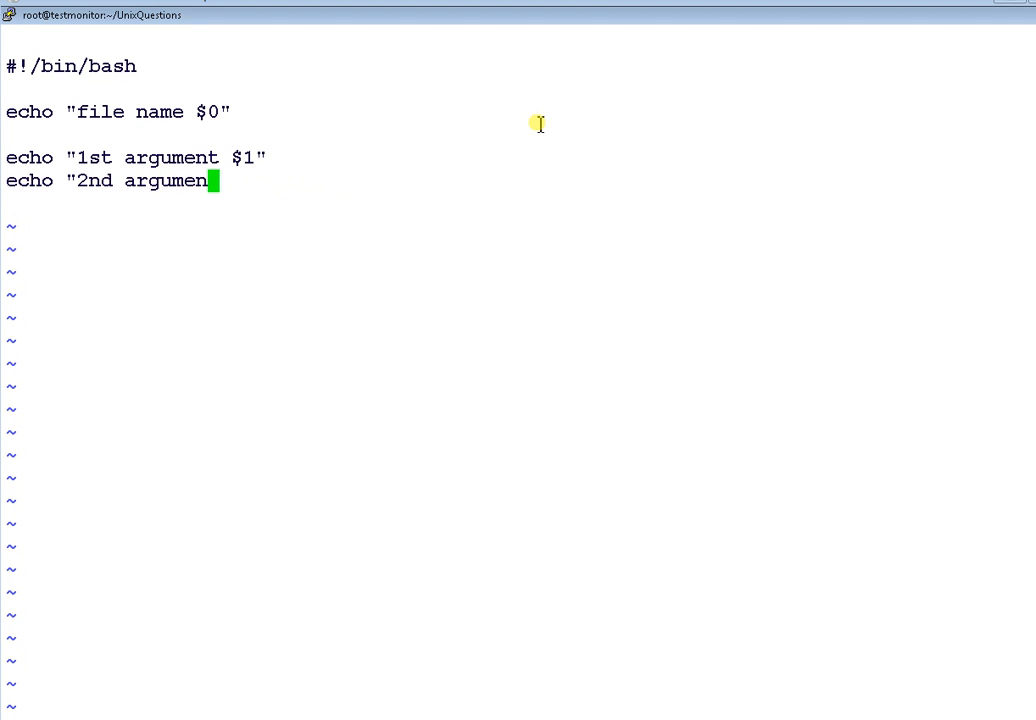
{"action": "type", "text": "t"}
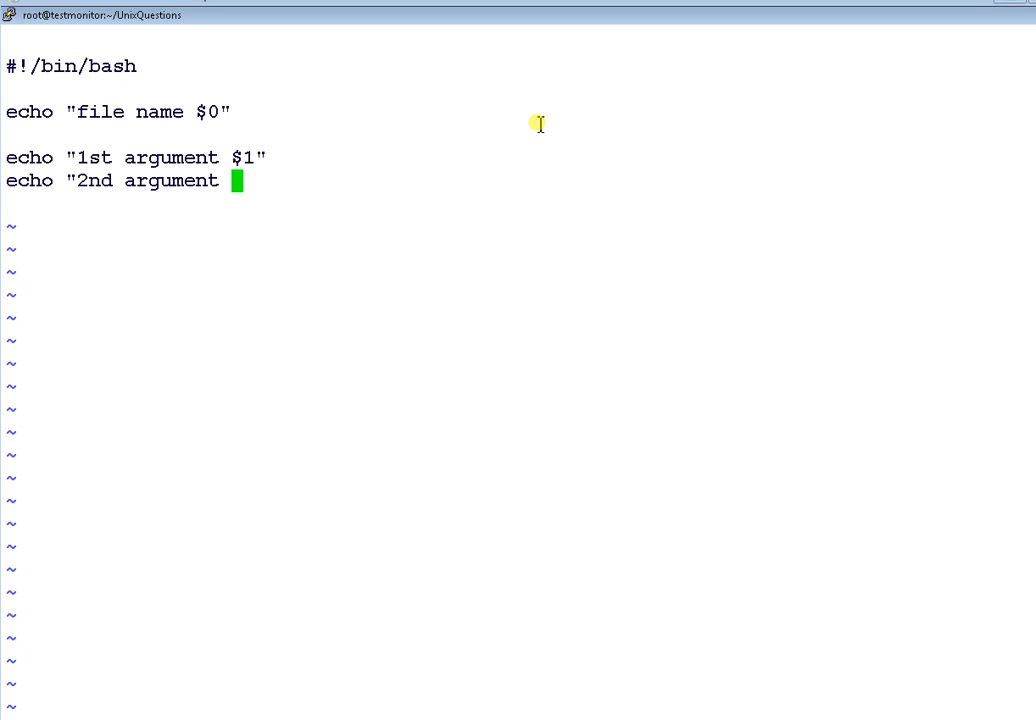
{"action": "type", "text": "$"}
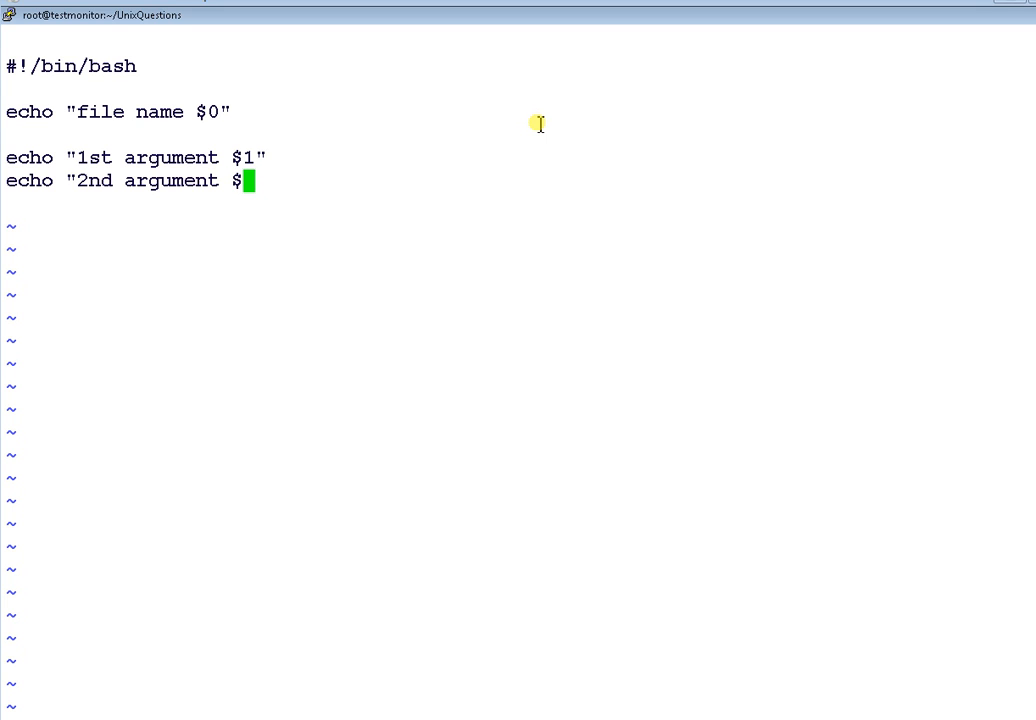
{"action": "type", "text": "2"}
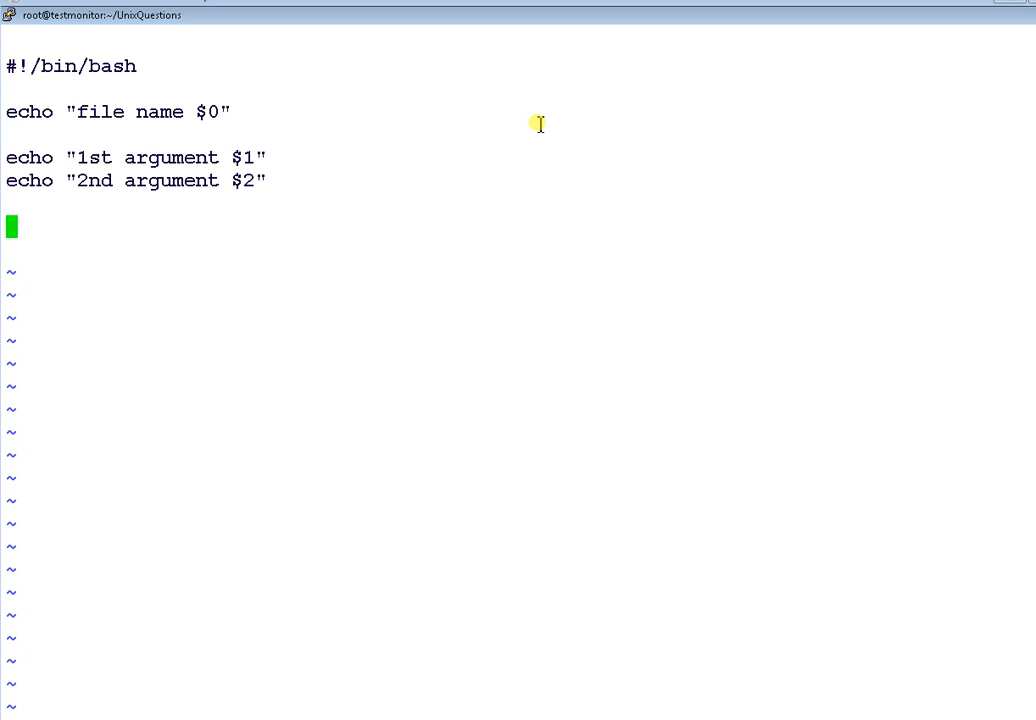
Add the line echo "all the arguments : $*", fixing a typo along the way.
{"action": "type", "text": "echo"}
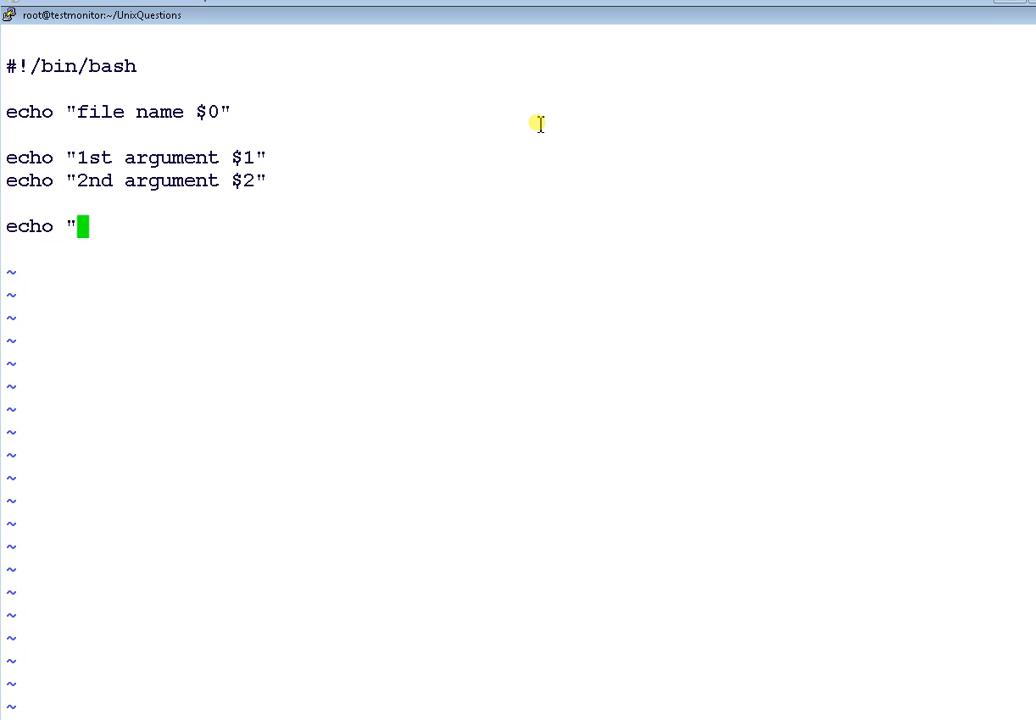
{"action": "type", "text": "all"}
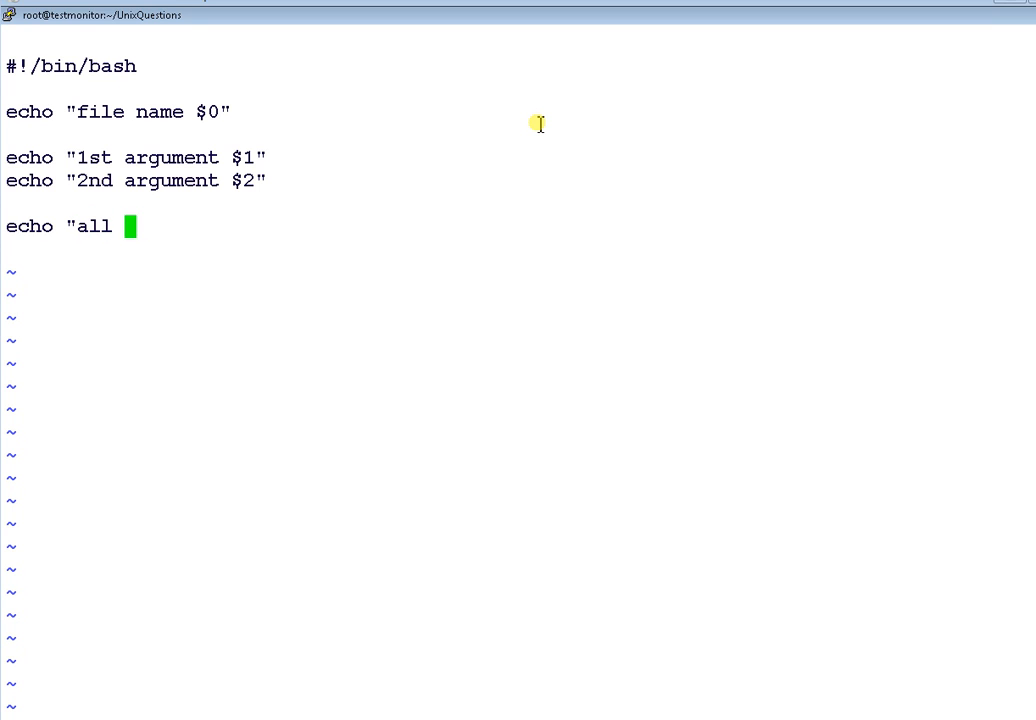
{"action": "type", "text": "the var"}
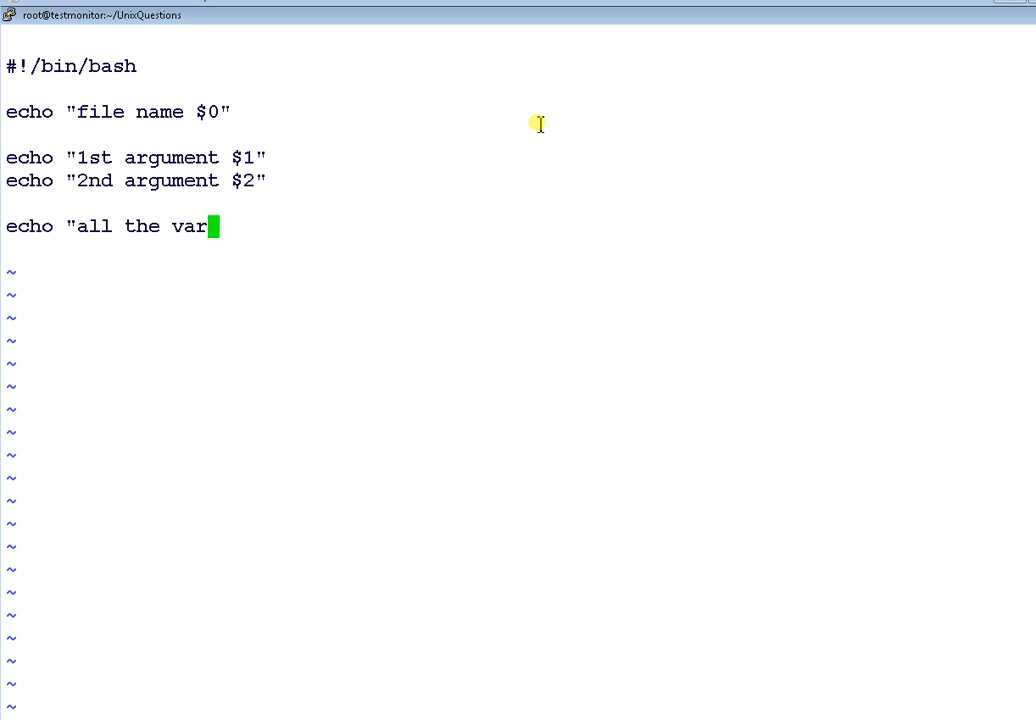
{"action": "key", "text": "BackSpace"}
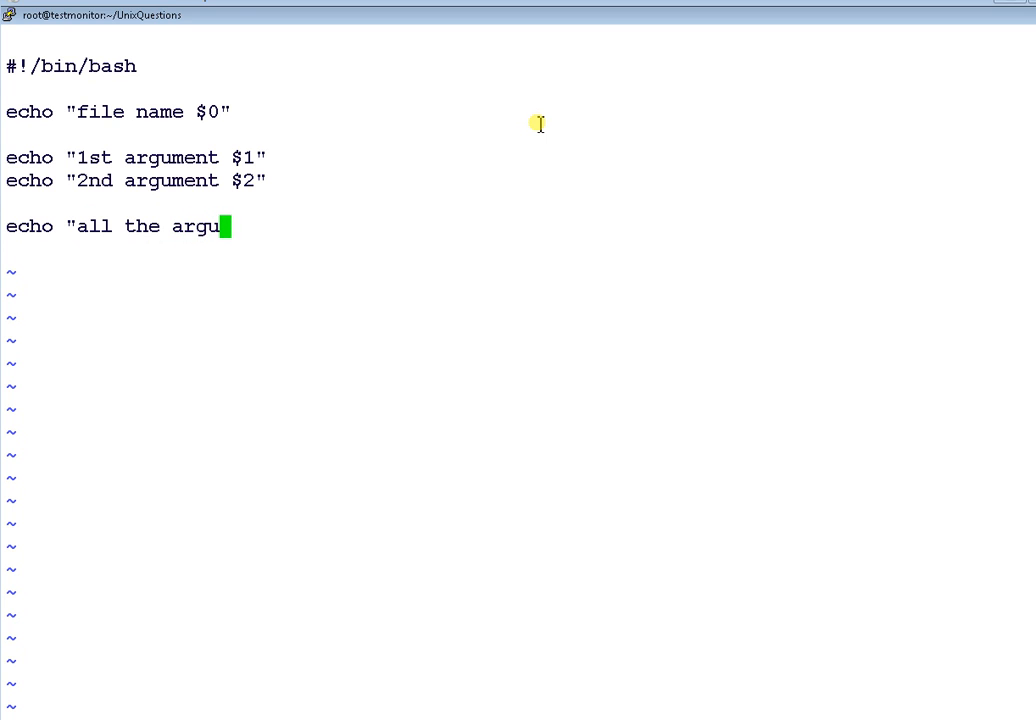
{"action": "type", "text": "ments"}
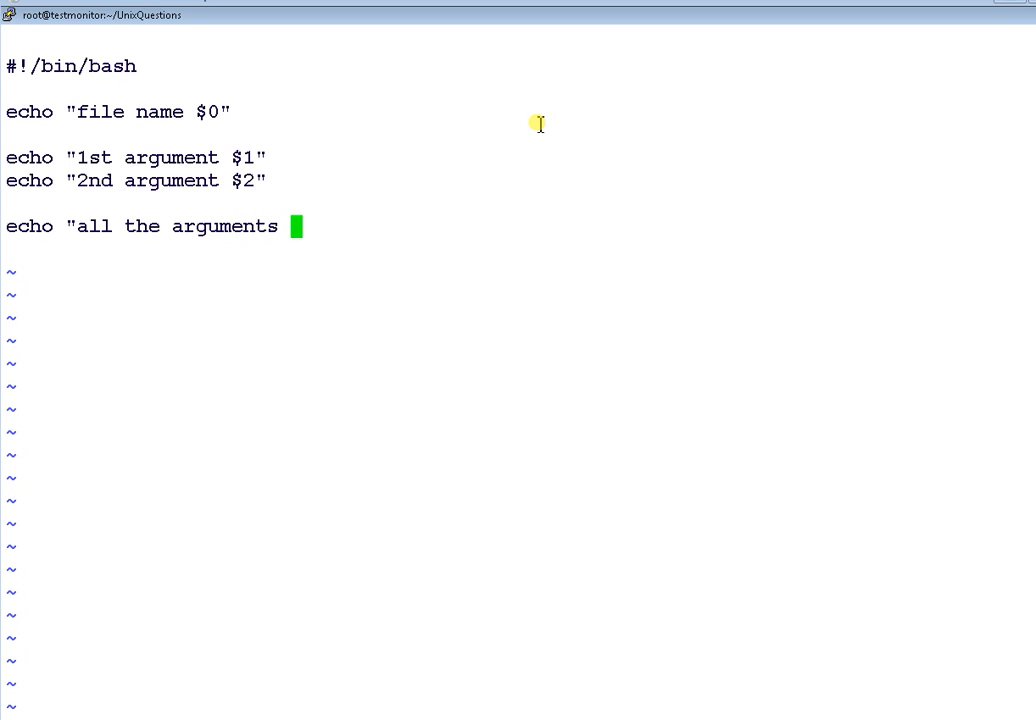
{"action": "type", "text": ": $"}
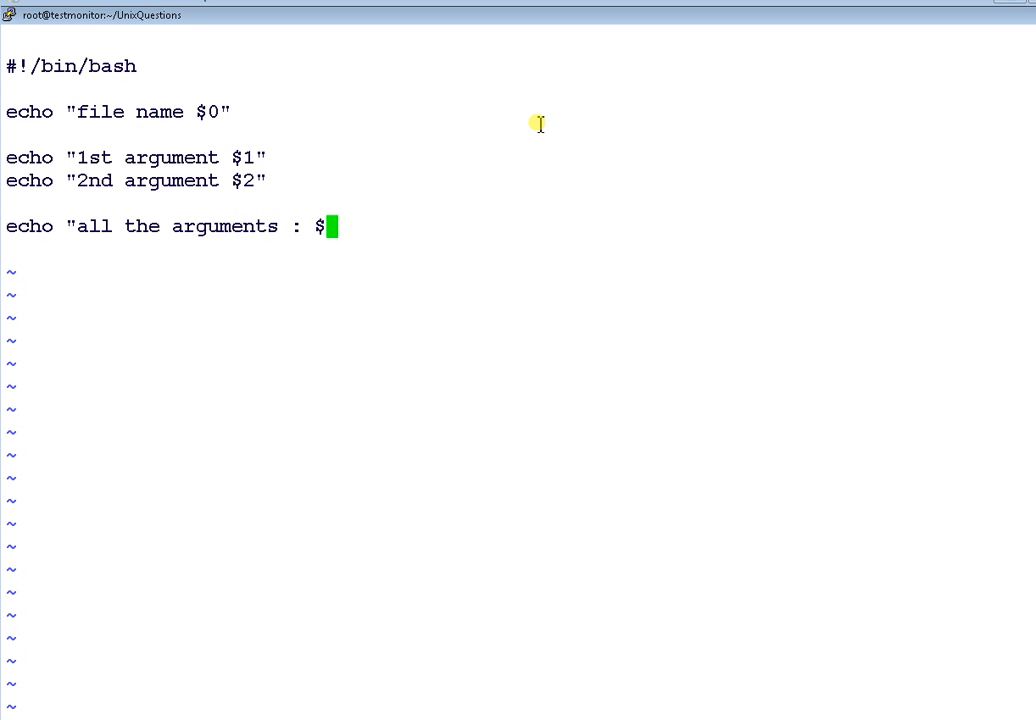
{"action": "type", "text": "*"}
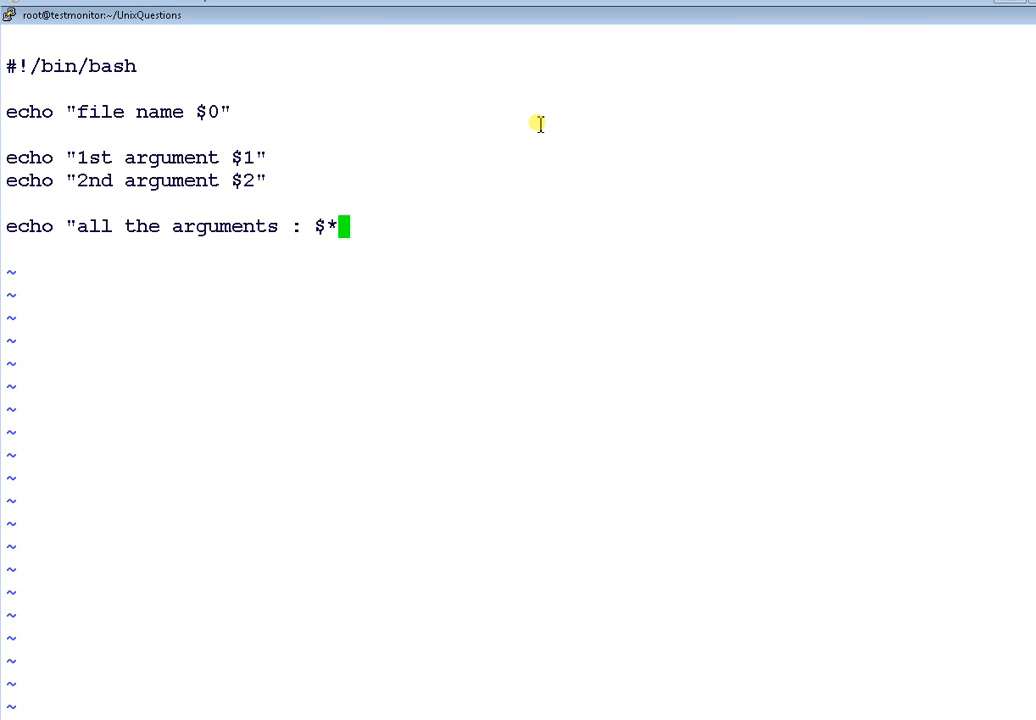
{"action": "type", "text": "\""}
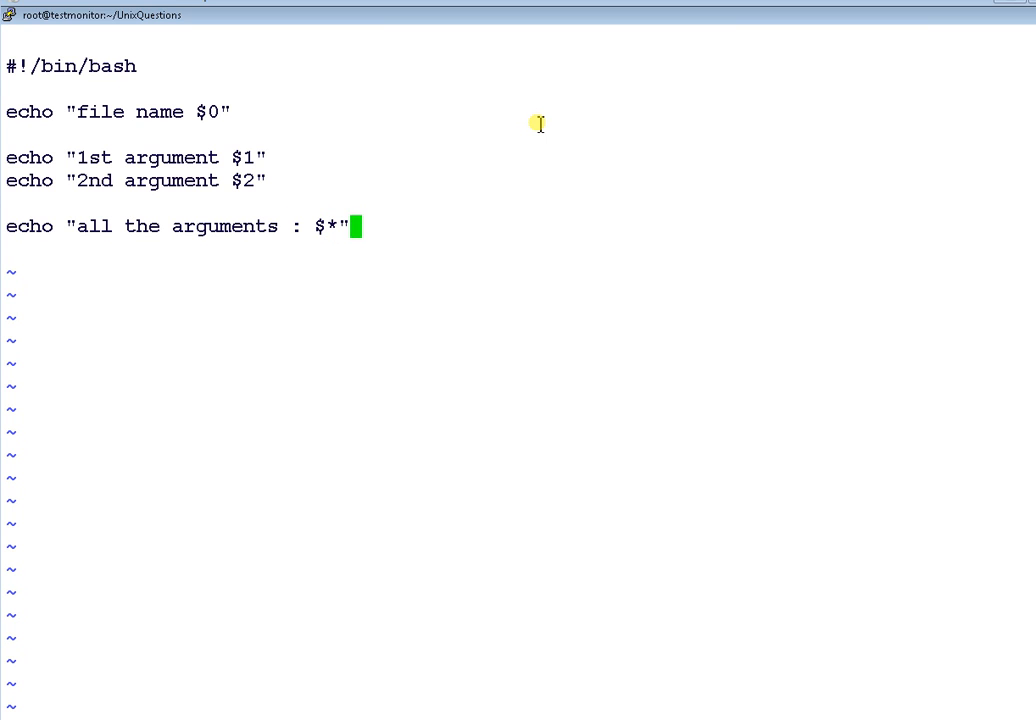
{"action": "key", "text": "Return"}
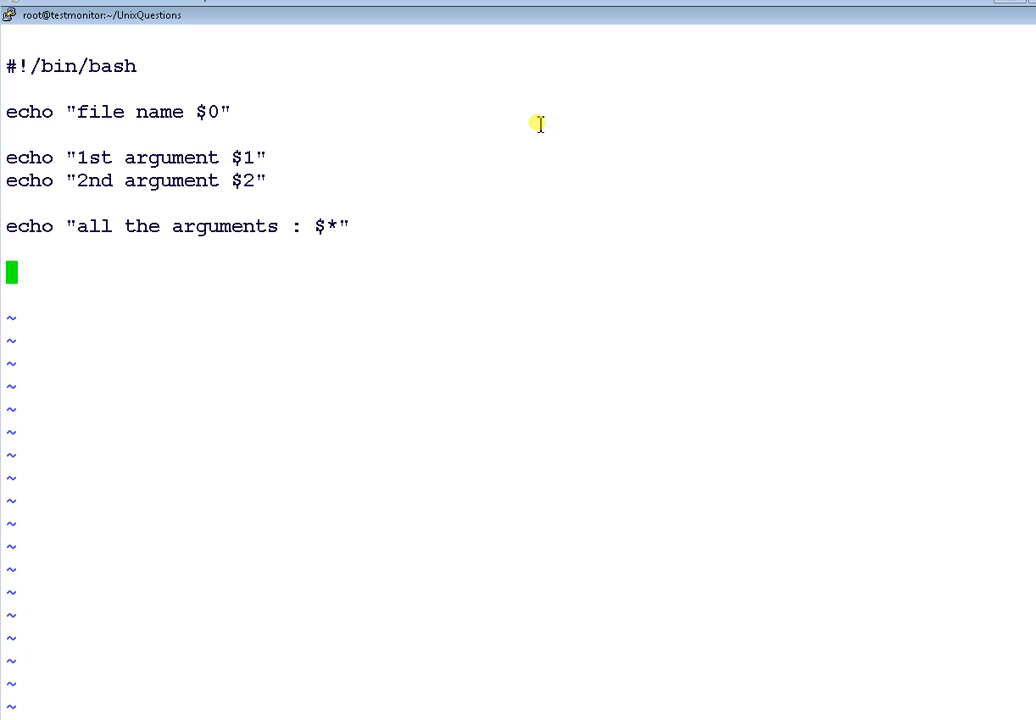
Add the line echo "Total number of arguments $#" to the script.
{"action": "type", "text": "echo"}
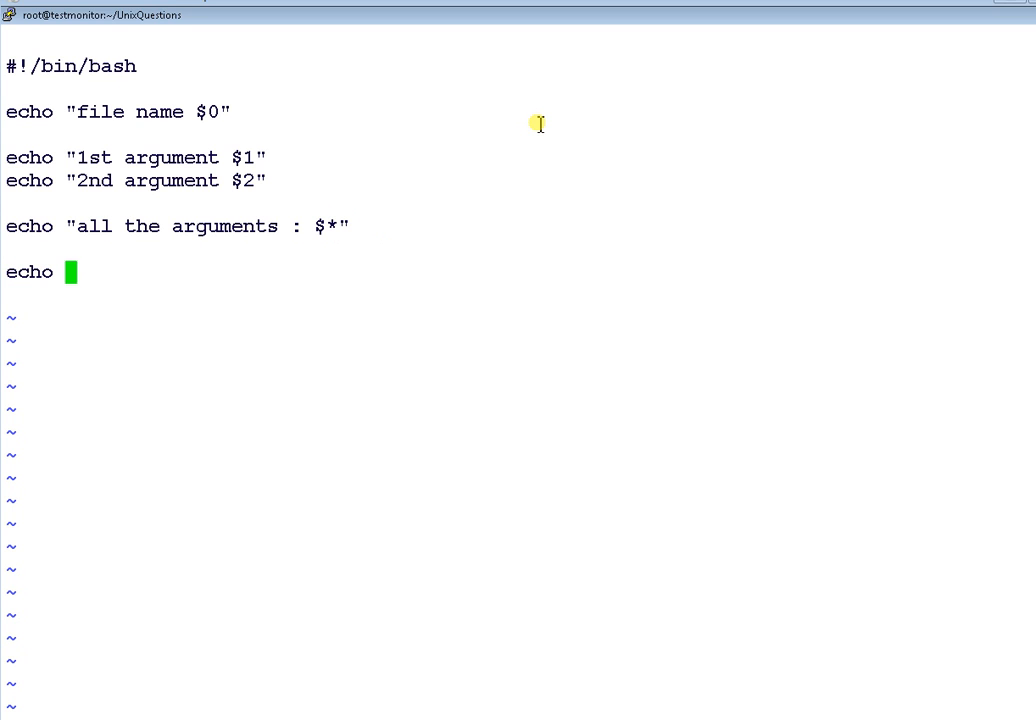
{"action": "type", "text": "\""}
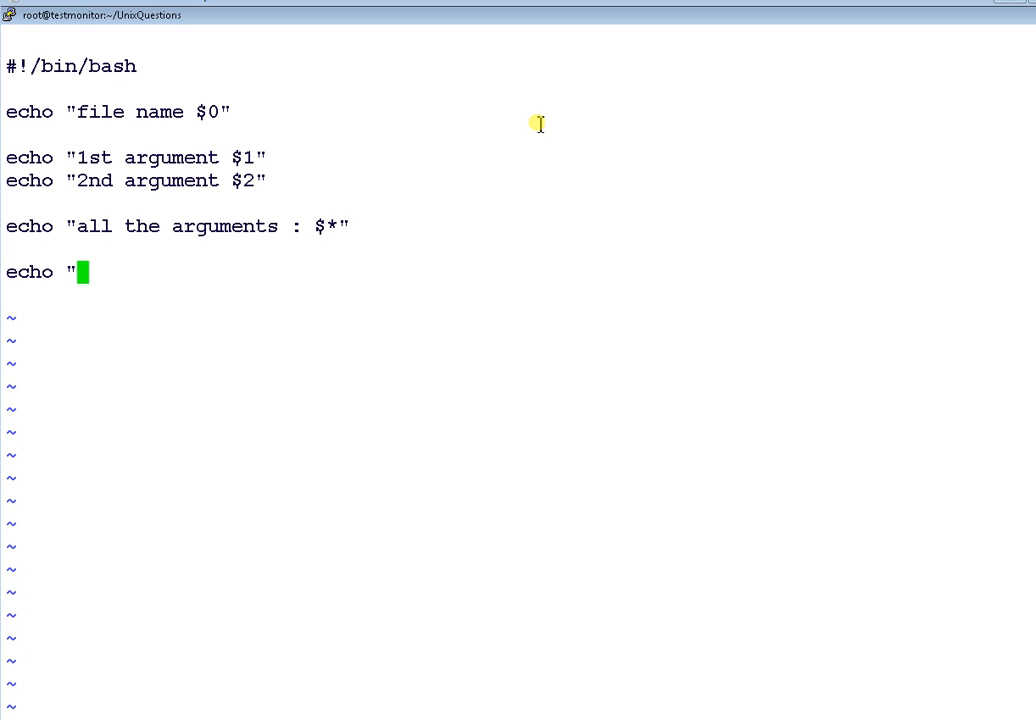
{"action": "type", "text": "Total"}
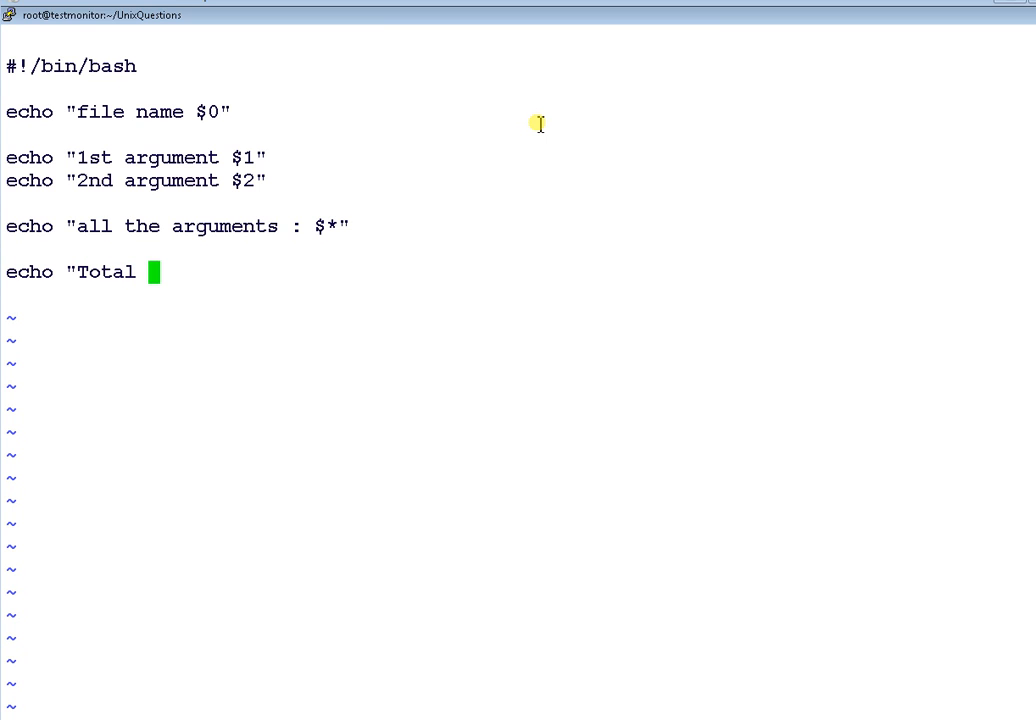
{"action": "type", "text": "number"}
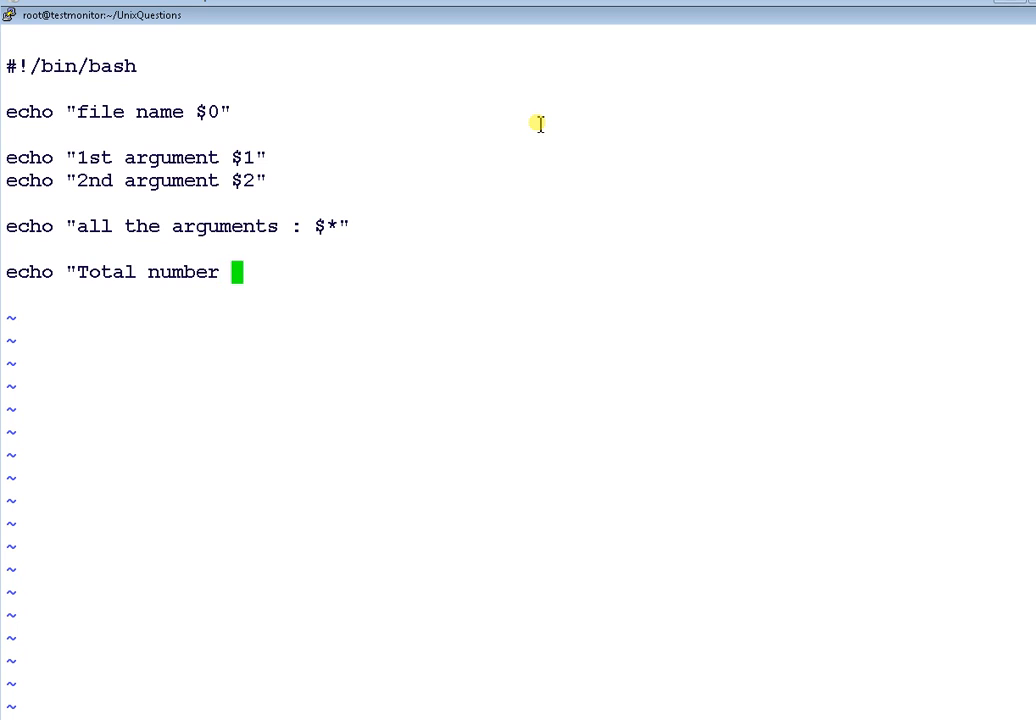
{"action": "type", "text": "of argumen"}
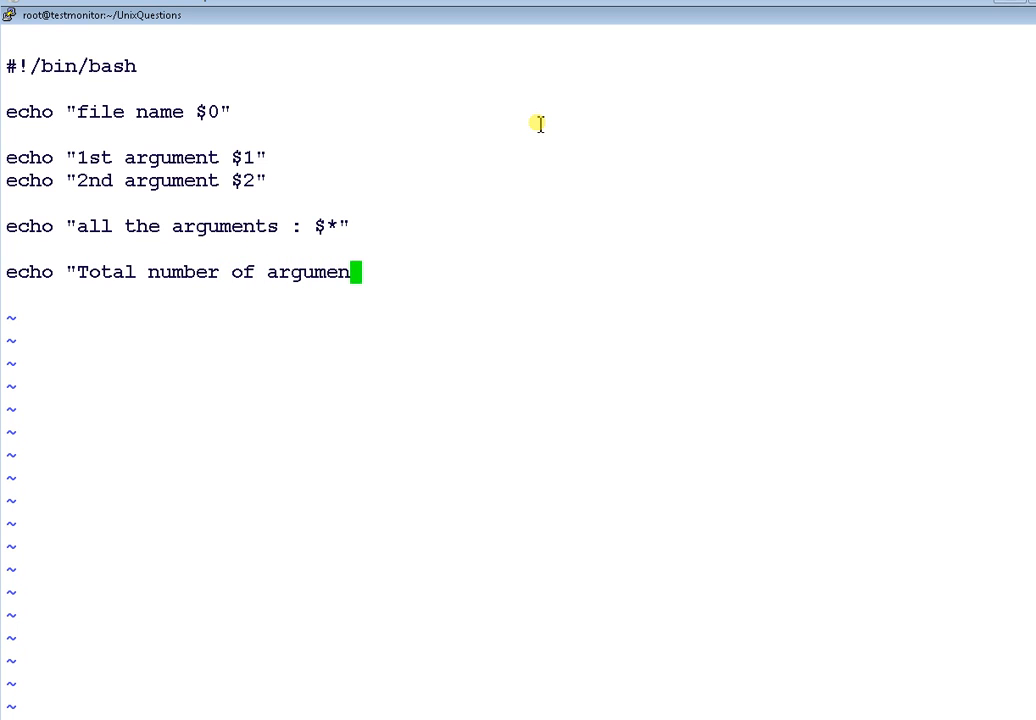
{"action": "type", "text": "ts"}
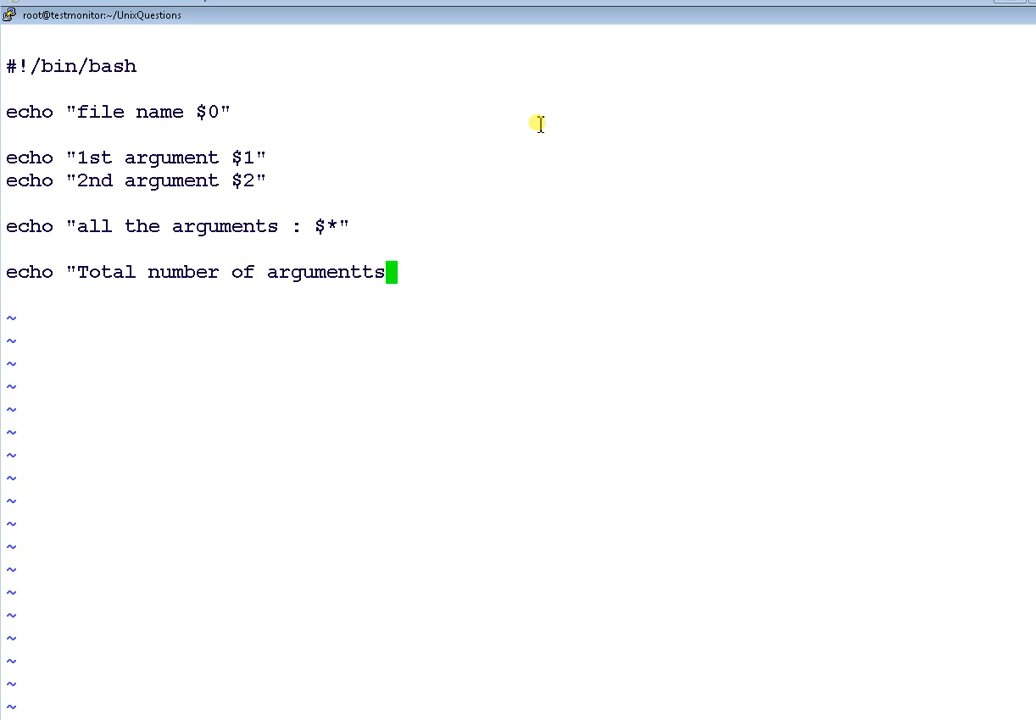
{"action": "key", "text": "BackSpace"}
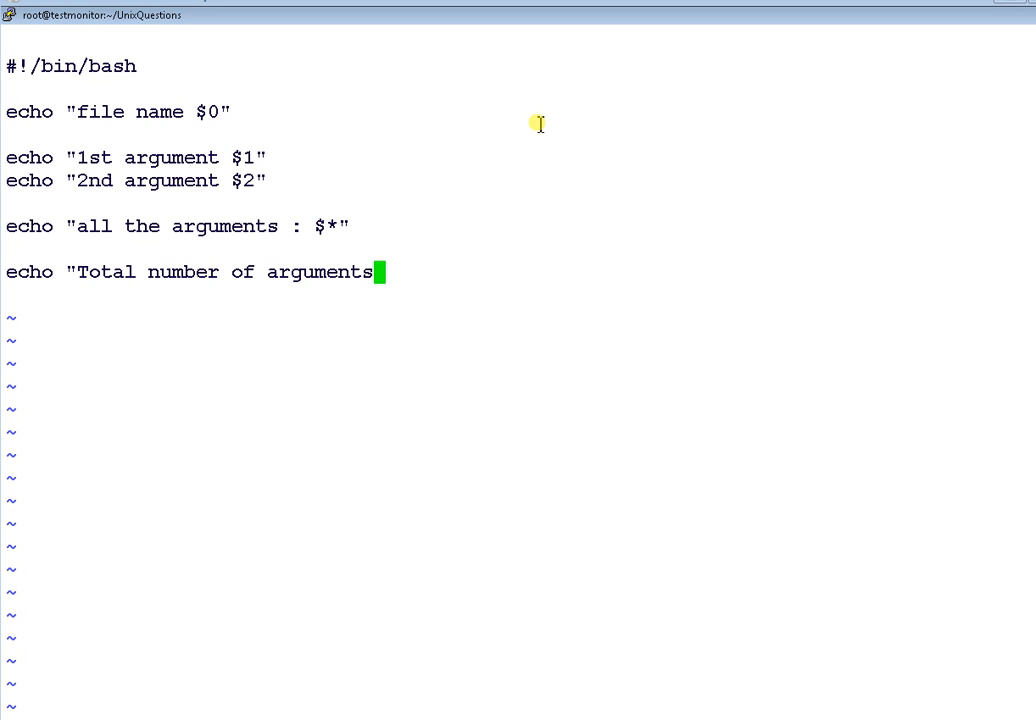
{"action": "type", "text": "$"}
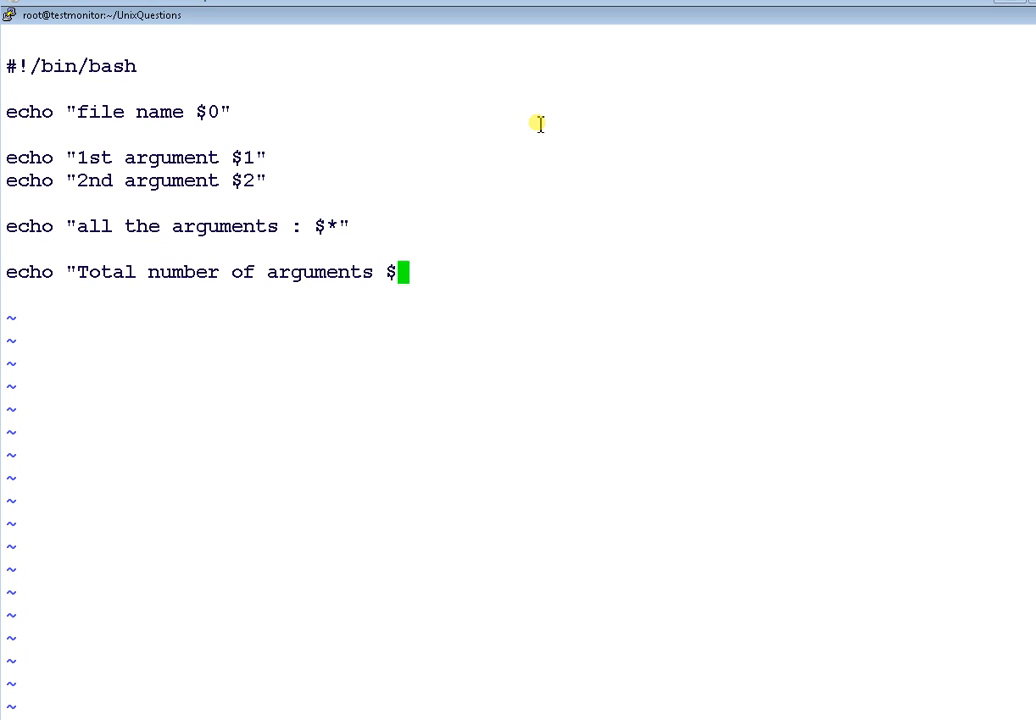
{"action": "type", "text": "#\""}
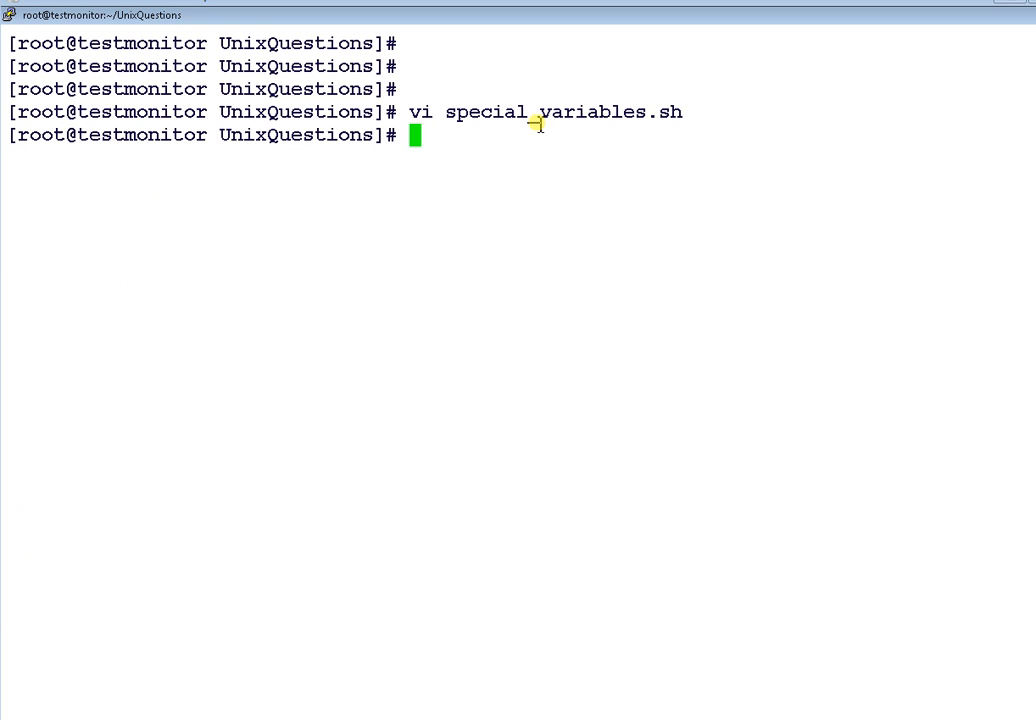
Run chmod 775 special_variables.sh, then begin a ./ command to execute it.
{"action": "type", "text": "chmod 7"}
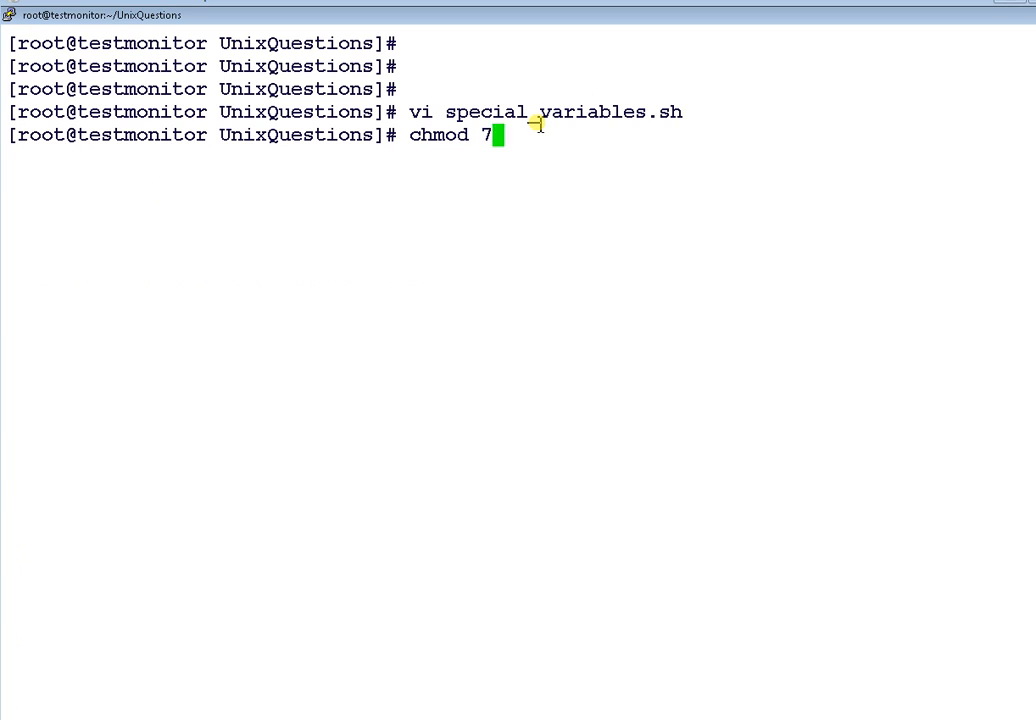
{"action": "type", "text": "75"}
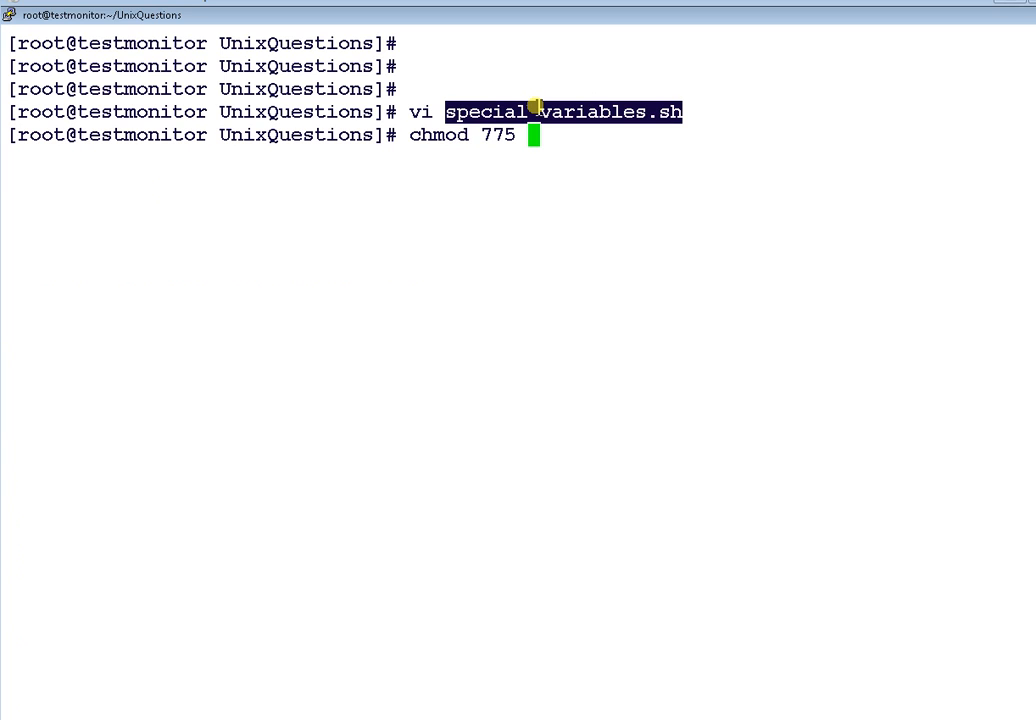
{"action": "type", "text": "special_variables.sh"}
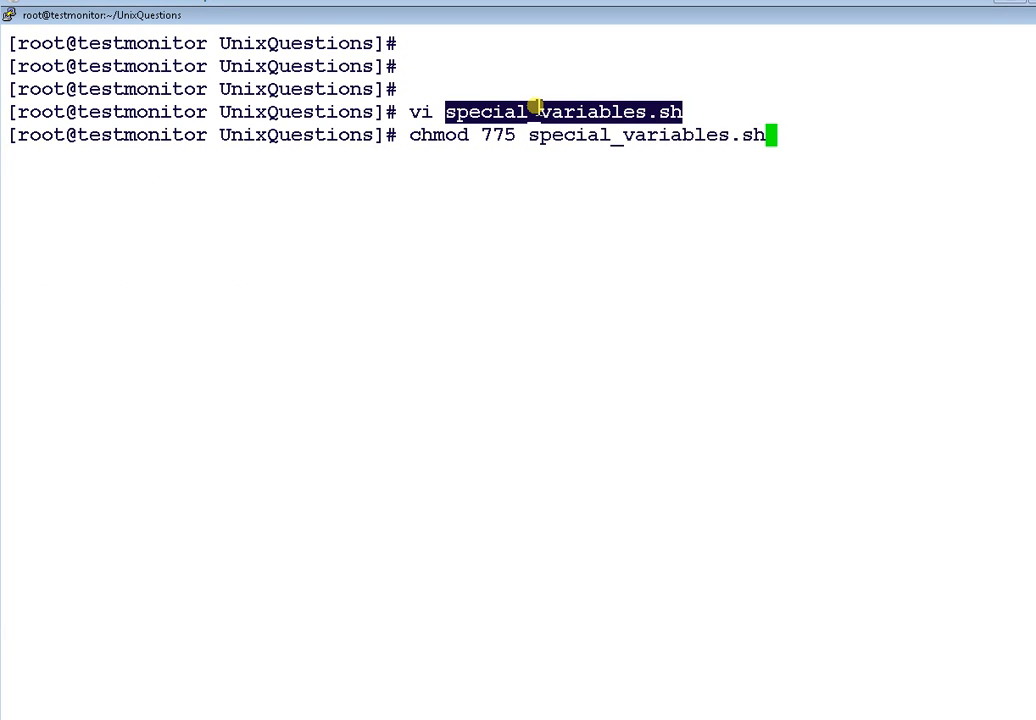
{"action": "key", "text": "Return"}
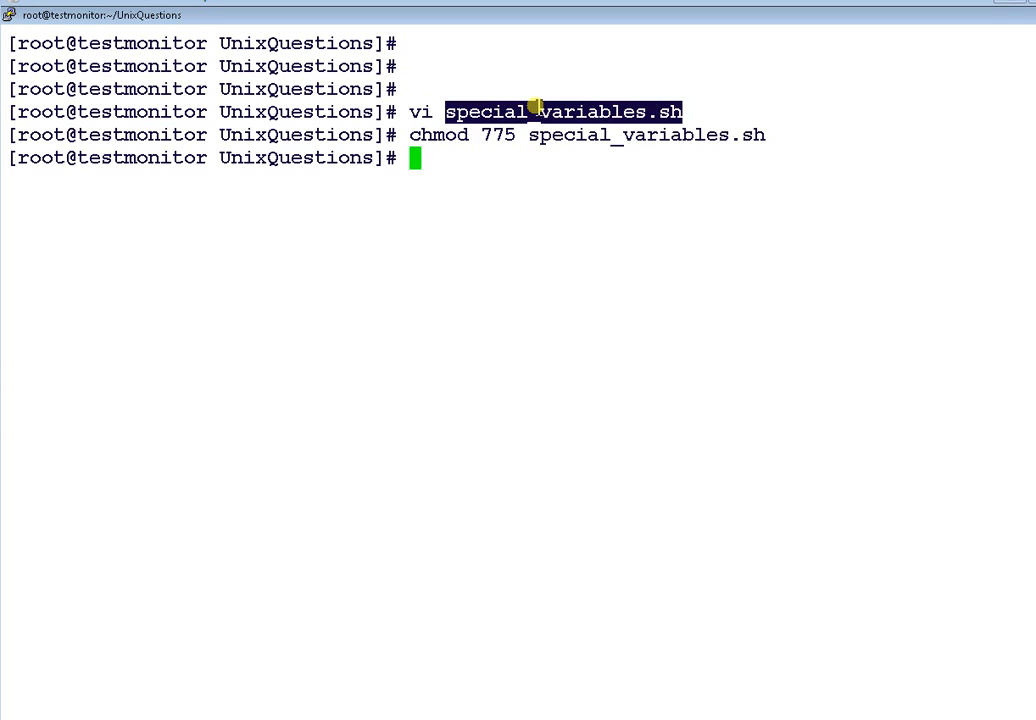
{"action": "type", "text": "./"}
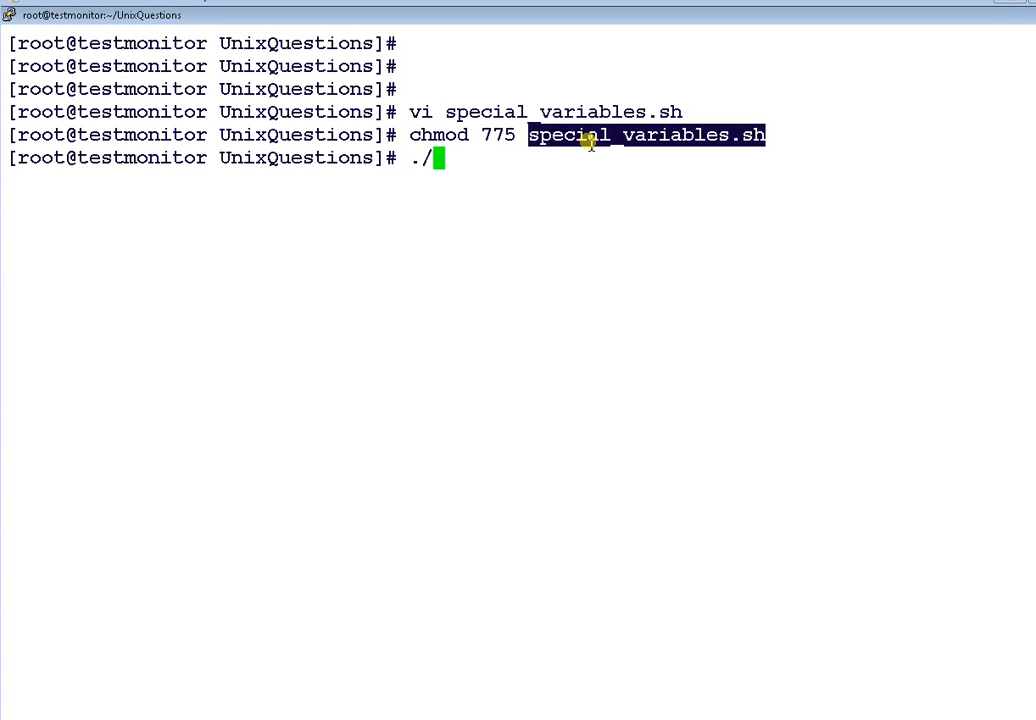
Compose ./special_variables.sh apple banana, correcting a mistyped argument.
{"action": "type", "text": "special_variables.sh"}
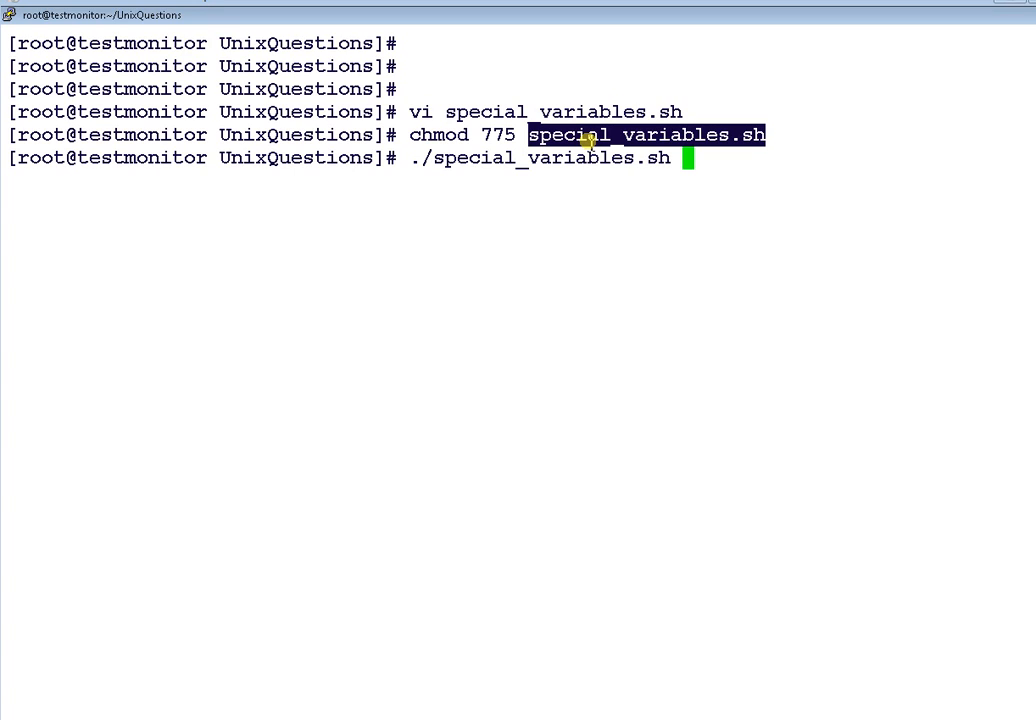
{"action": "type", "text": "test"}
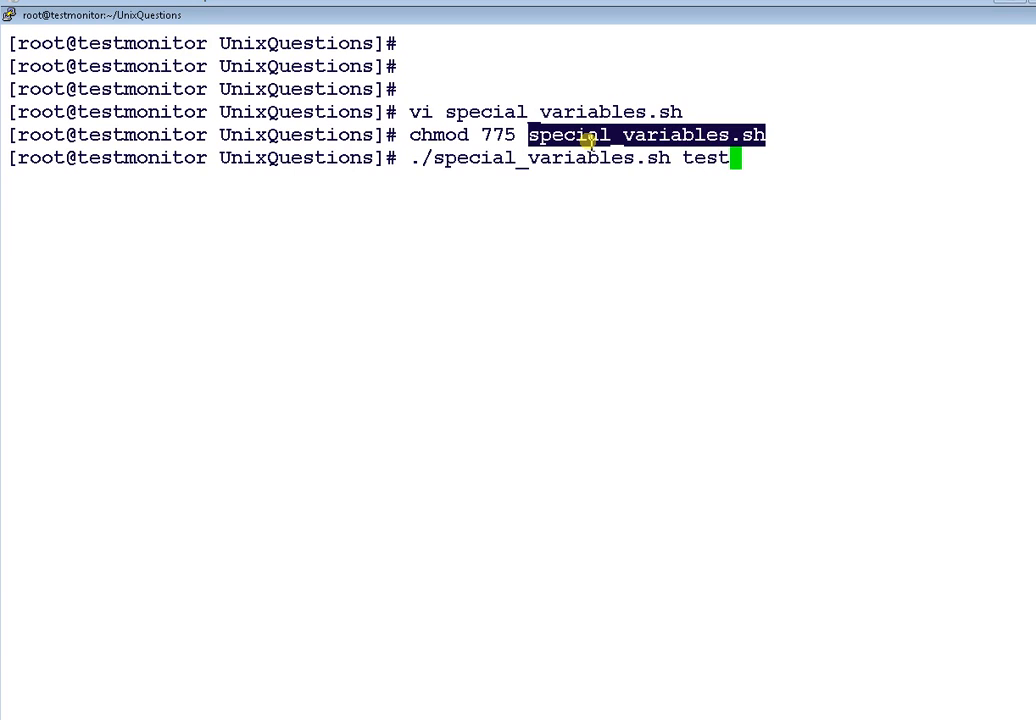
{"action": "key", "text": "BackSpace"}
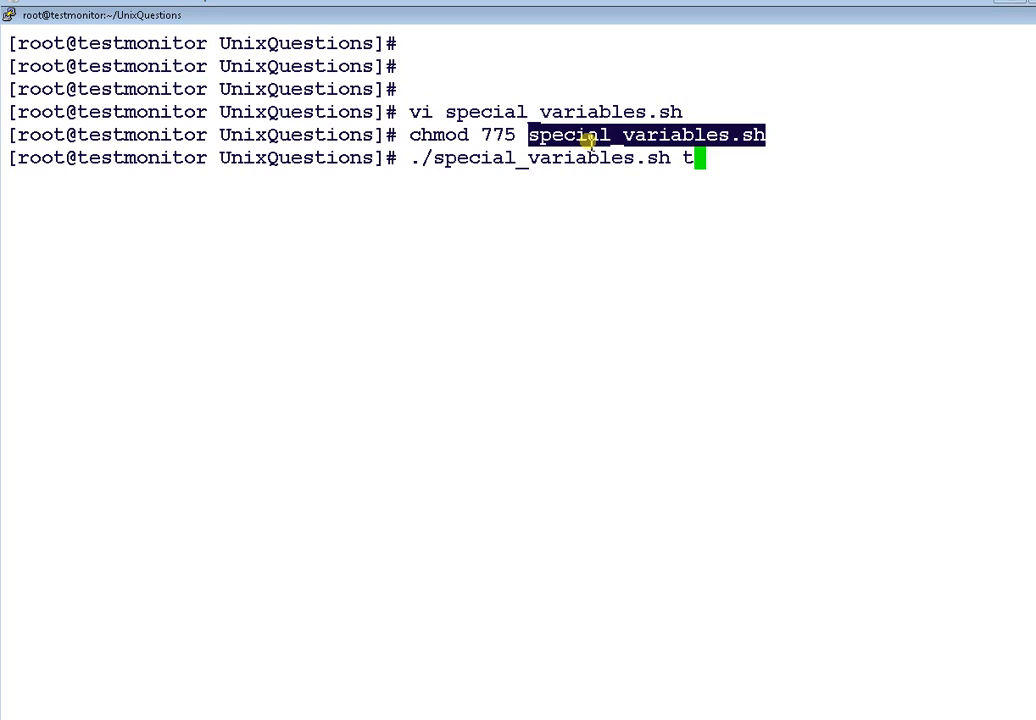
{"action": "type", "text": "app"}
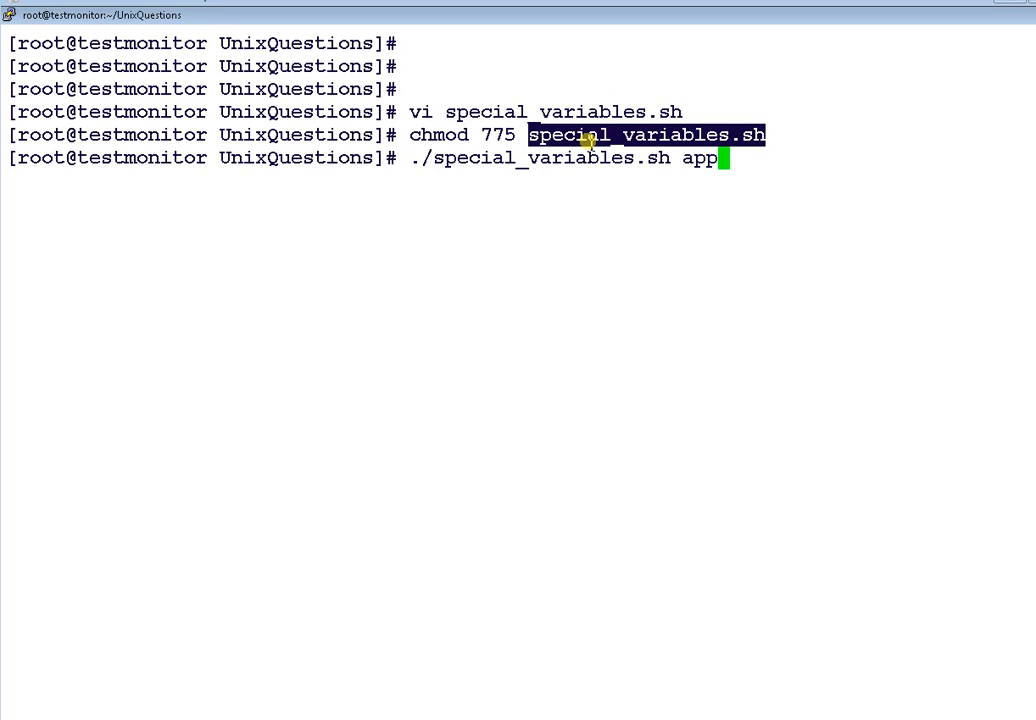
{"action": "type", "text": "le b"}
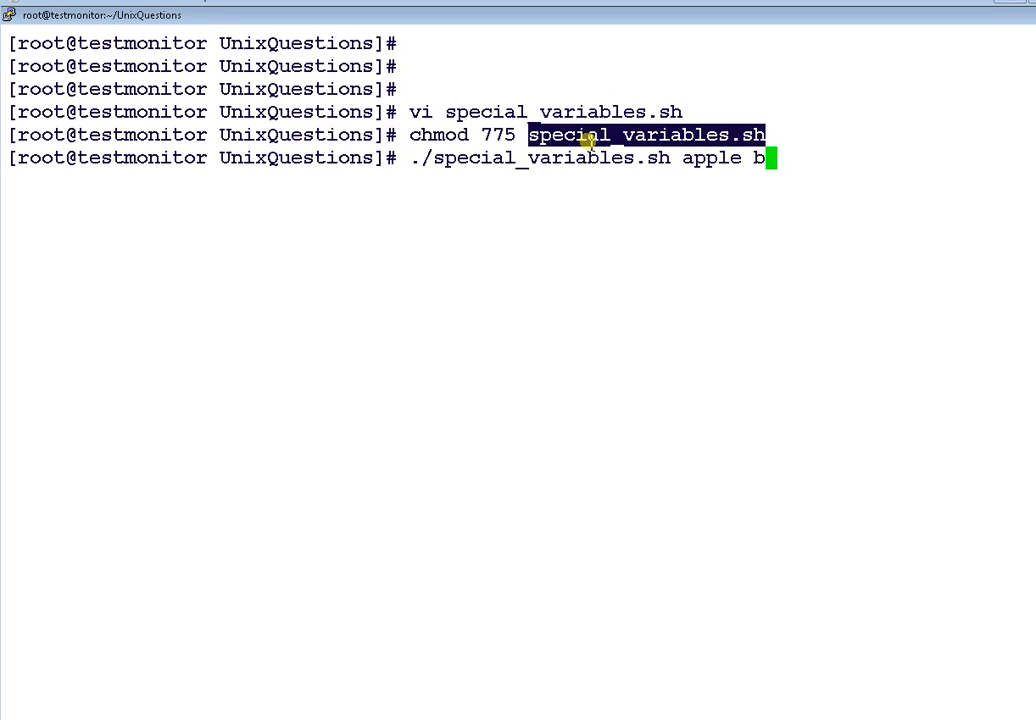
{"action": "type", "text": "anna"}
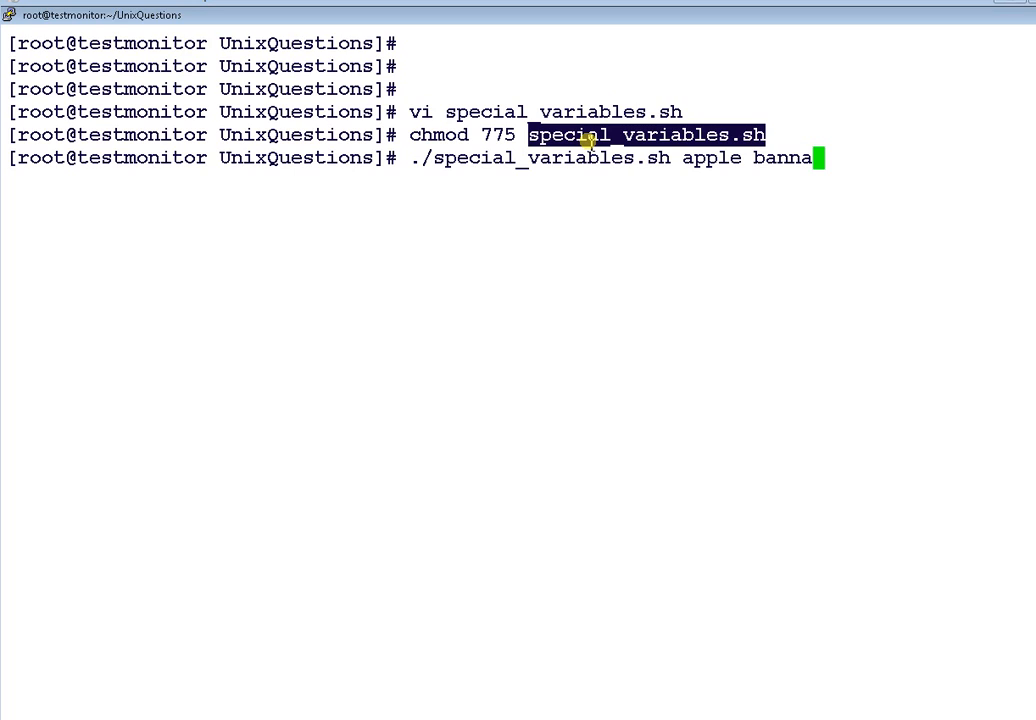
{"action": "key", "text": "BackSpace"}
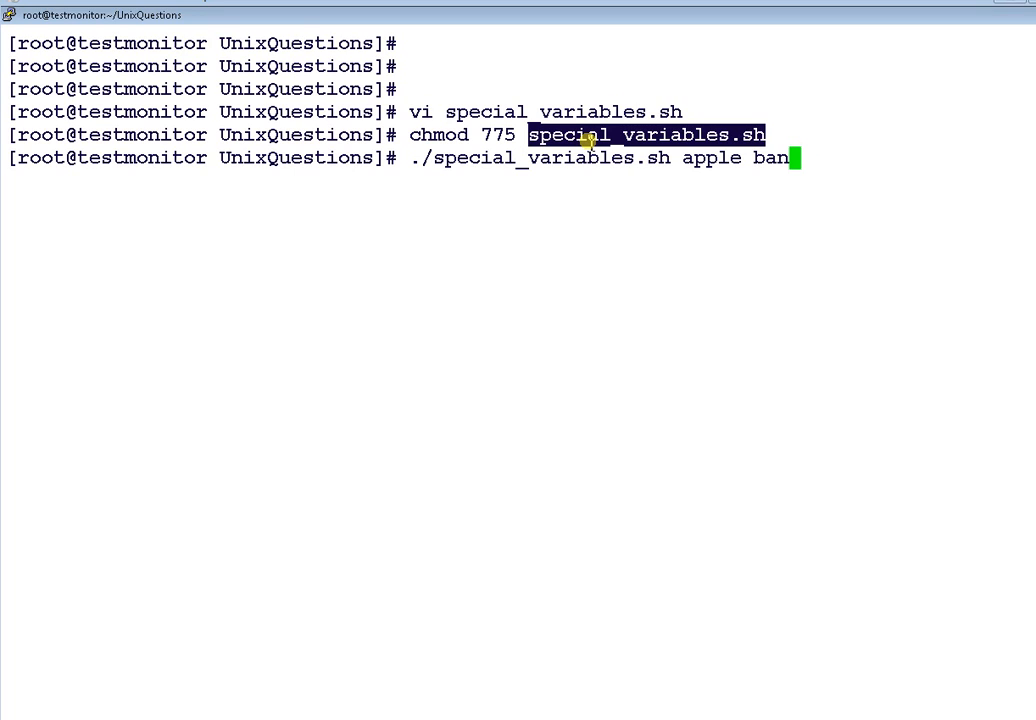
{"action": "type", "text": "ana"}
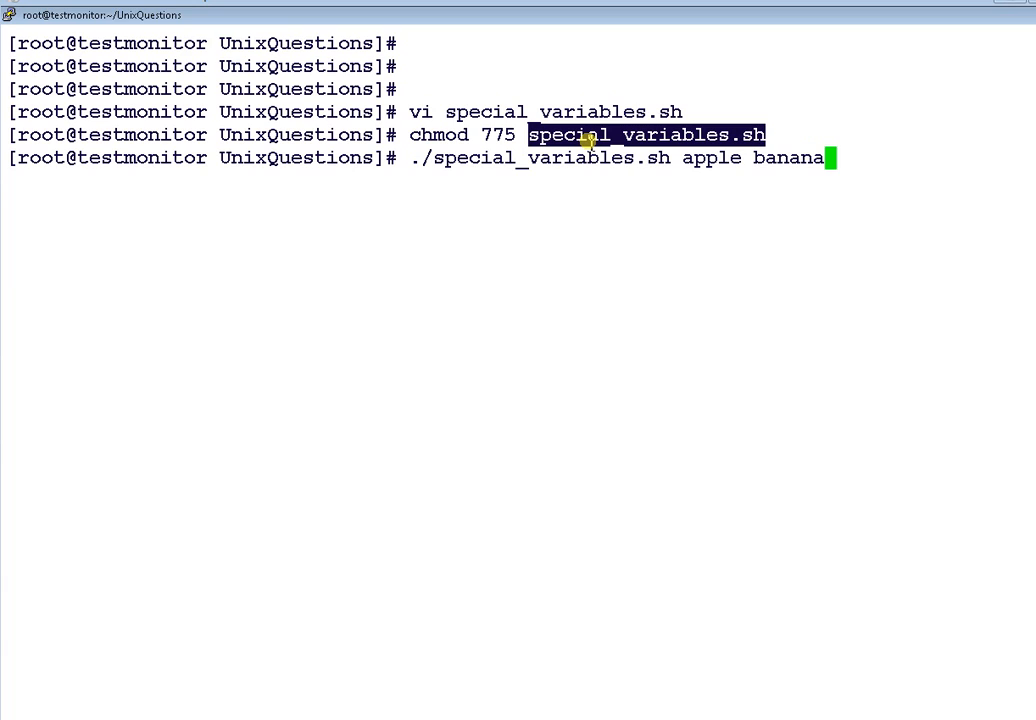
Highlight the script name in the command, then run it with apple and banana.
{"action": "double_click", "coordinate": [540, 156]}
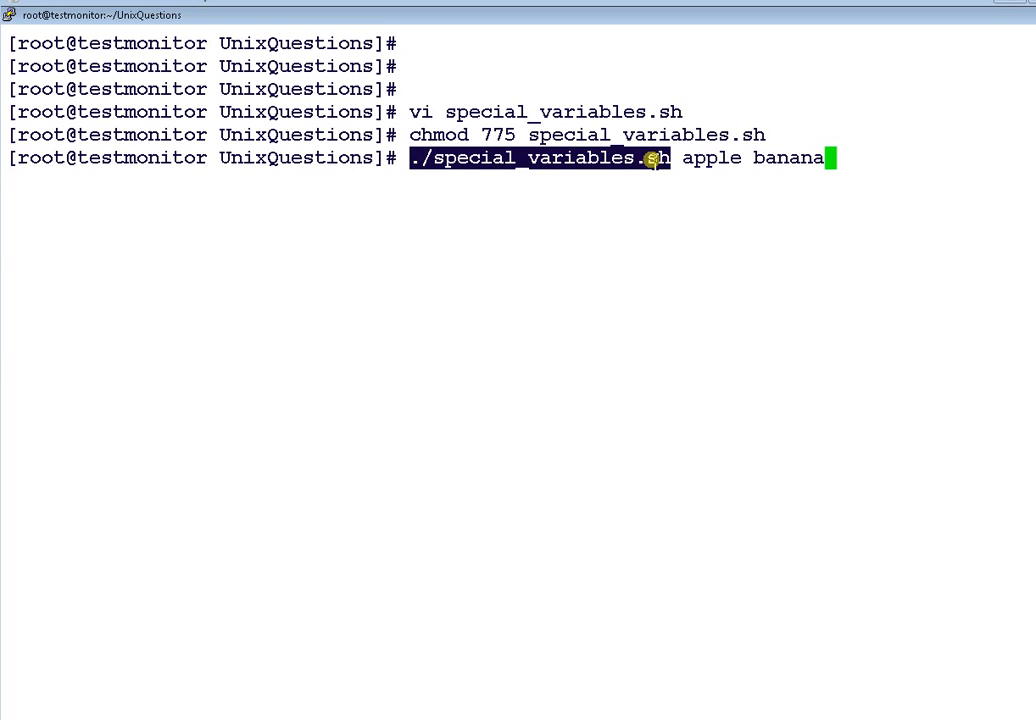
{"action": "mouse_move", "coordinate": [696, 166]}
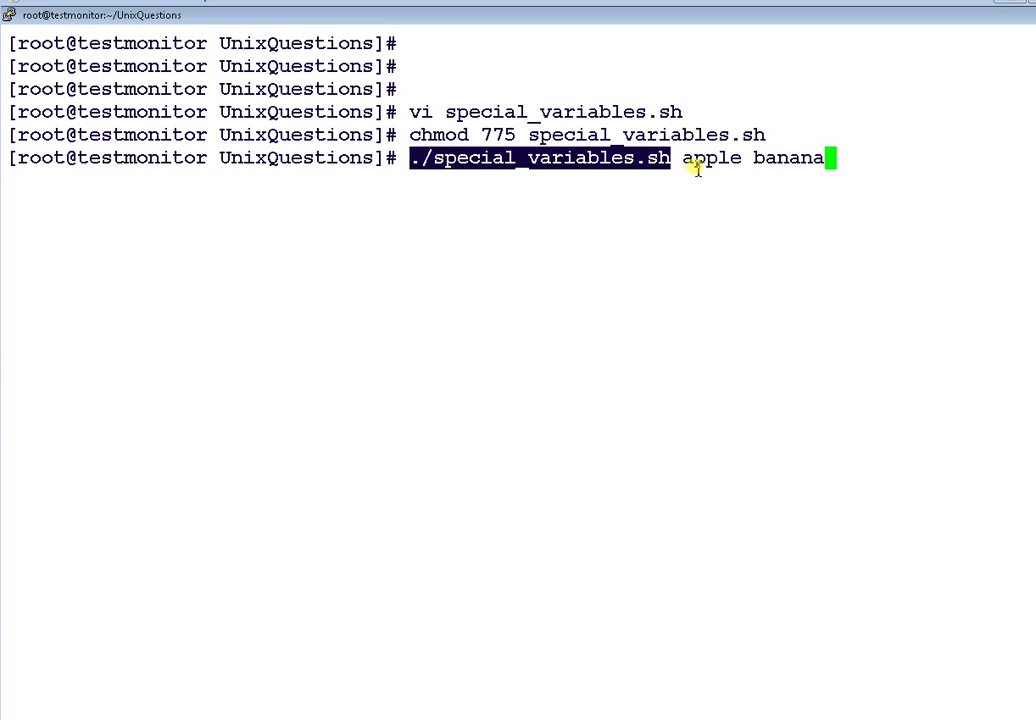
{"action": "double_click", "coordinate": [710, 156]}
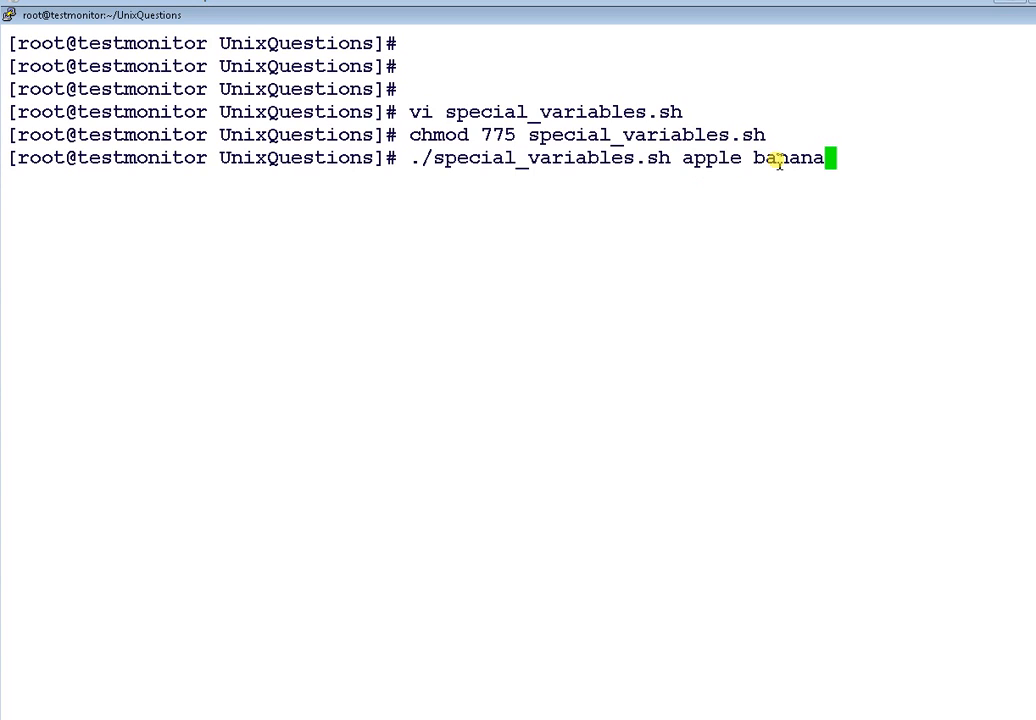
{"action": "key", "text": "Return"}
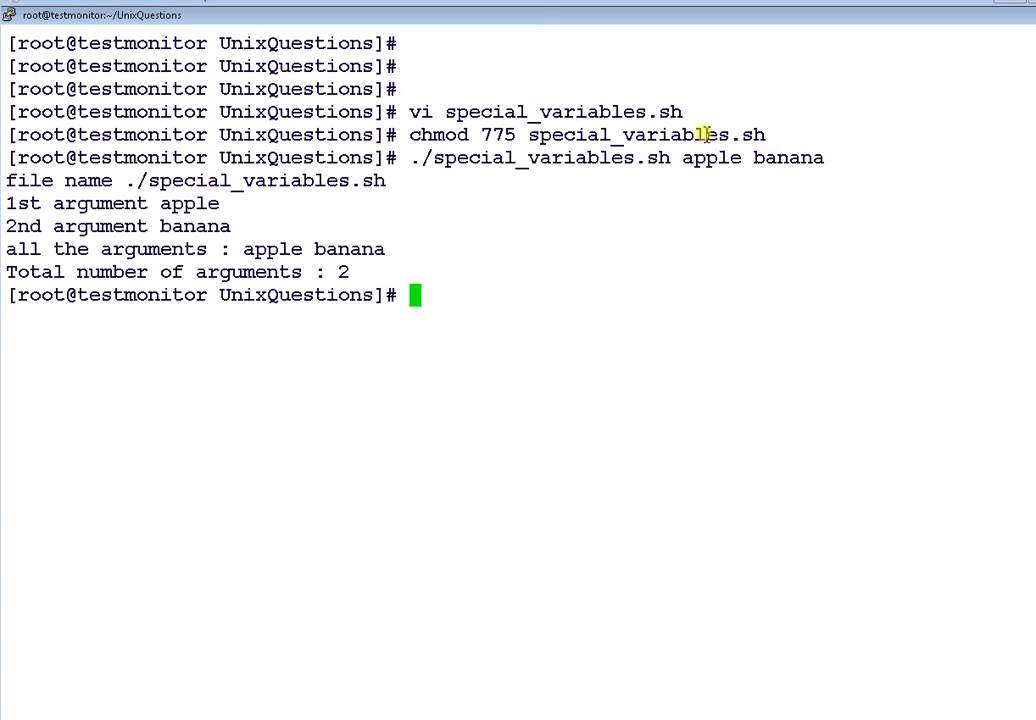
{"action": "mouse_move", "coordinate": [384, 198]}
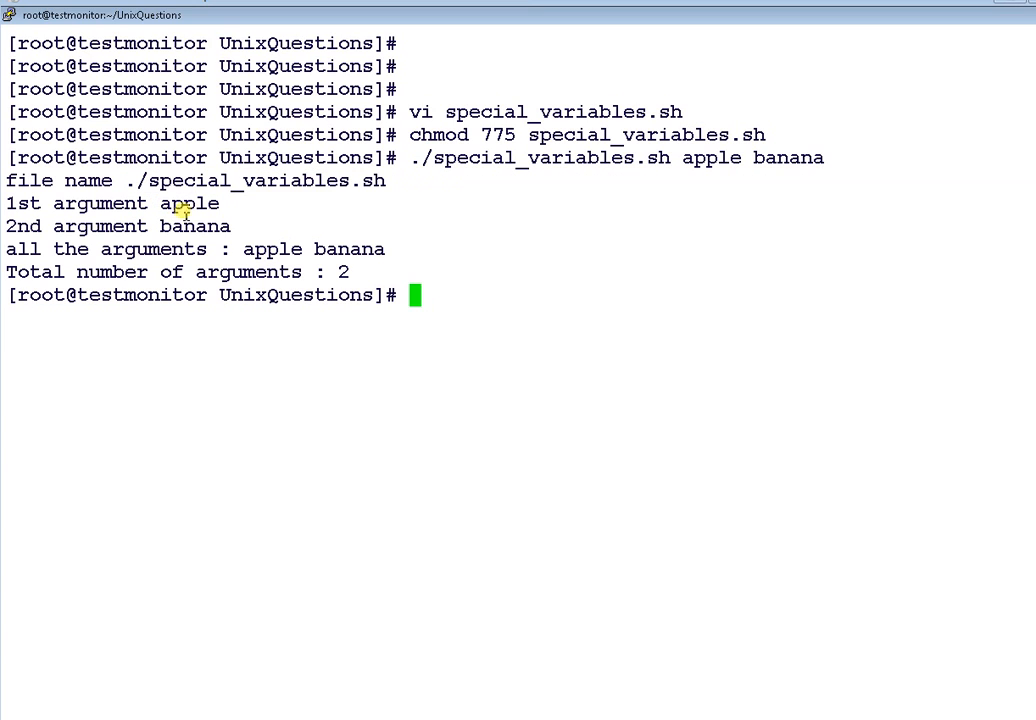
{"action": "double_click", "coordinate": [188, 204]}
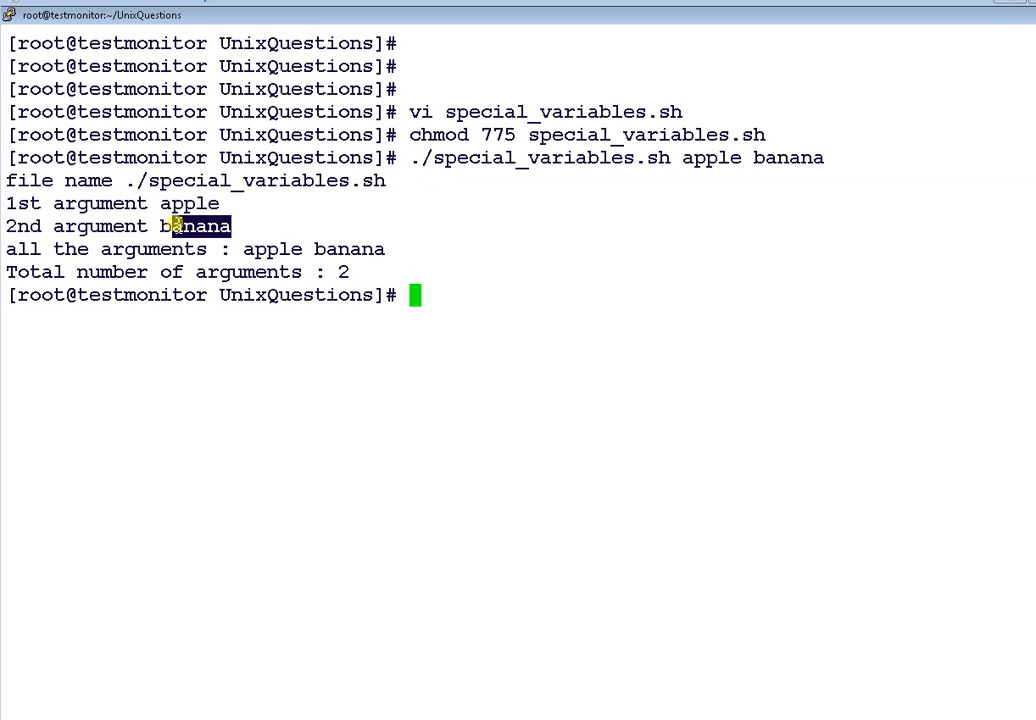
{"action": "mouse_move", "coordinate": [278, 278]}
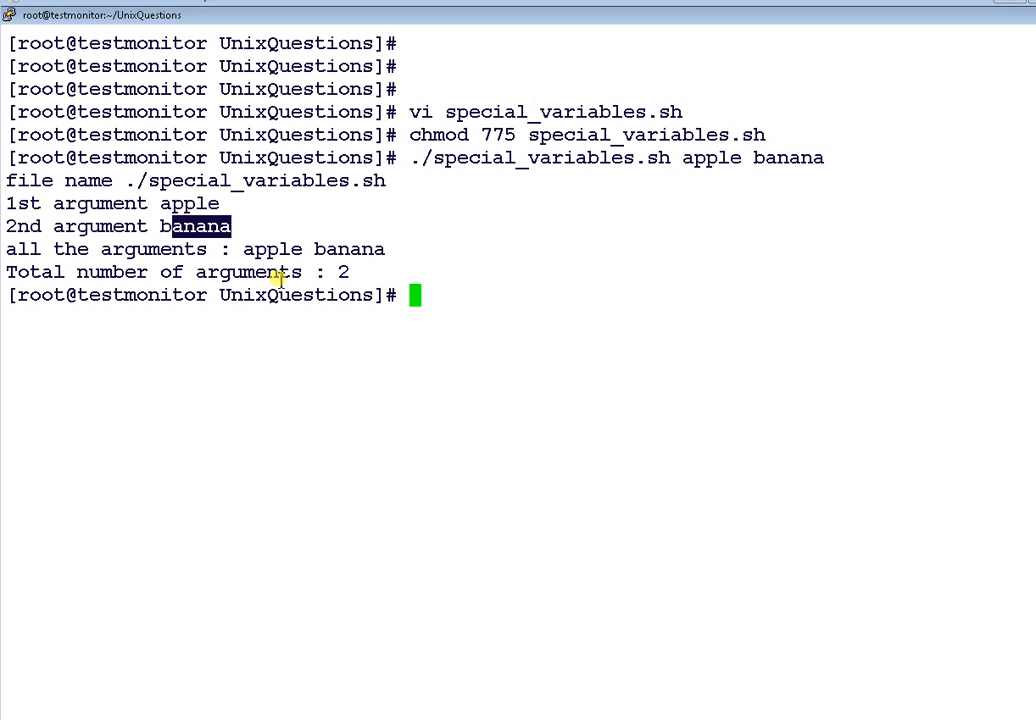
{"action": "mouse_move", "coordinate": [334, 224]}
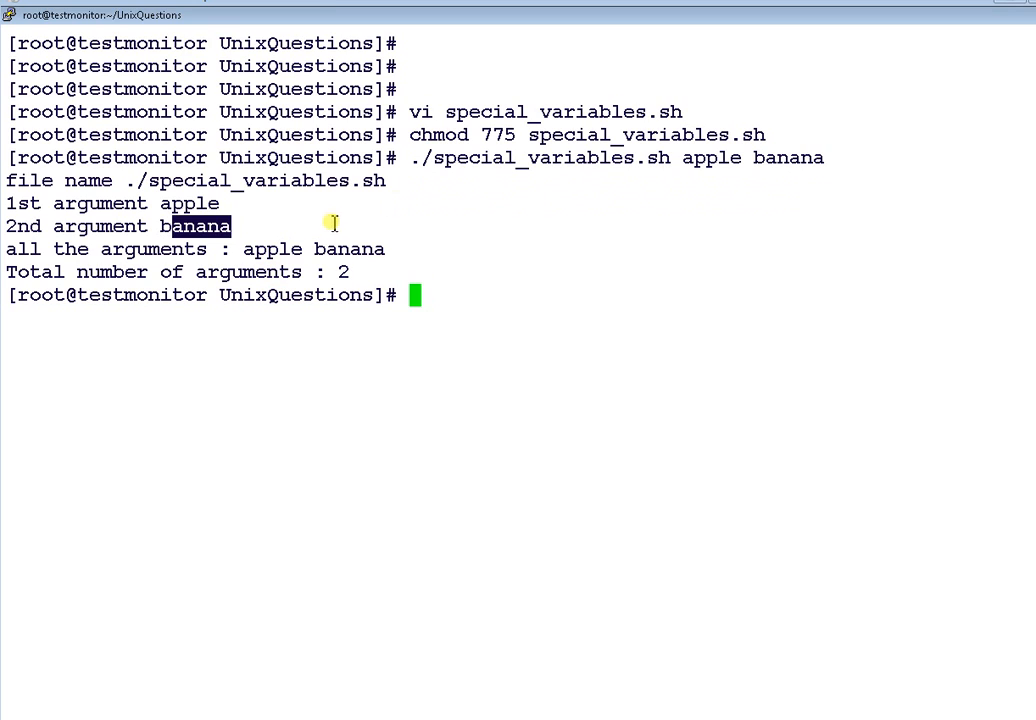
{"action": "mouse_move", "coordinate": [350, 264]}
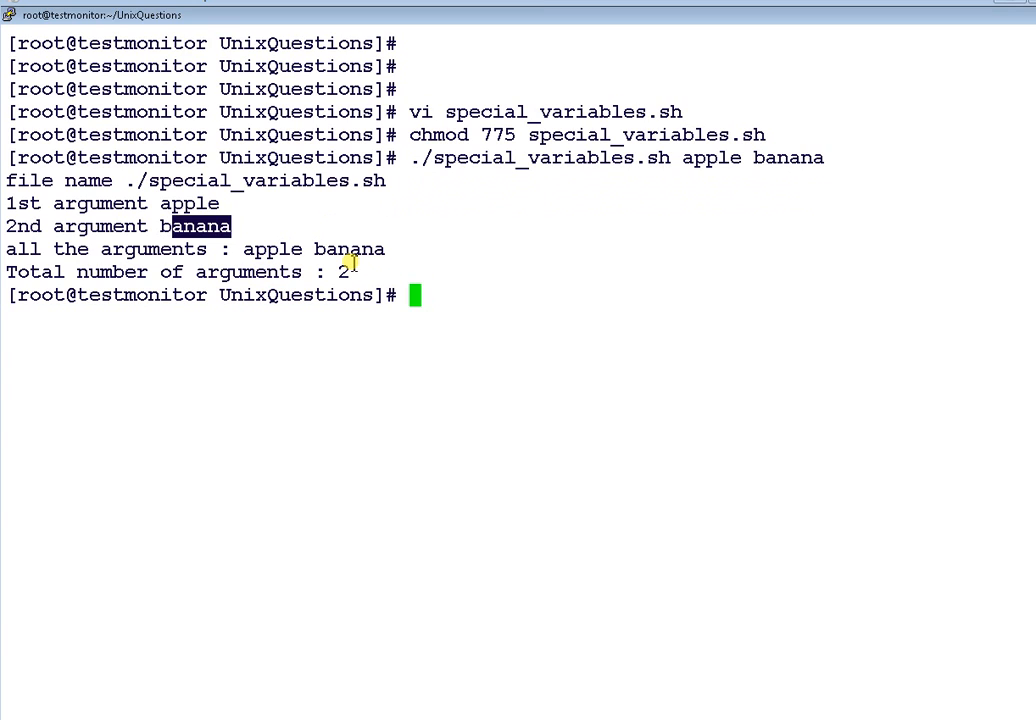
{"action": "mouse_move", "coordinate": [208, 278]}
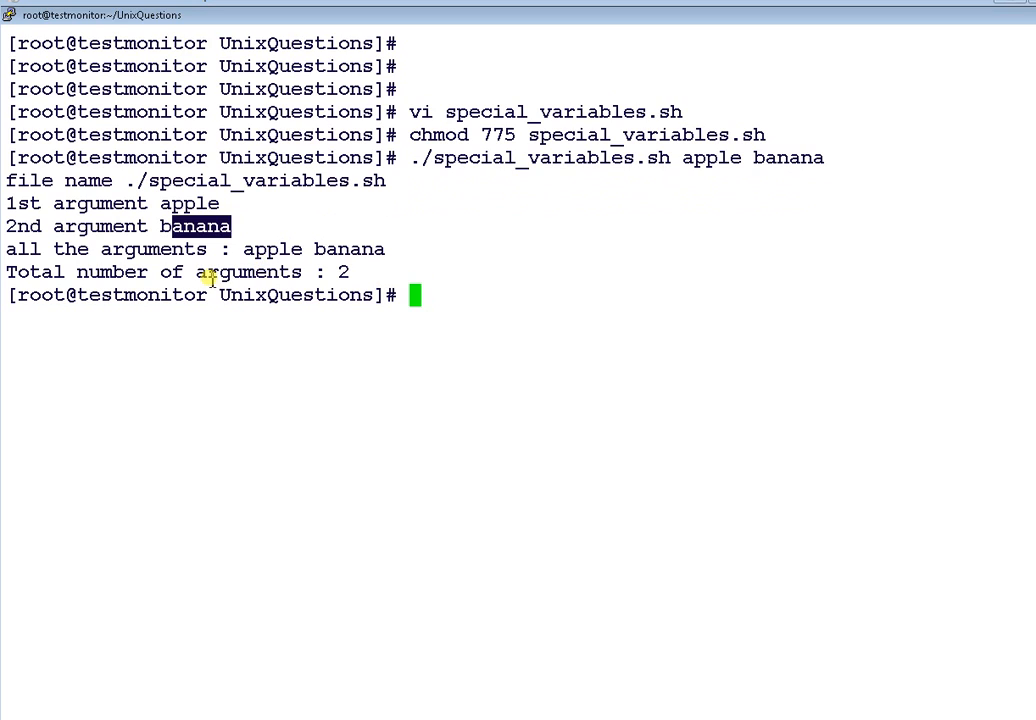
{"action": "mouse_move", "coordinate": [336, 284]}
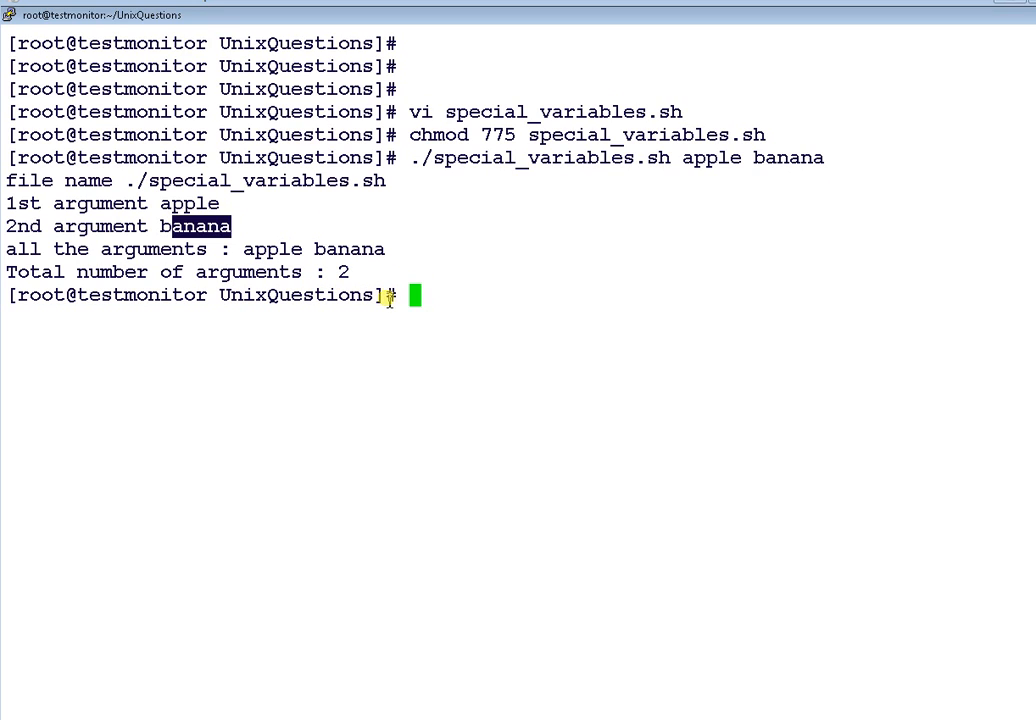
{"action": "mouse_move", "coordinate": [532, 280]}
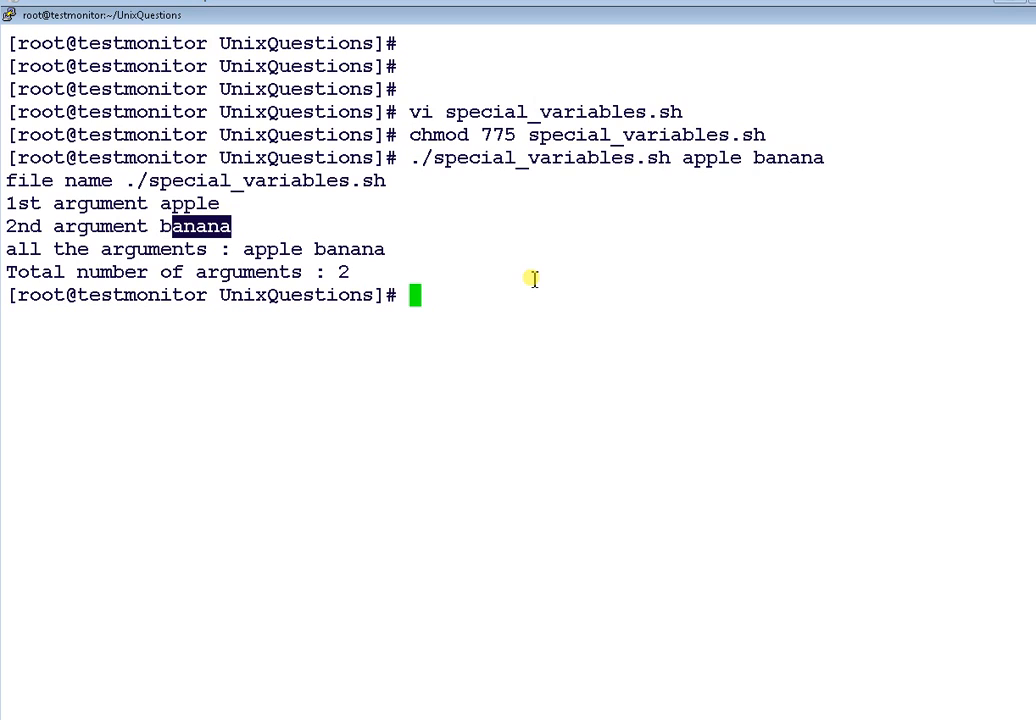
{"action": "key", "text": "Return"}
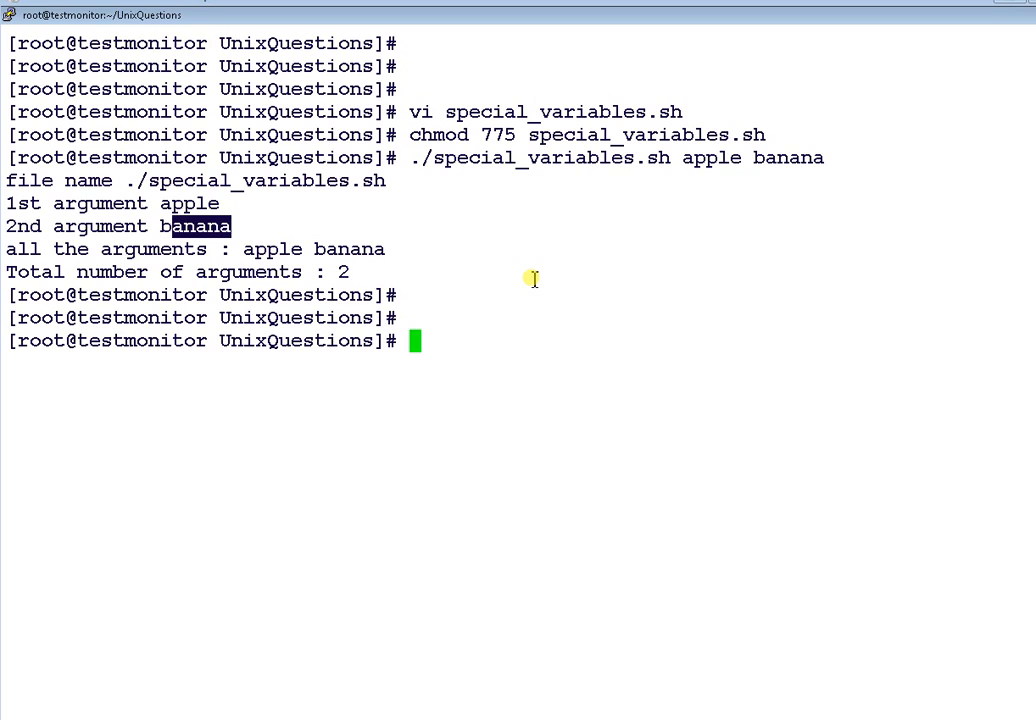
List special_variables.sh with ls.
{"action": "type", "text": "ls"}
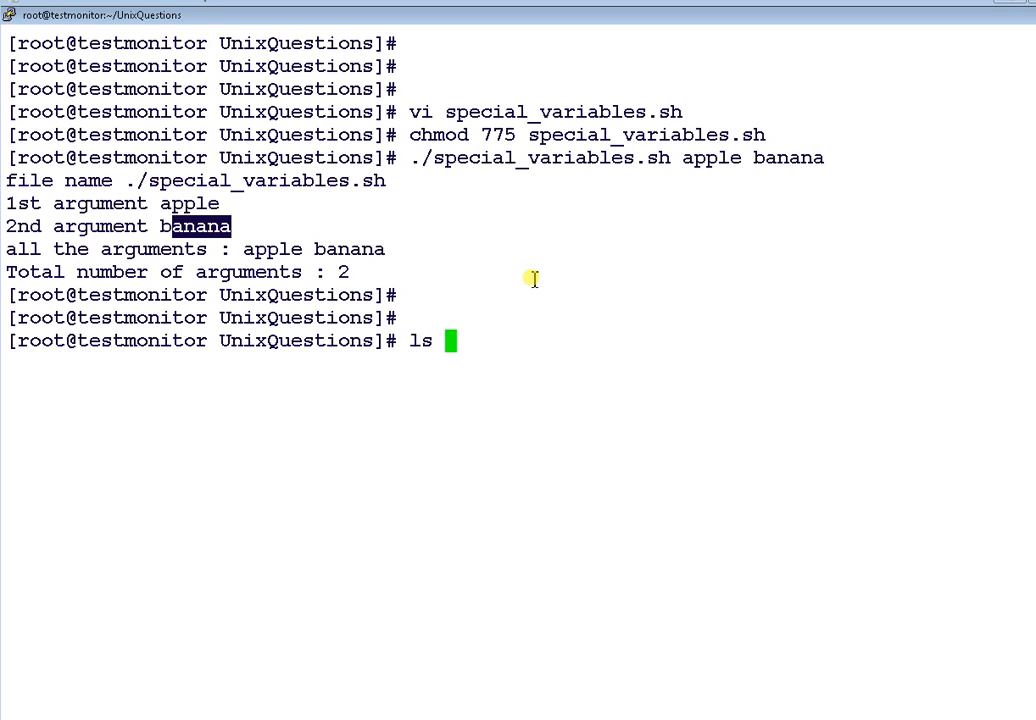
{"action": "type", "text": "special_variables.sh"}
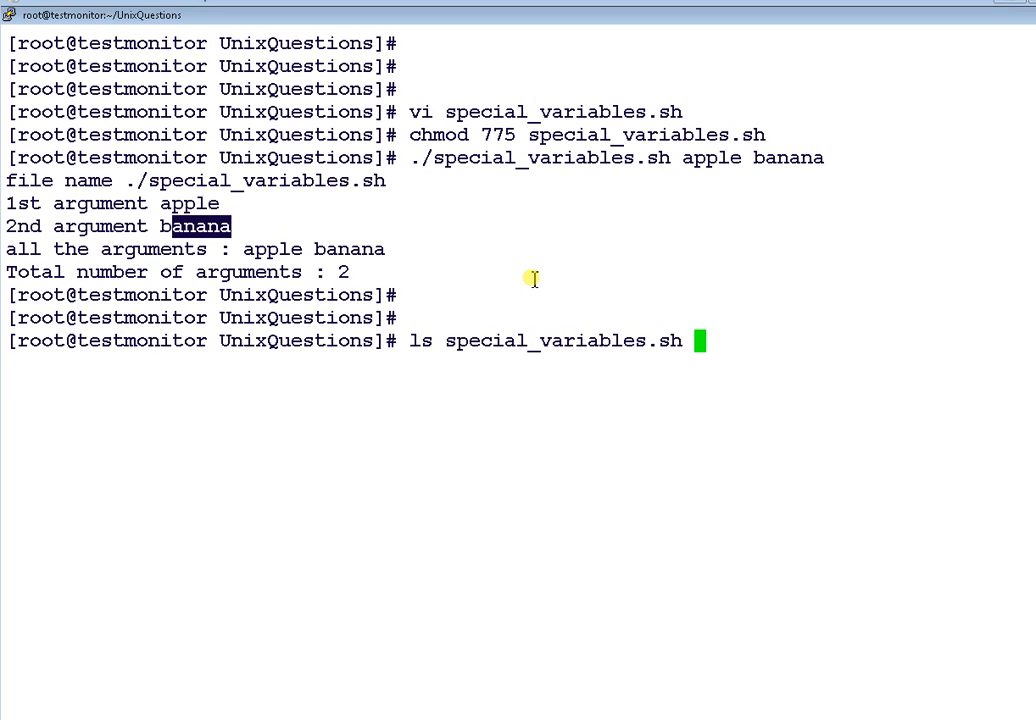
{"action": "key", "text": "Return"}
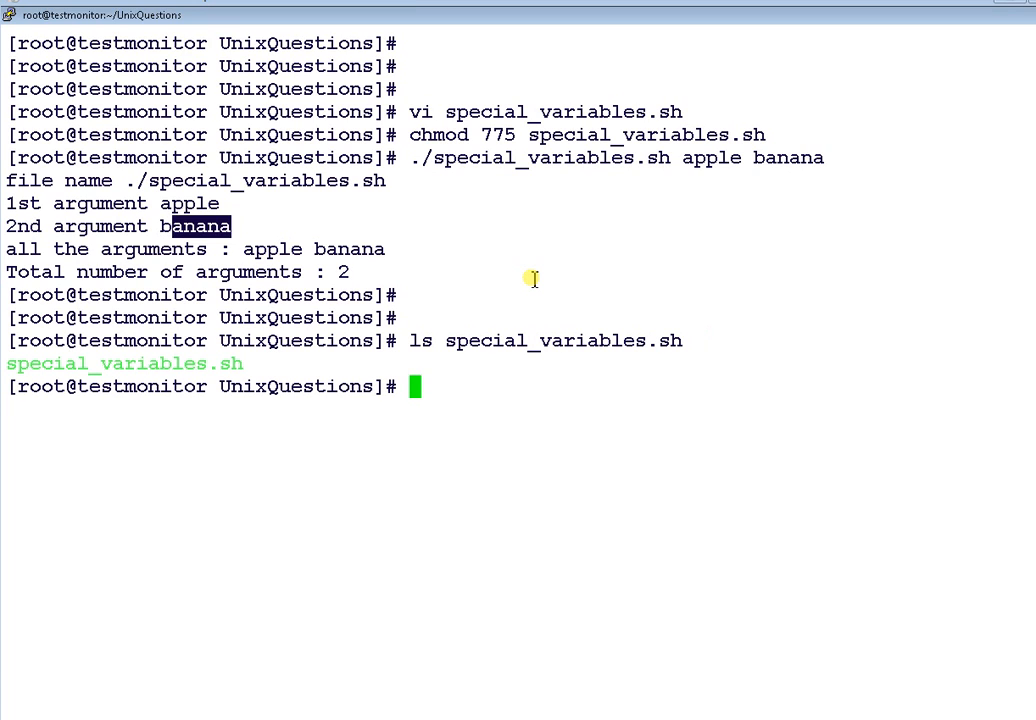
Show the last exit status 0 with echo $?, then begin another ls.
{"action": "type", "text": "echo $"}
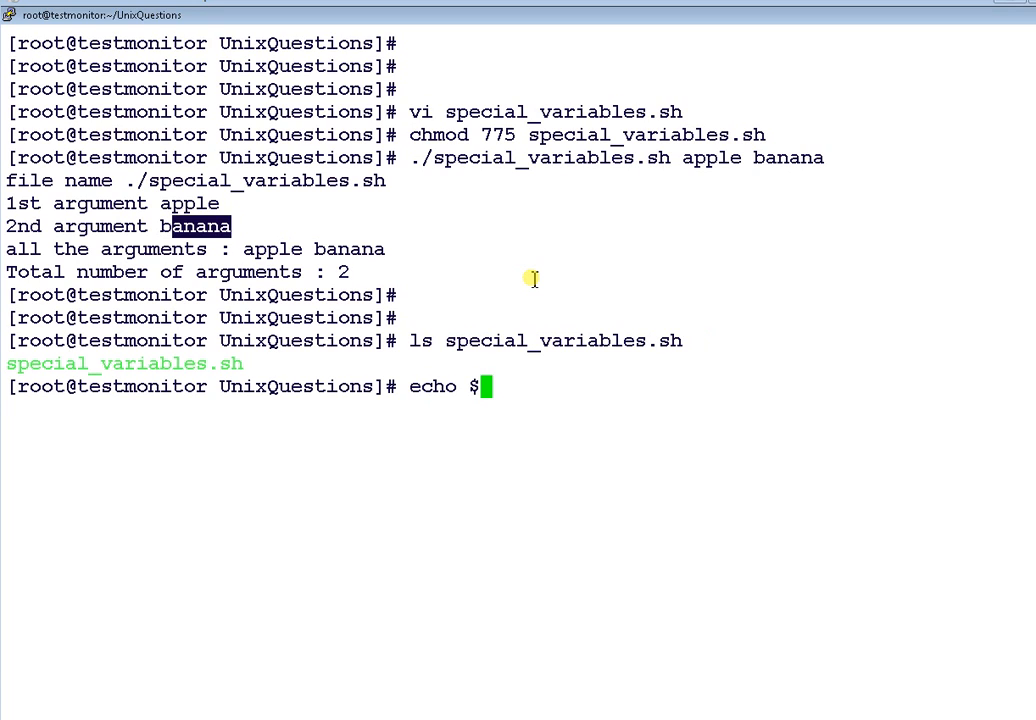
{"action": "type", "text": "?"}
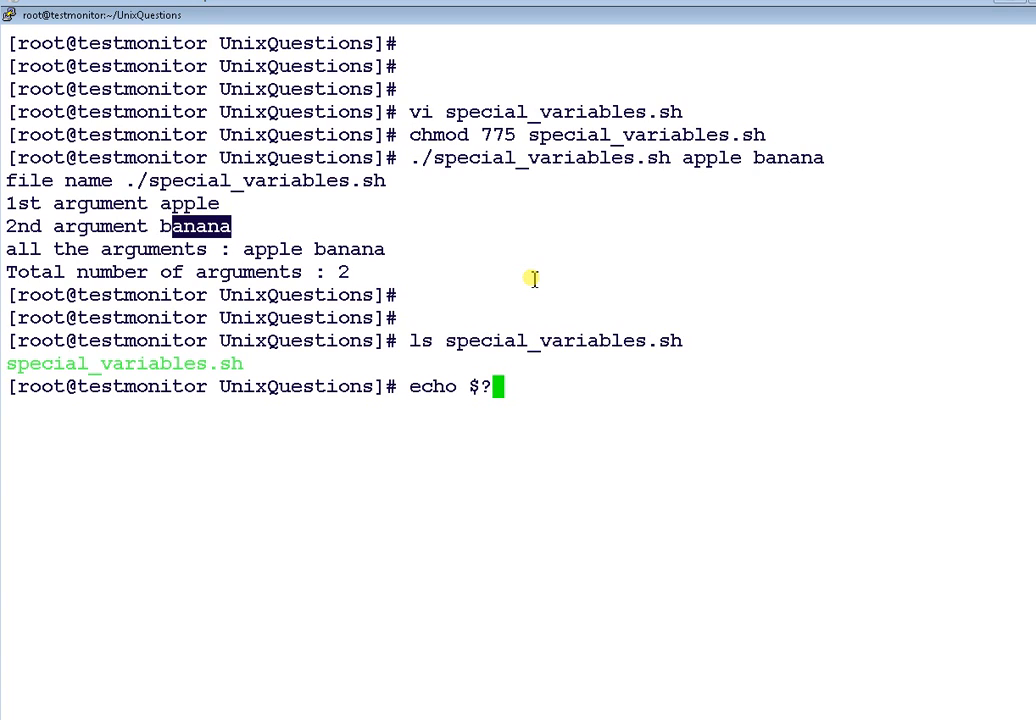
{"action": "key", "text": "Return"}
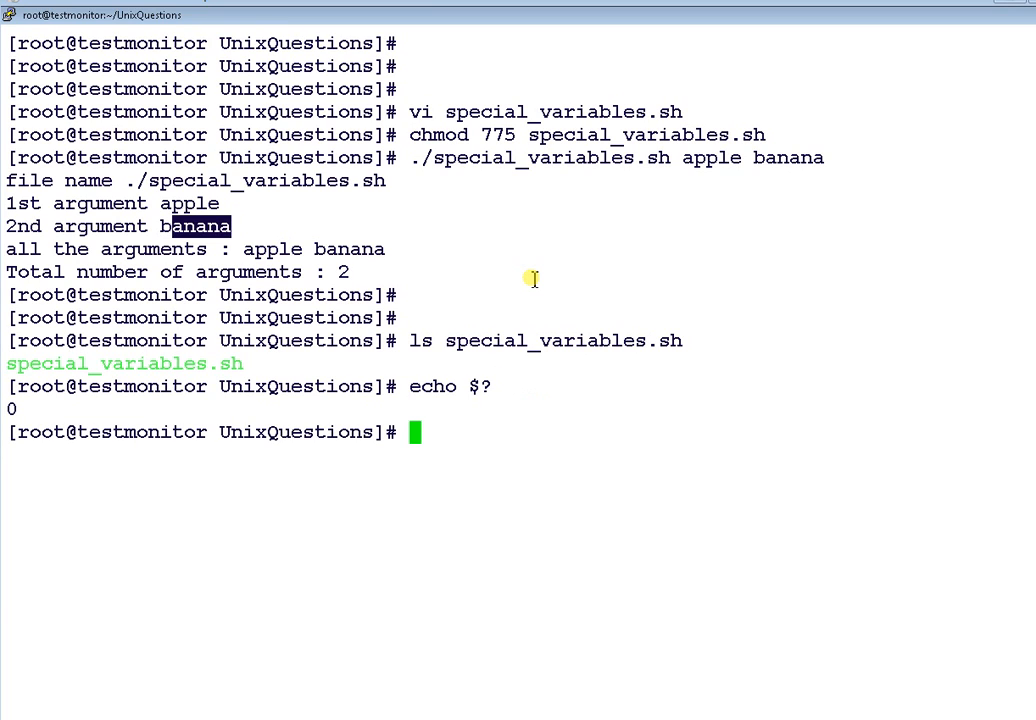
{"action": "type", "text": "ls"}
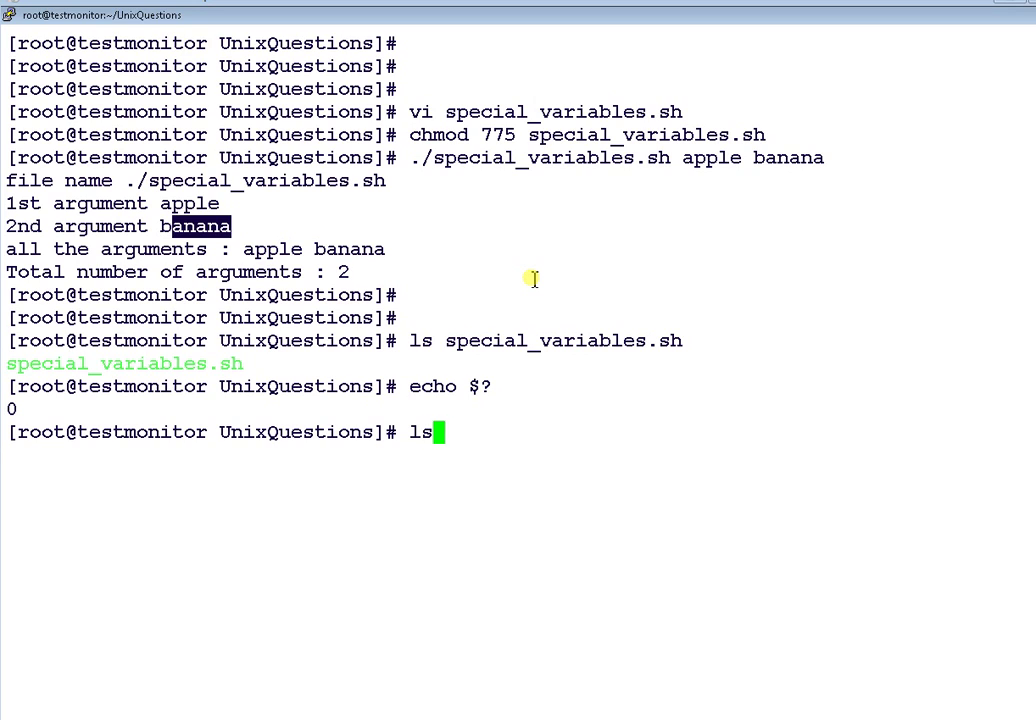
Try listing the nonexistent file aaaaa so ls fails.
{"action": "type", "text": "a"}
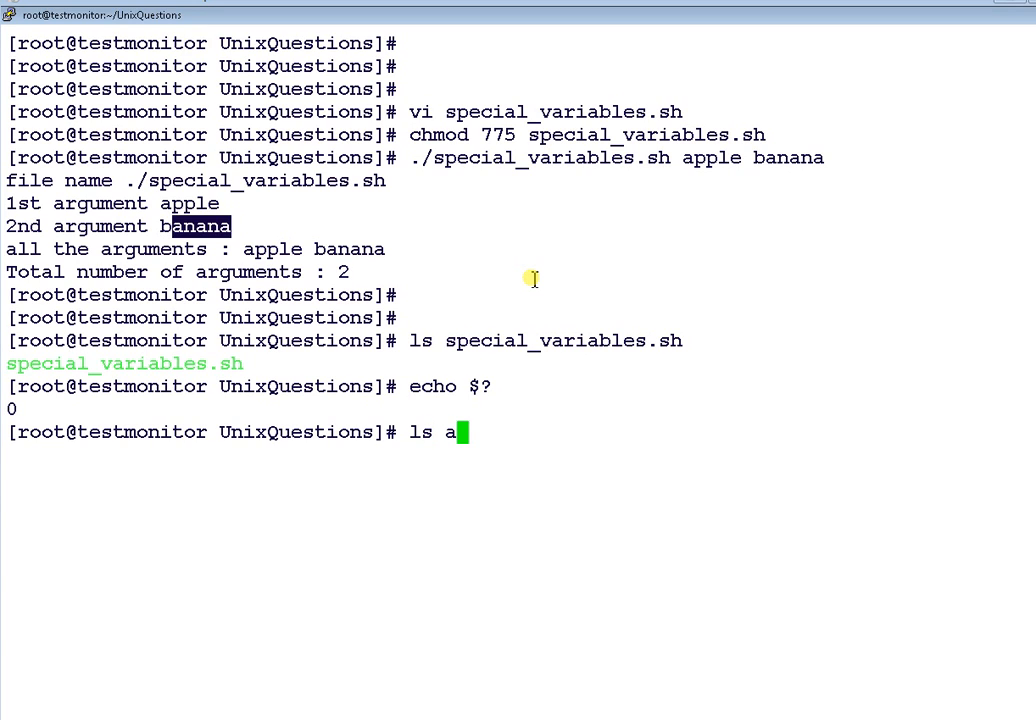
{"action": "type", "text": "aaaa"}
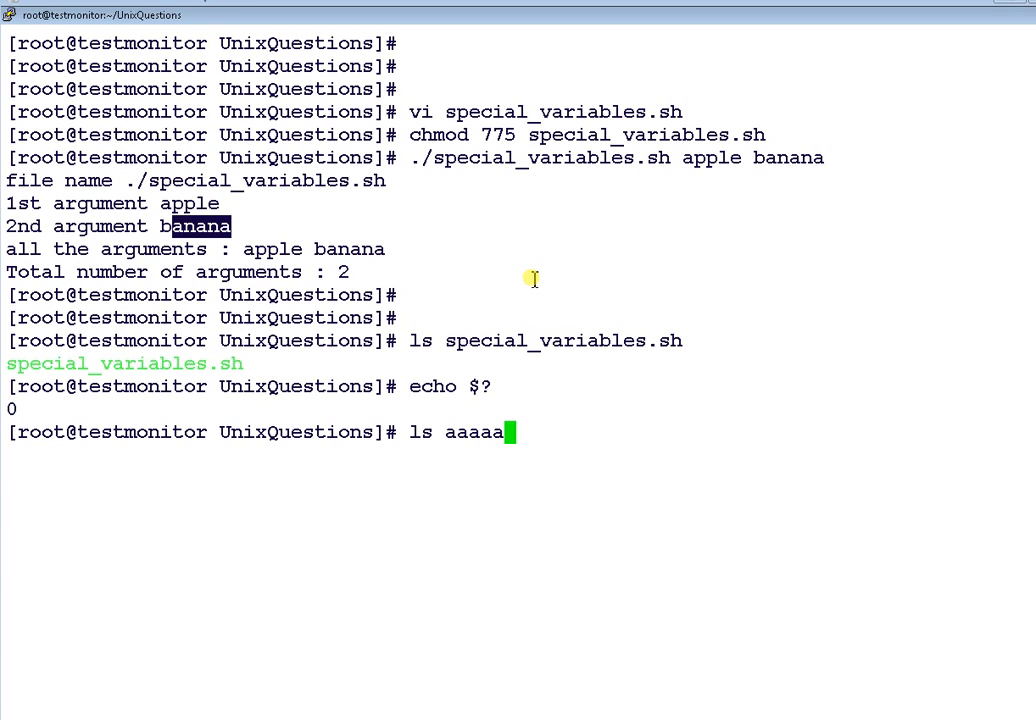
{"action": "key", "text": "Return"}
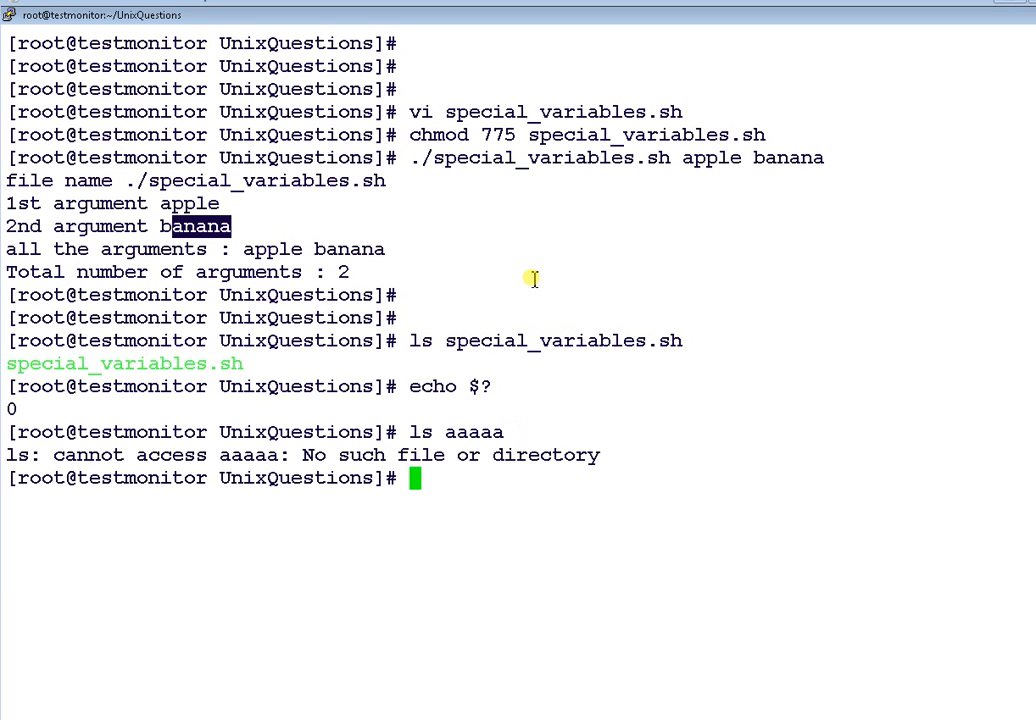
Show the non-zero exit status of the failed ls with echo $?
{"action": "type", "text": "echo $"}
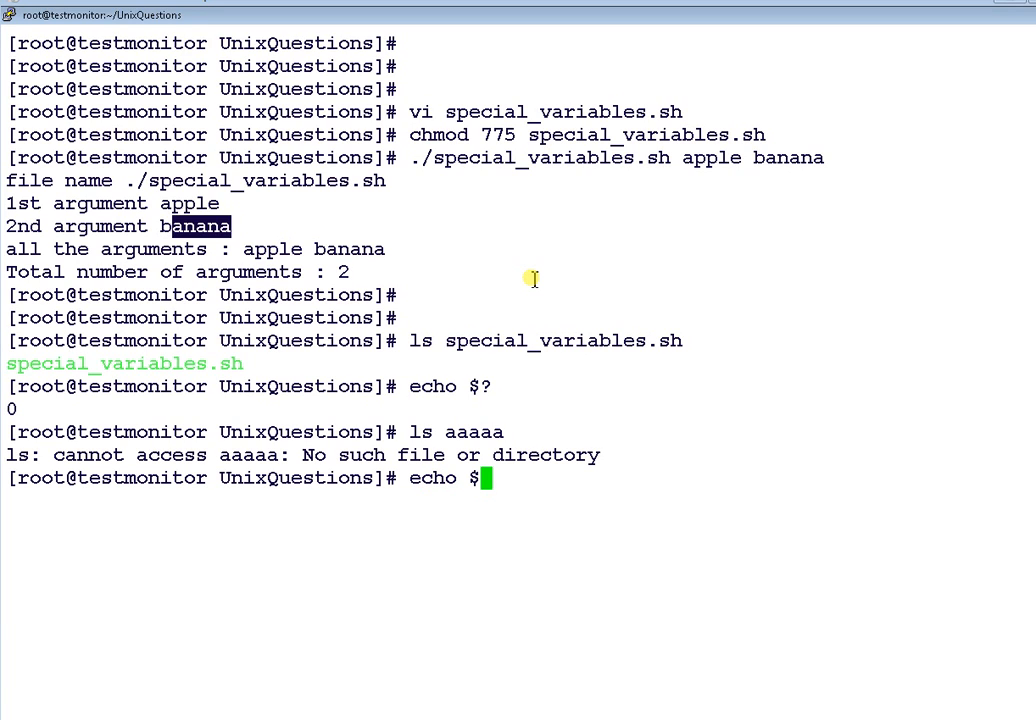
{"action": "type", "text": "?"}
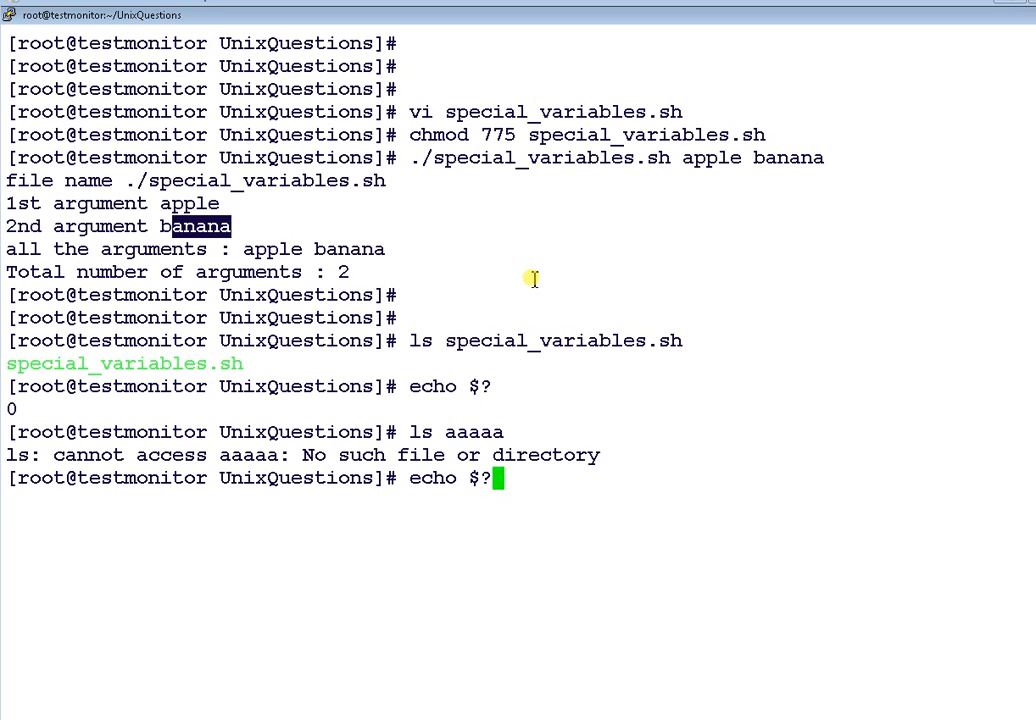
{"action": "key", "text": "Return"}
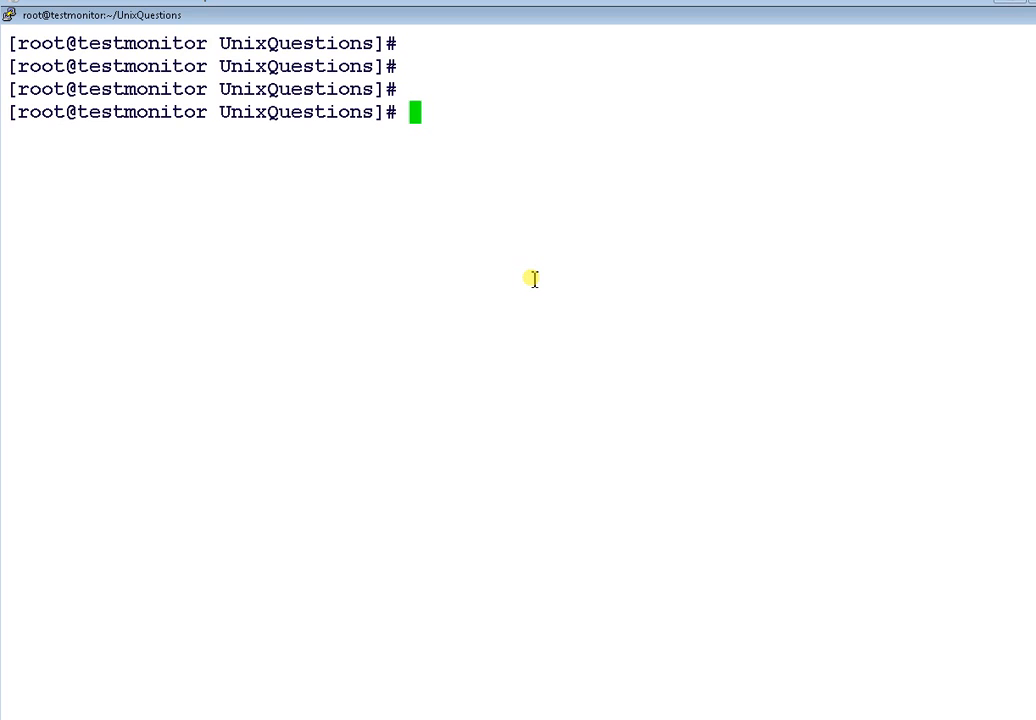
Discard the stray '$!' and run 'ls &' as a background job, getting PID 31752.
{"action": "type", "text": "$"}
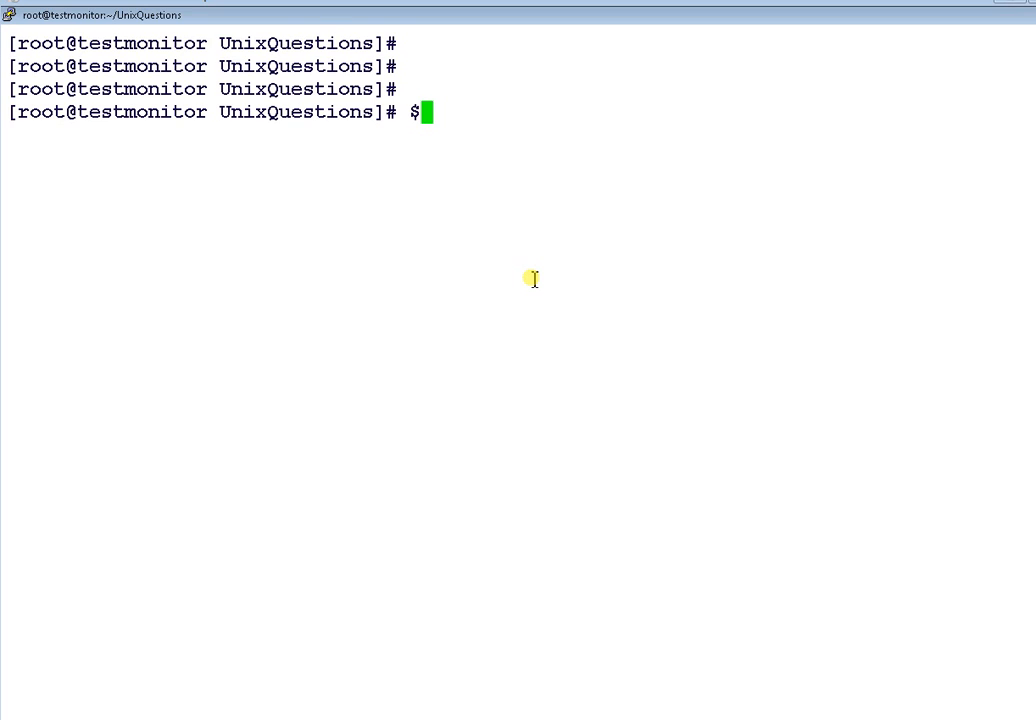
{"action": "type", "text": "!"}
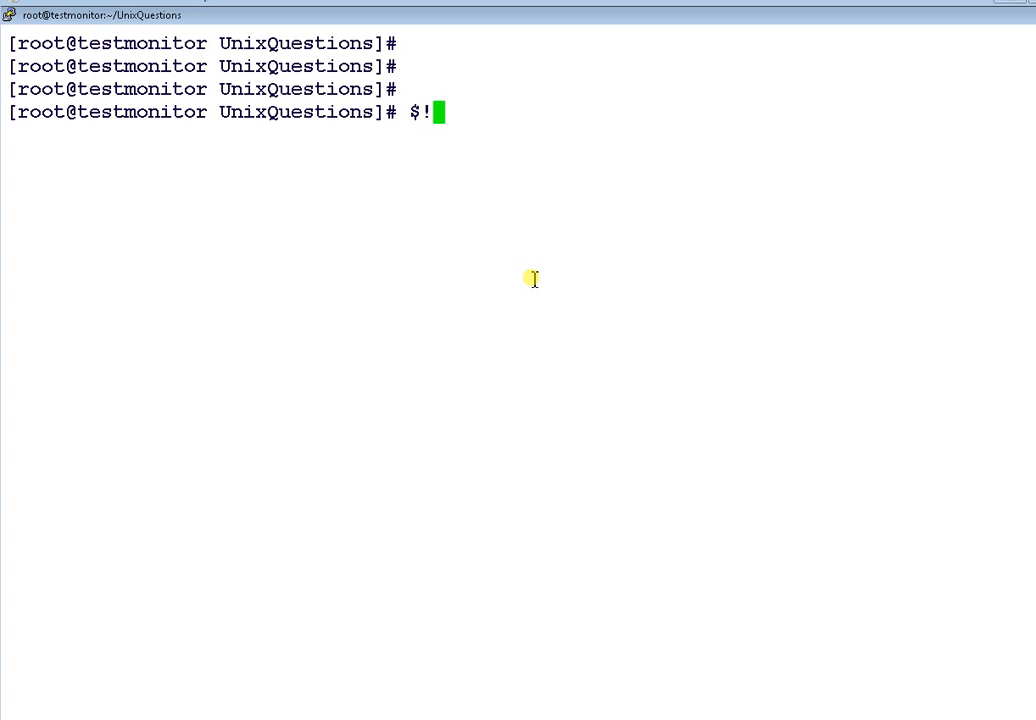
{"action": "key", "text": "backspace"}
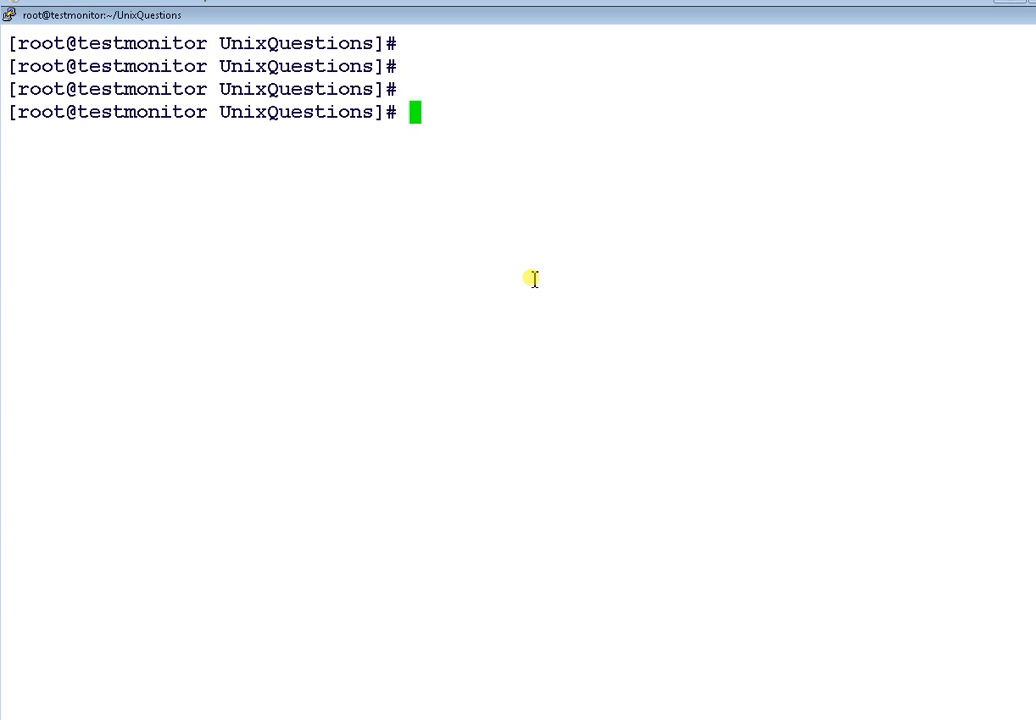
{"action": "type", "text": "ls"}
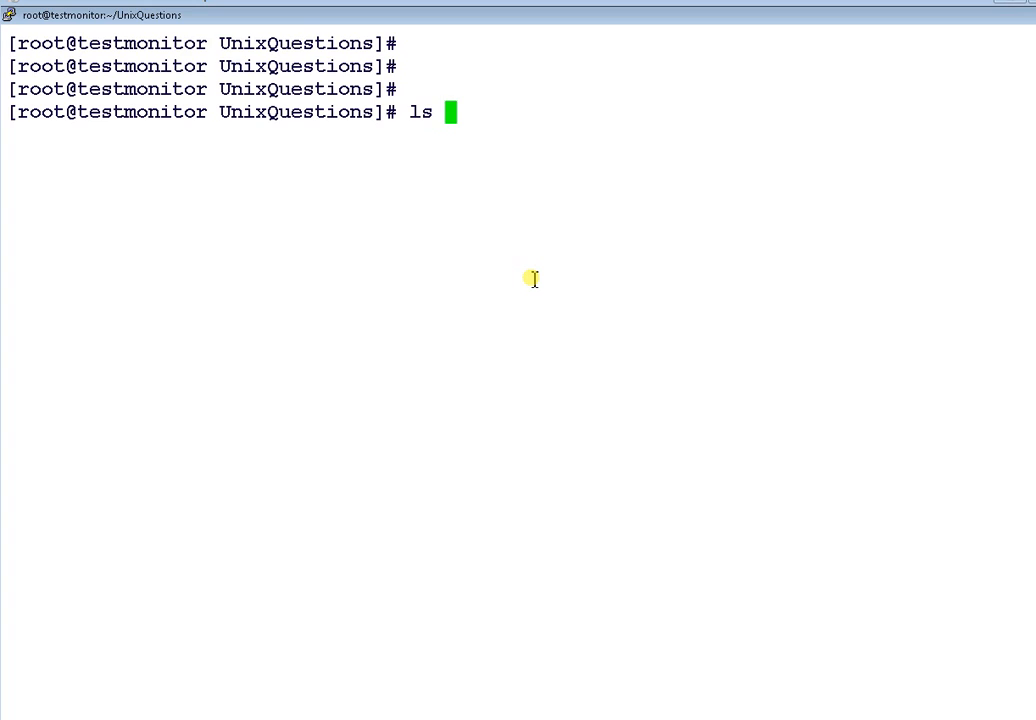
{"action": "type", "text": "&"}
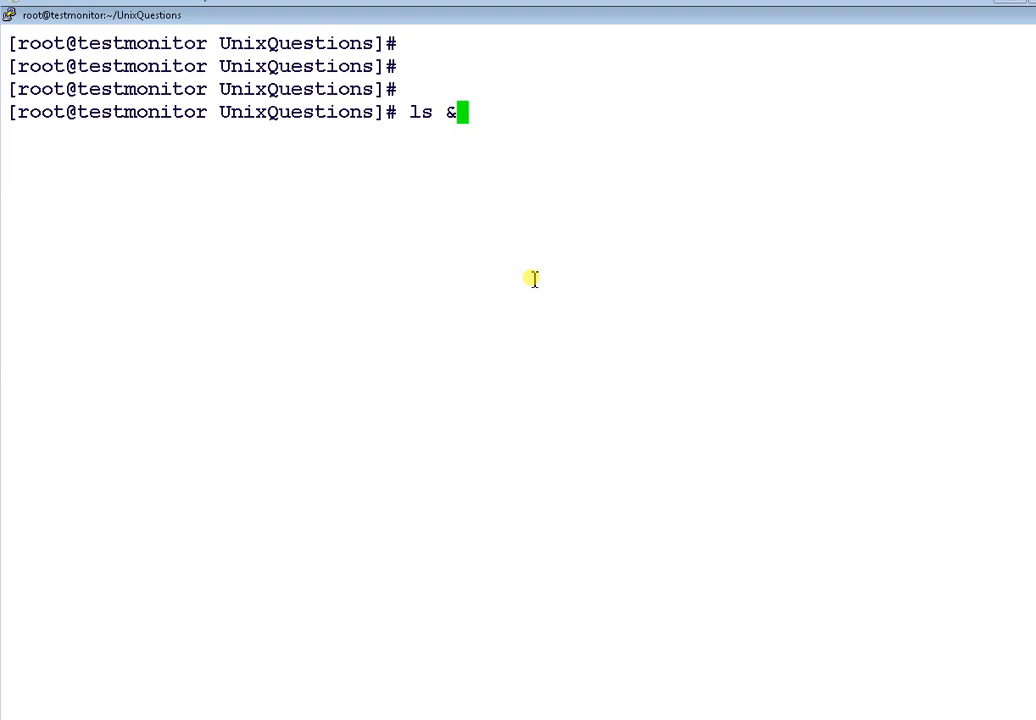
{"action": "key", "text": "Return"}
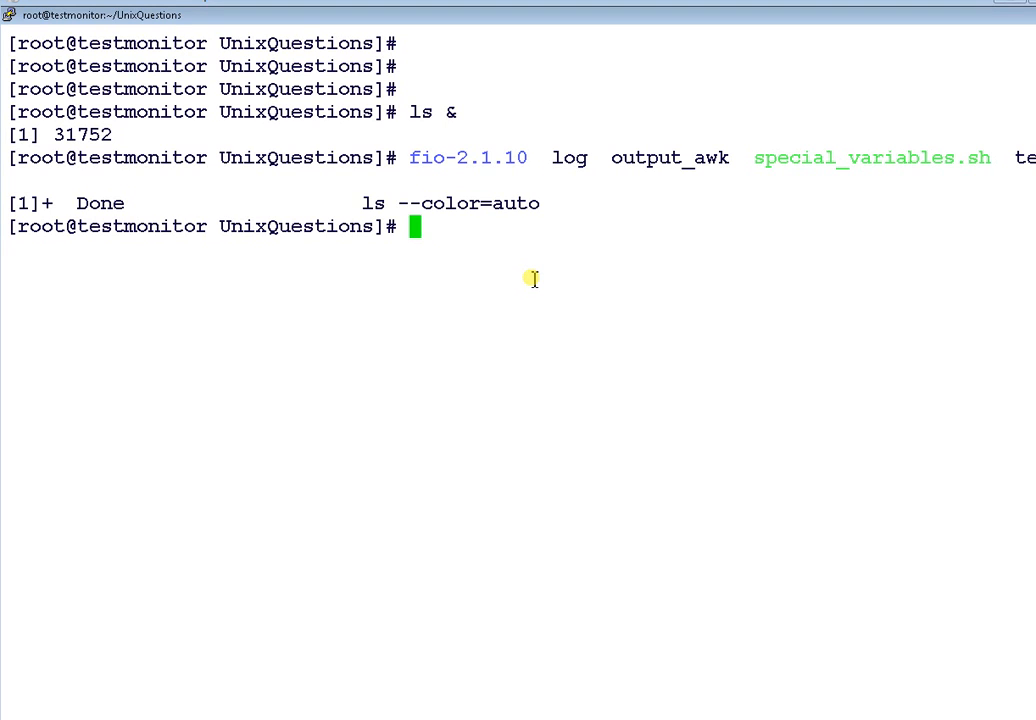
Run 'echo $!' to print 31752 and highlight the matching PID in the job line.
{"action": "type", "text": "echo"}
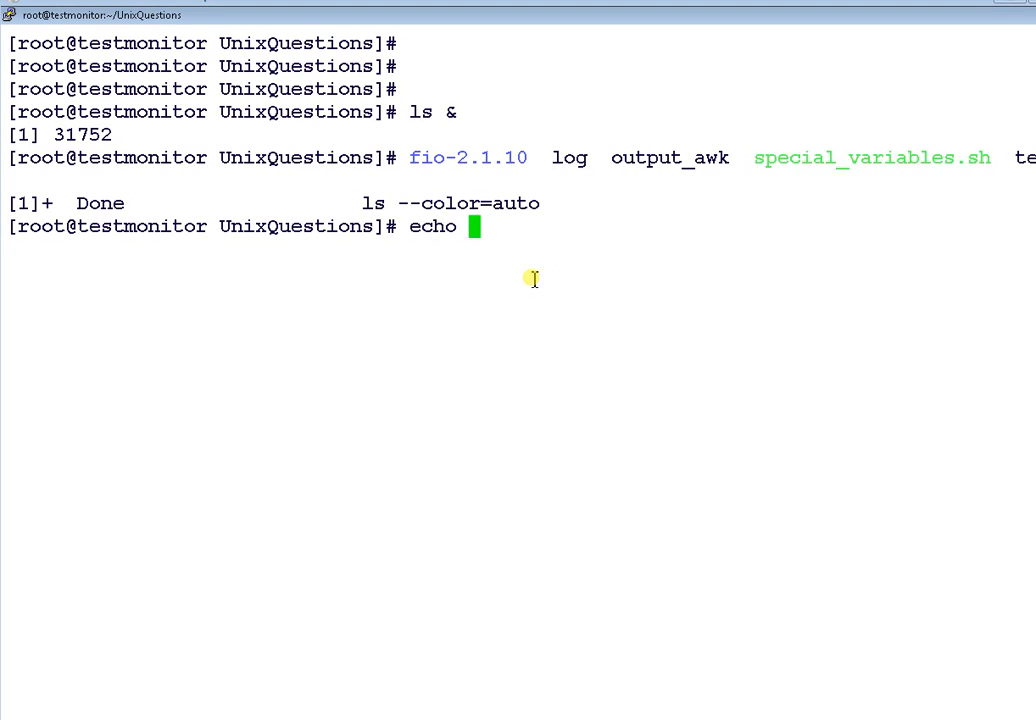
{"action": "type", "text": "$!"}
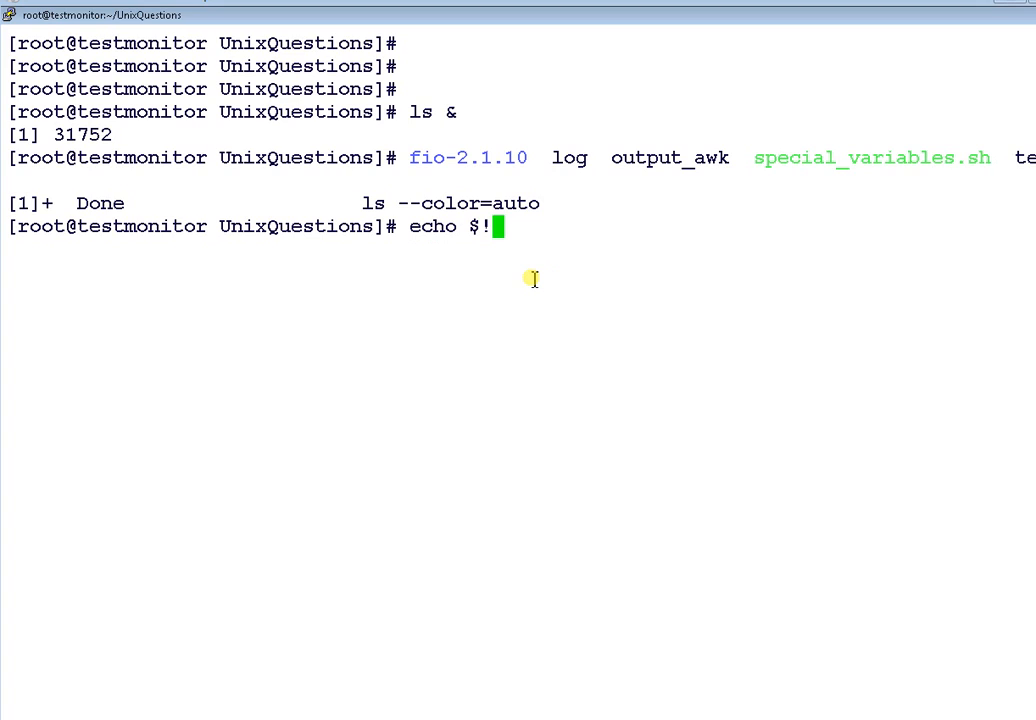
{"action": "mouse_move", "coordinate": [504, 268]}
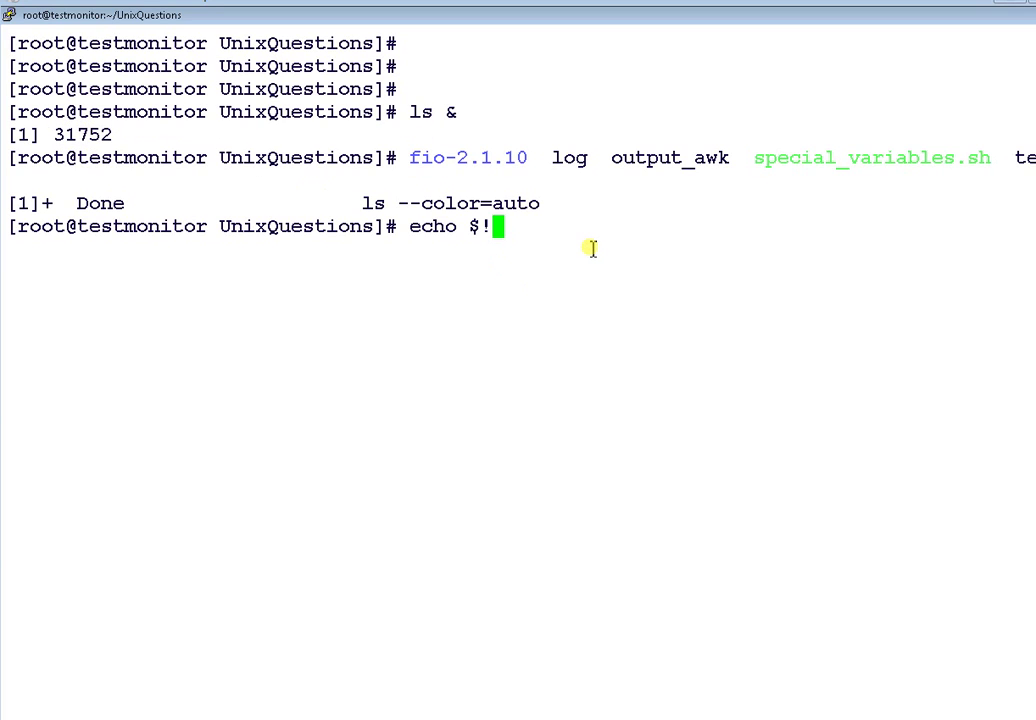
{"action": "key", "text": "Return"}
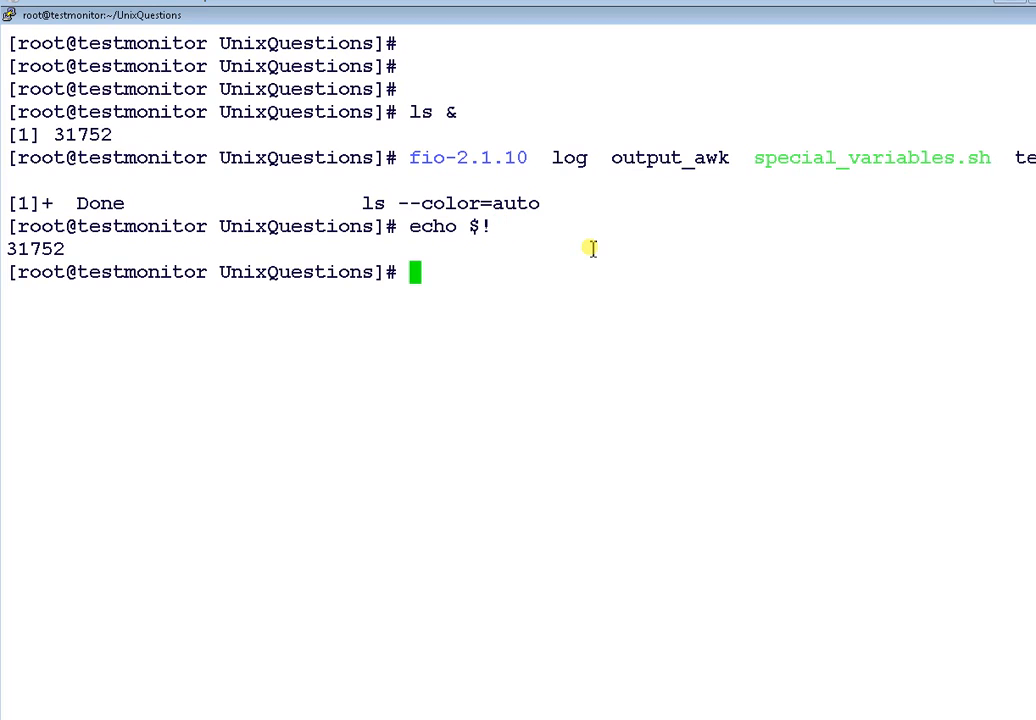
{"action": "double_click", "coordinate": [36, 248]}
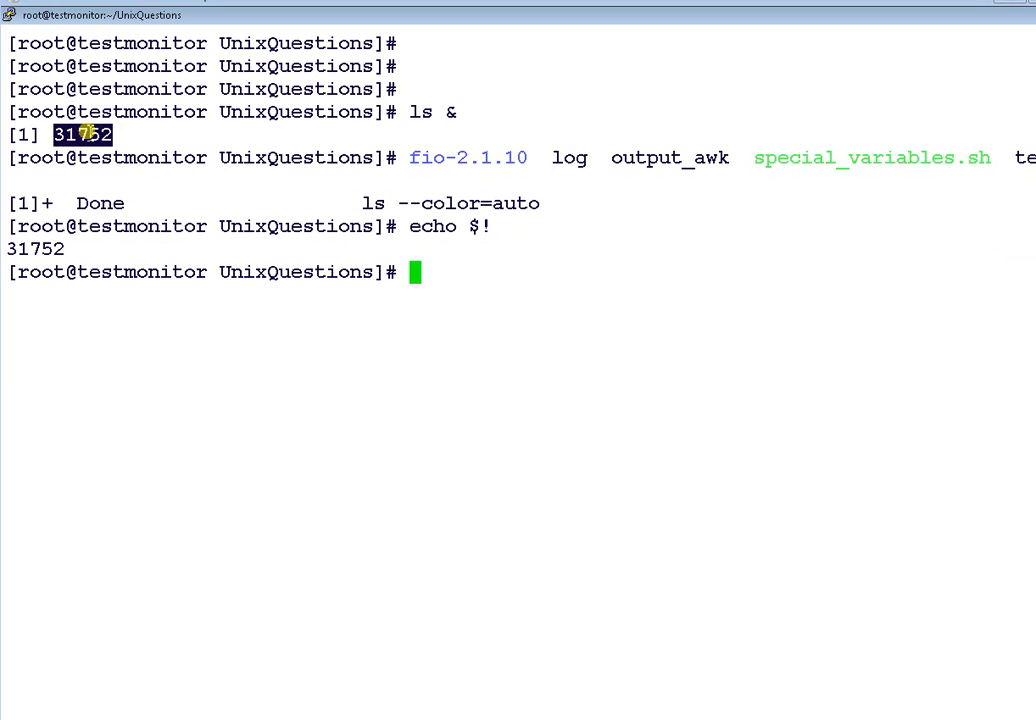
{"action": "mouse_move", "coordinate": [456, 316]}
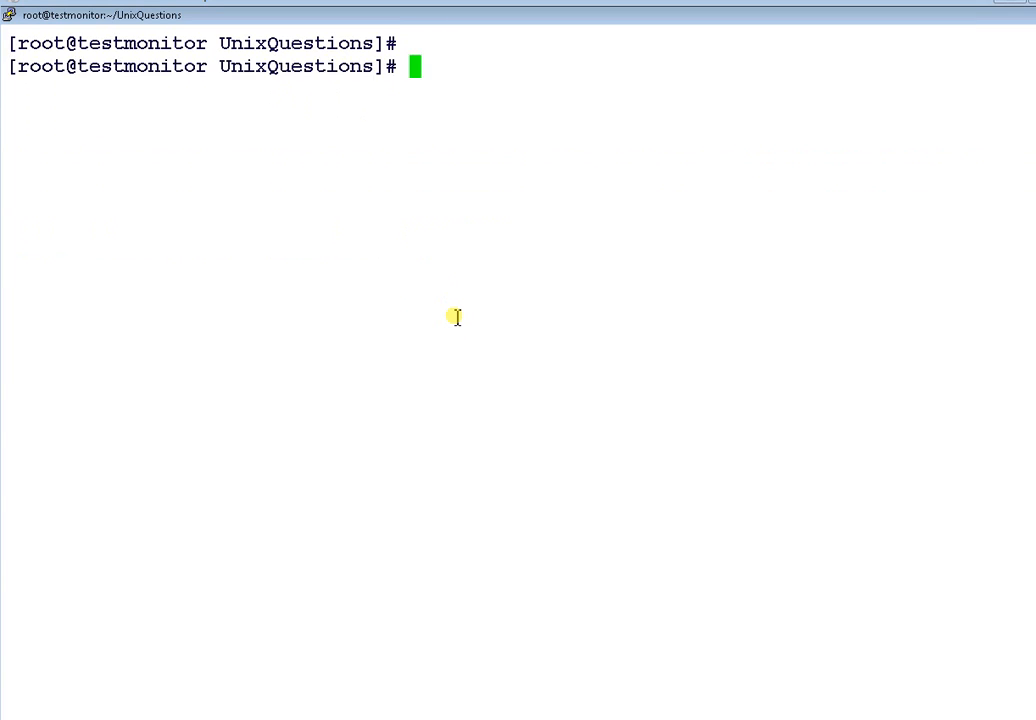
Start a fresh prompt and run 'echo $$' to print the shell's PID 23963.
{"action": "key", "text": "Return"}
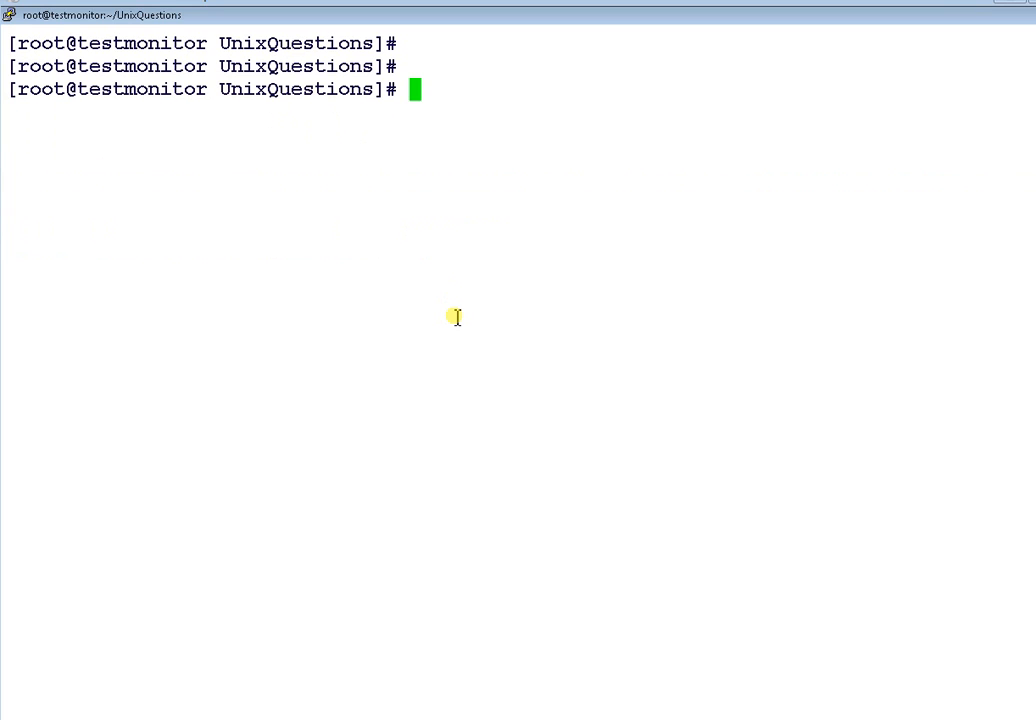
{"action": "type", "text": "$$"}
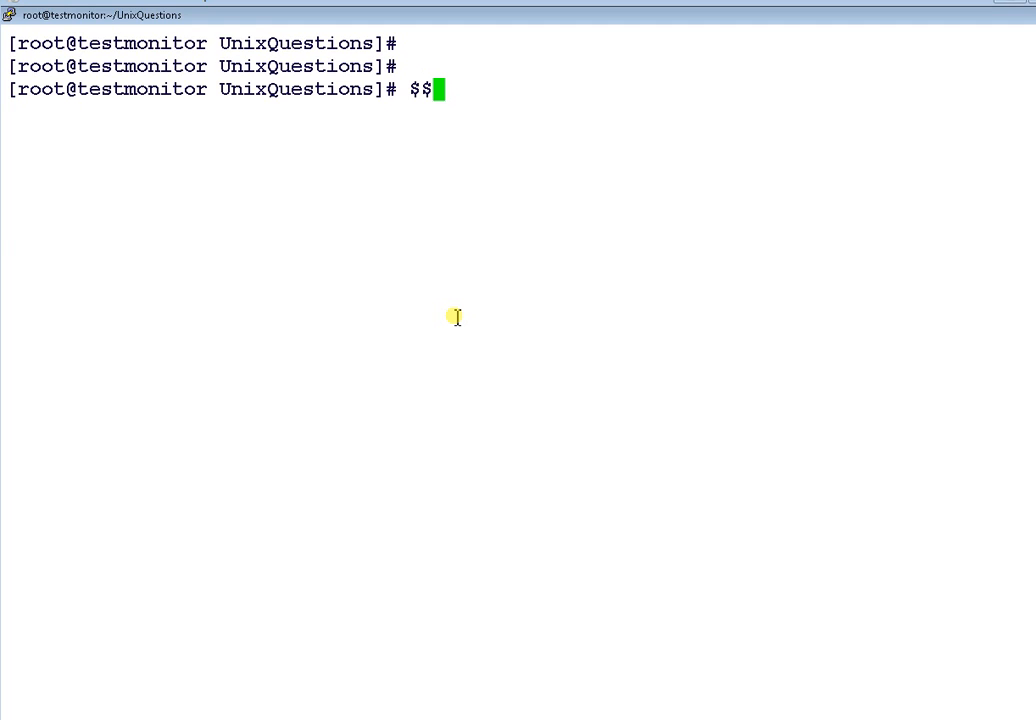
{"action": "key", "text": "Backspace"}
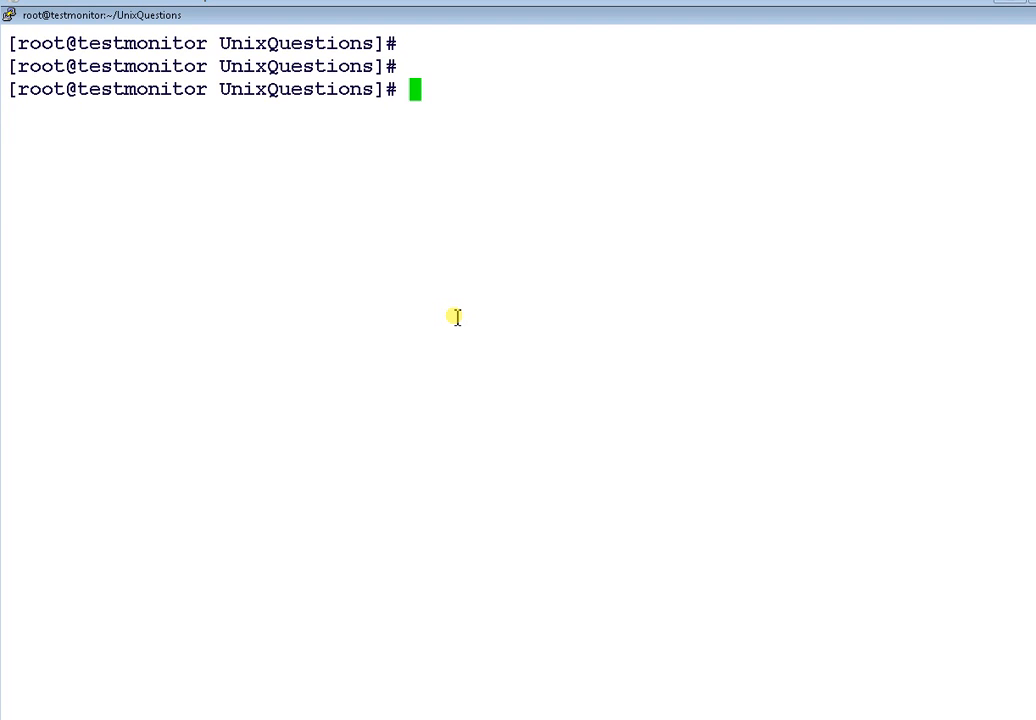
{"action": "type", "text": "echo $$"}
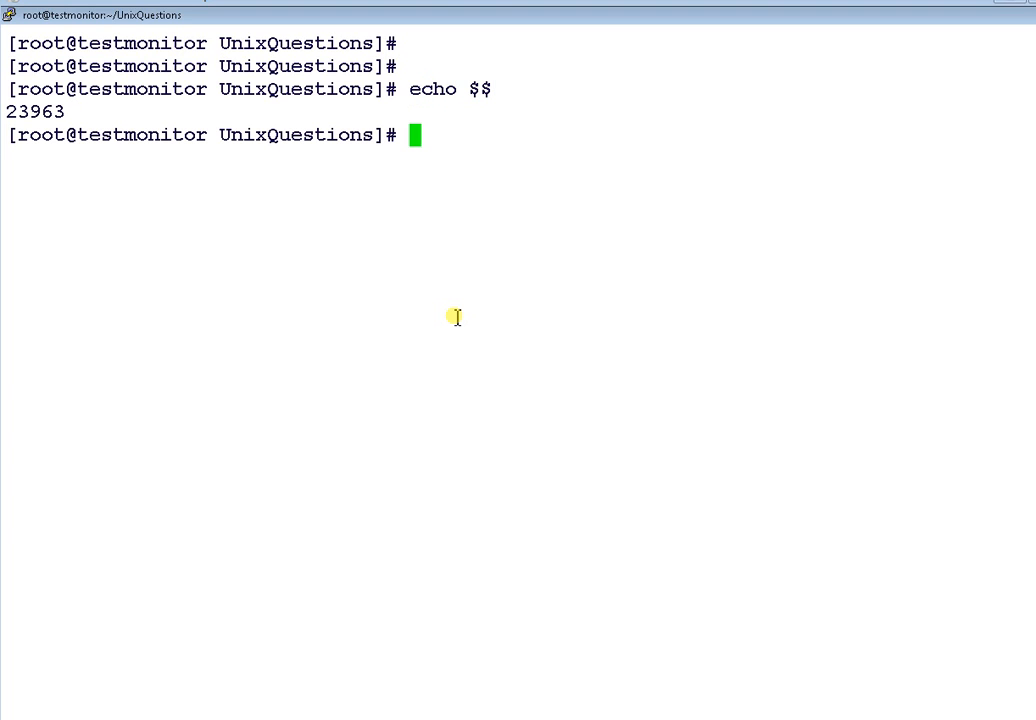
{"action": "mouse_move", "coordinate": [88, 62]}
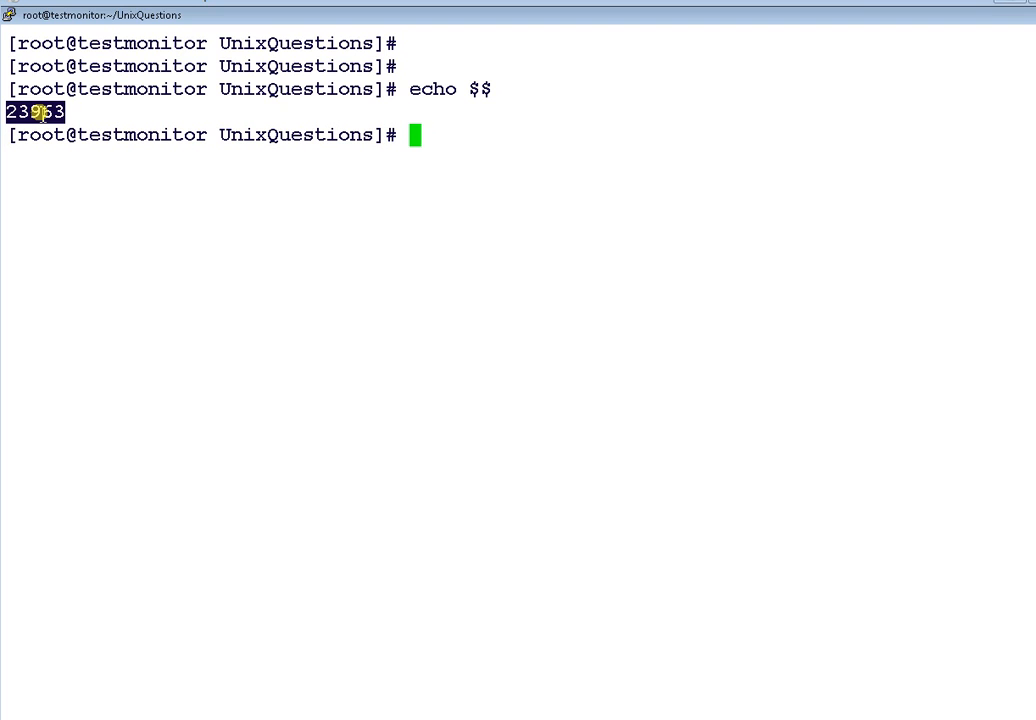
Abandon a malformed ps attempt, then run 'ps -ef |grep 23963' showing the -bash process.
{"action": "type", "text": "ps -e"}
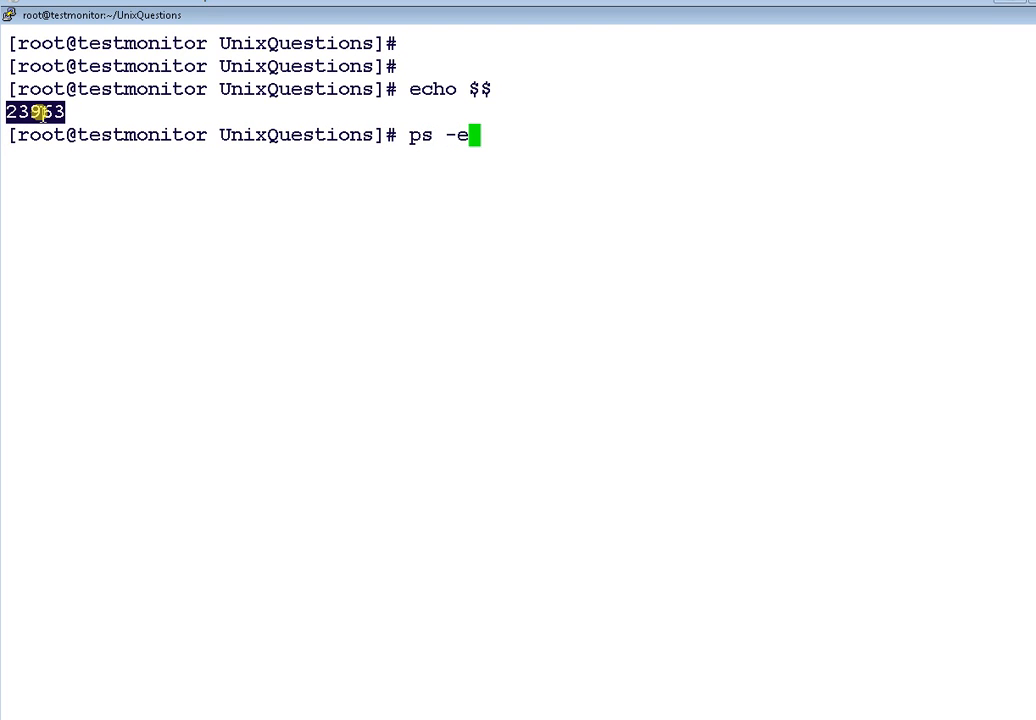
{"action": "type", "text": "f 23963"}
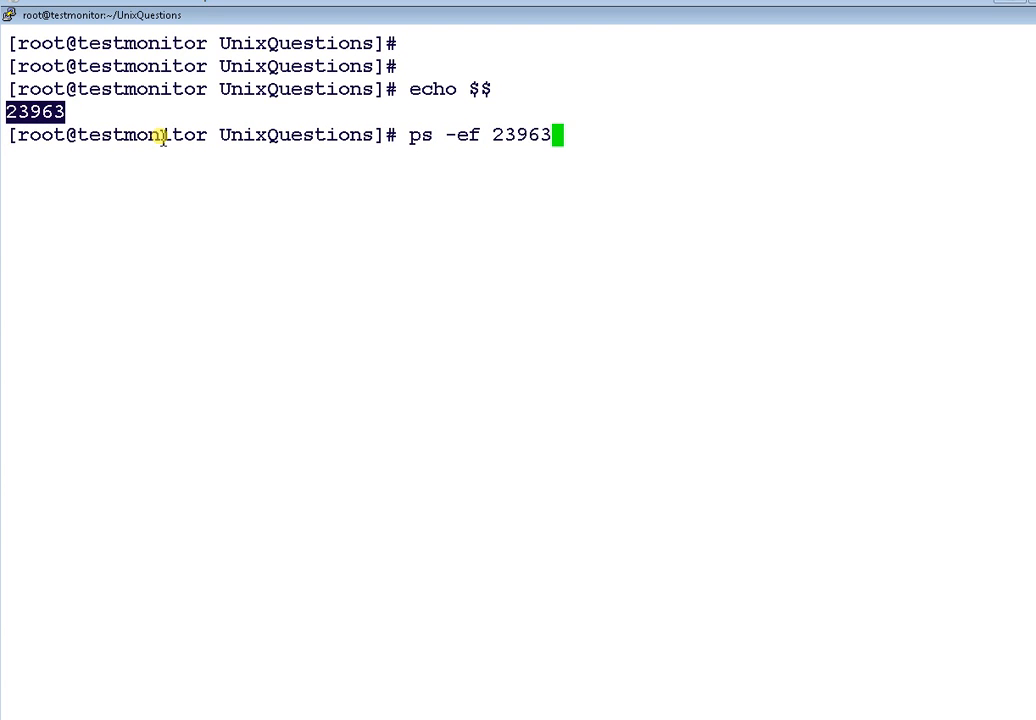
{"action": "key", "text": "Return"}
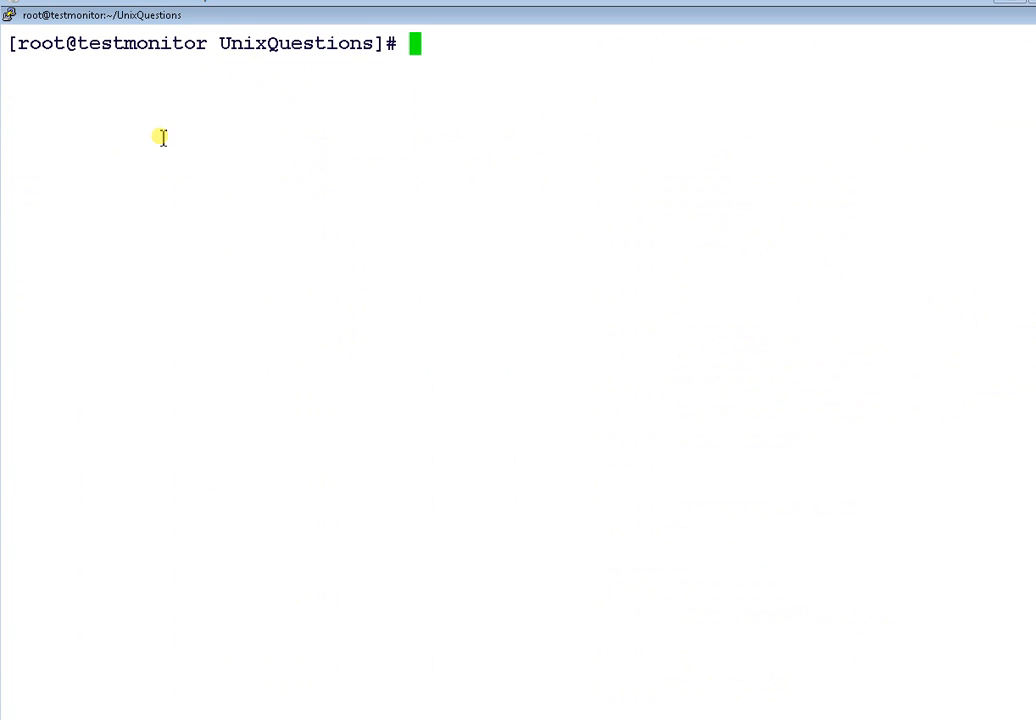
{"action": "type", "text": "ps -ea"}
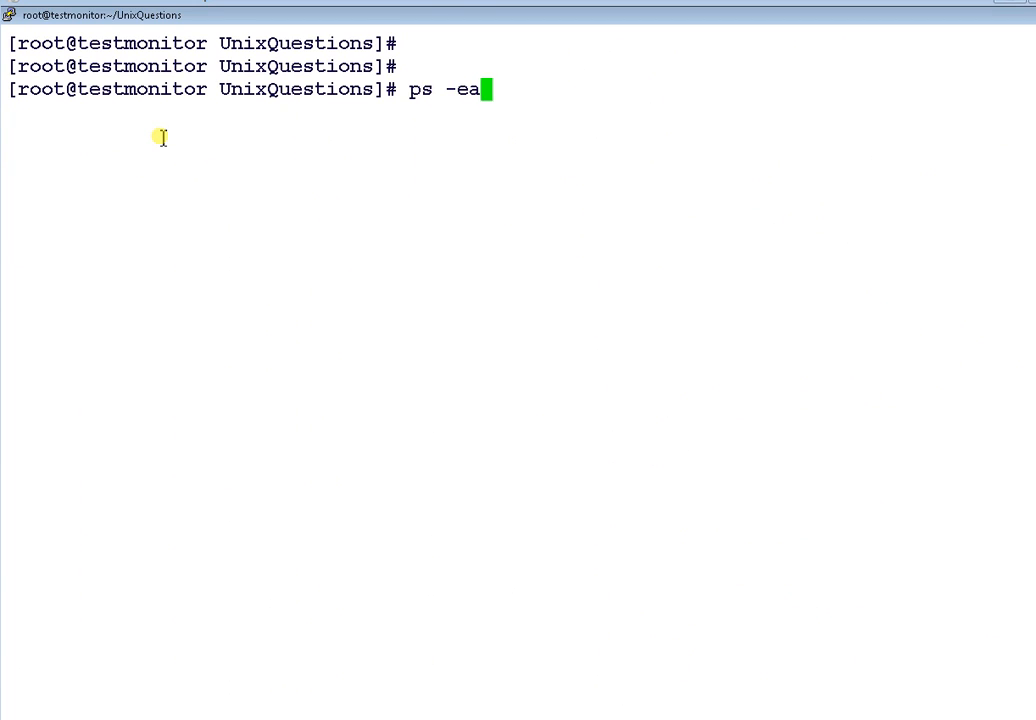
{"action": "key", "text": "BackSpace"}
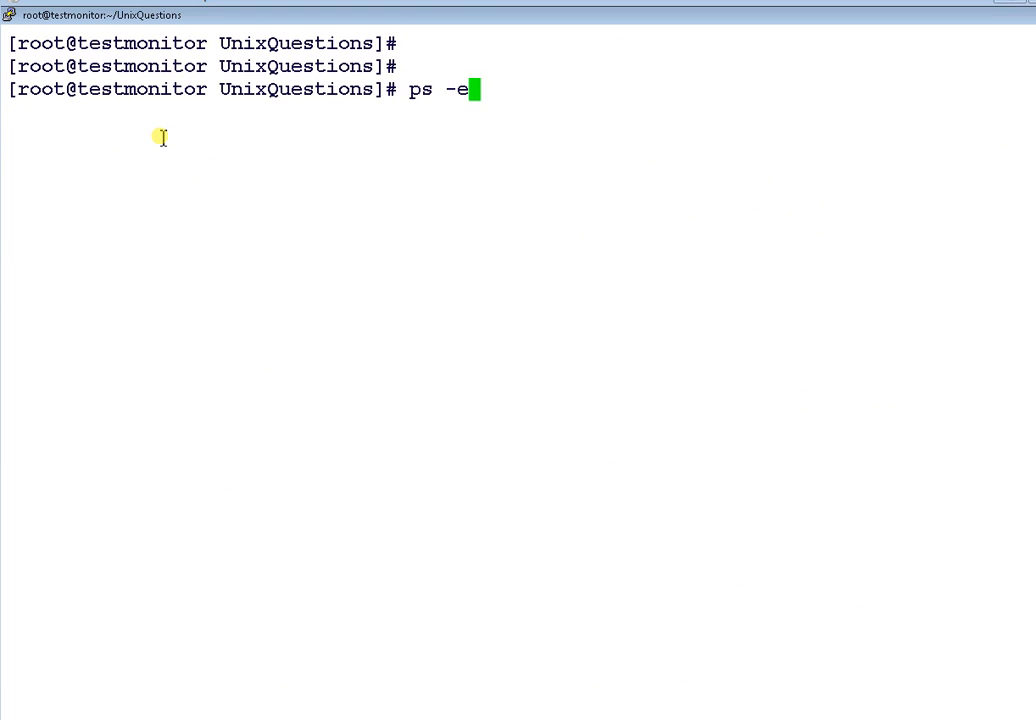
{"action": "type", "text": "f |grep 23963"}
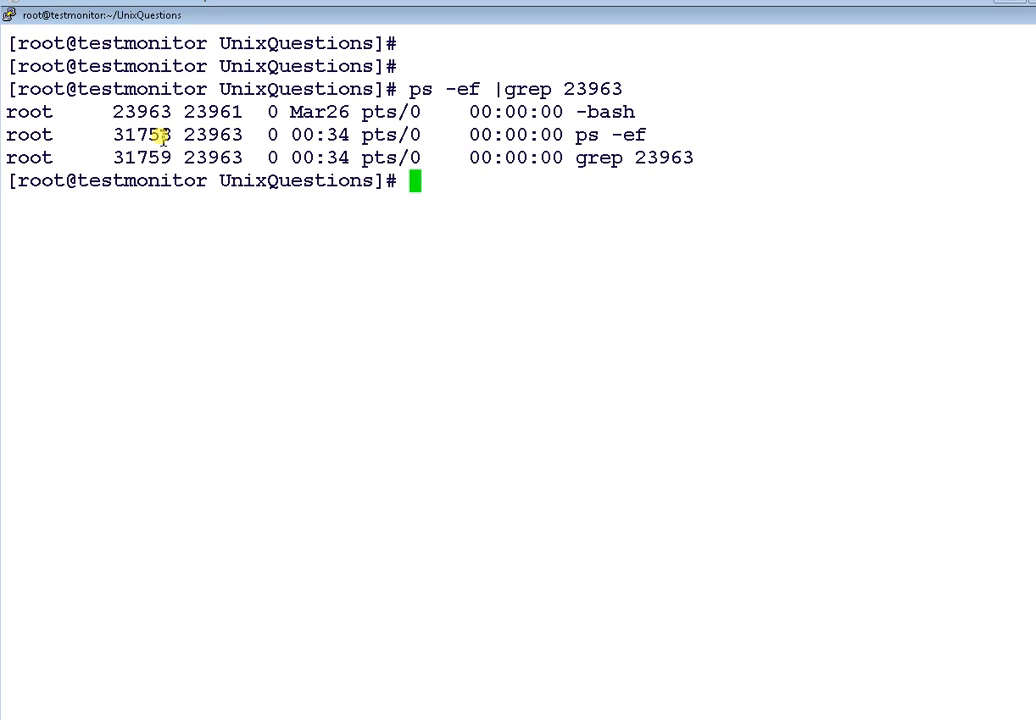
{"action": "mouse_move", "coordinate": [490, 100]}
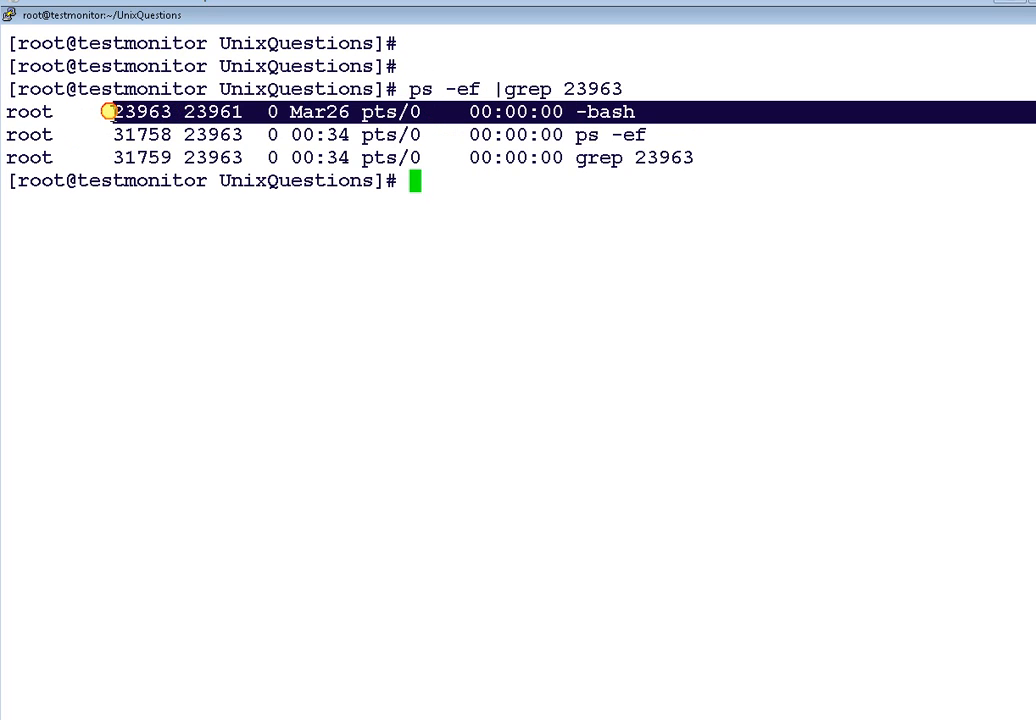
{"action": "mouse_move", "coordinate": [10, 112]}
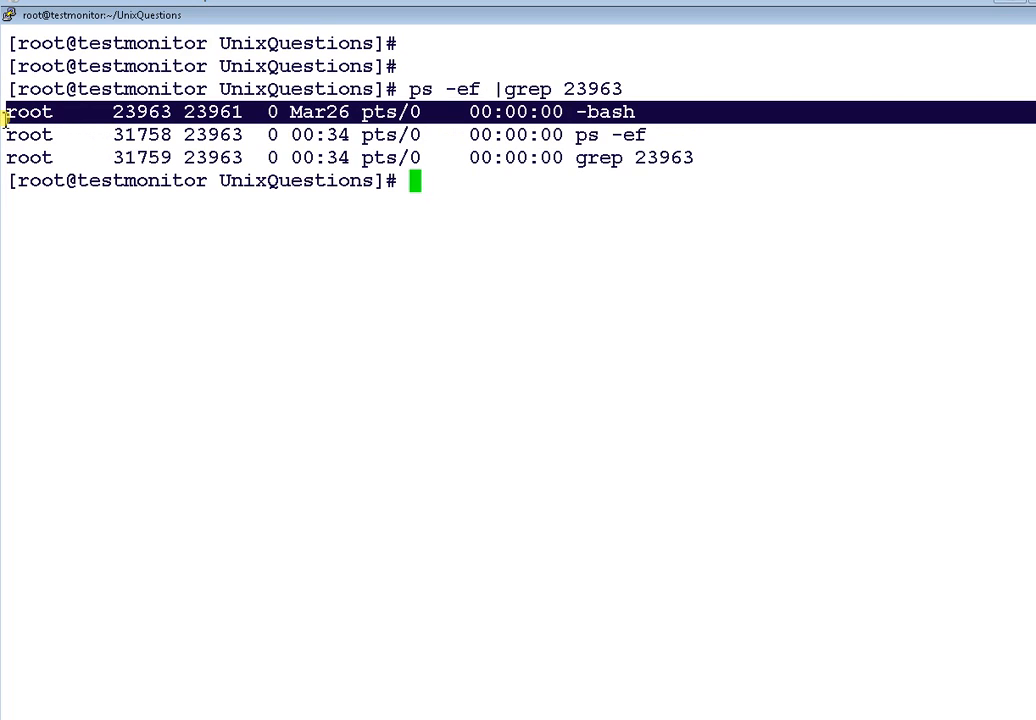
{"action": "mouse_move", "coordinate": [622, 120]}
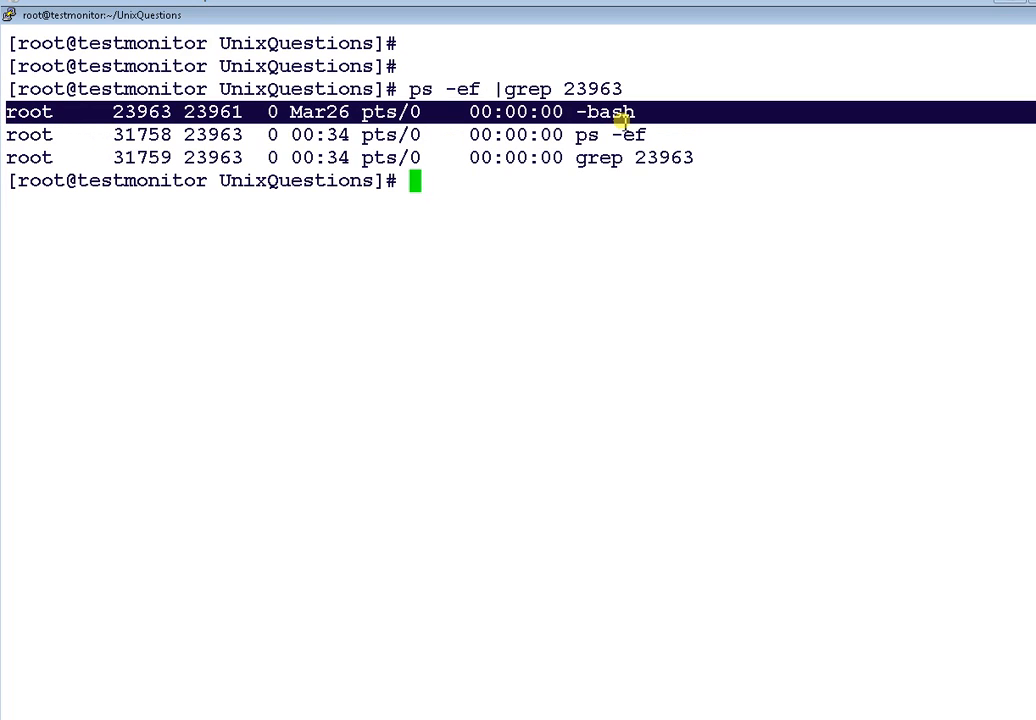